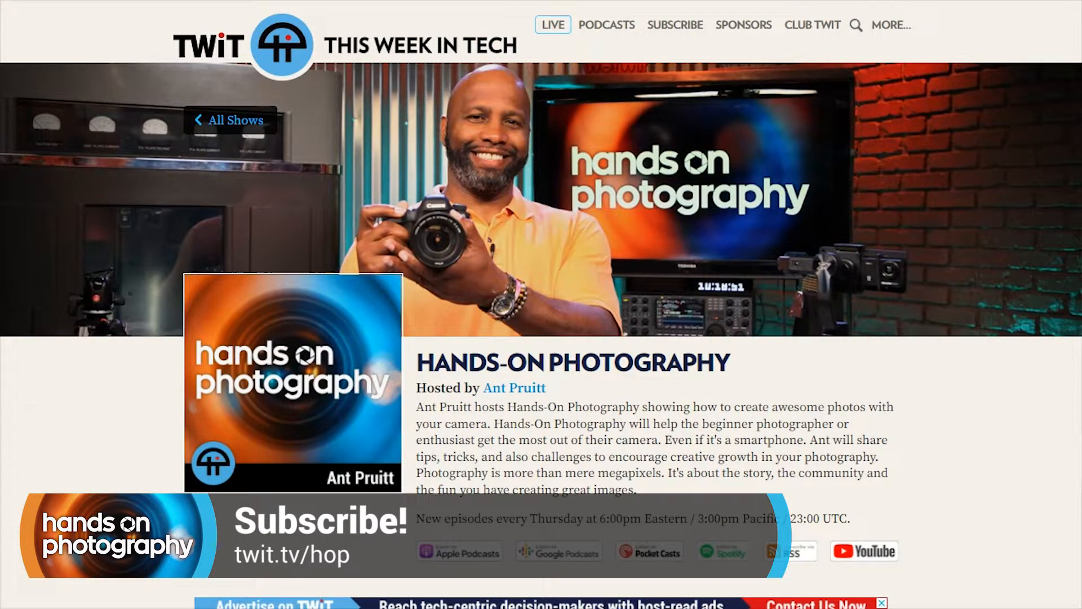
# Step: Scroll down the Hands-On Photography page to the episode thumbnails and All Episodes link
pyautogui.scroll(-3)
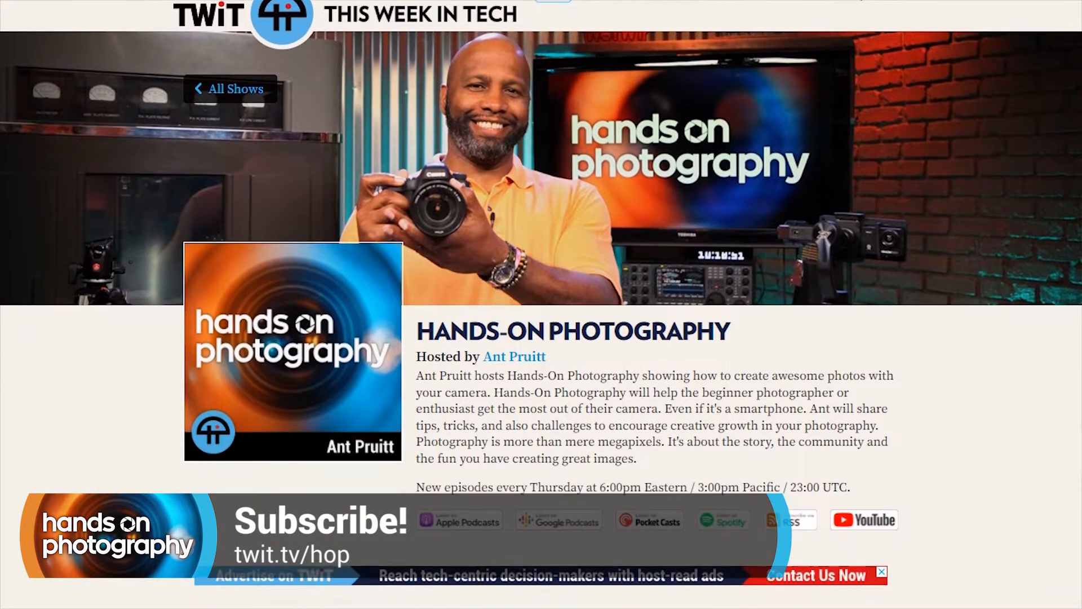
pyautogui.scroll(-3)
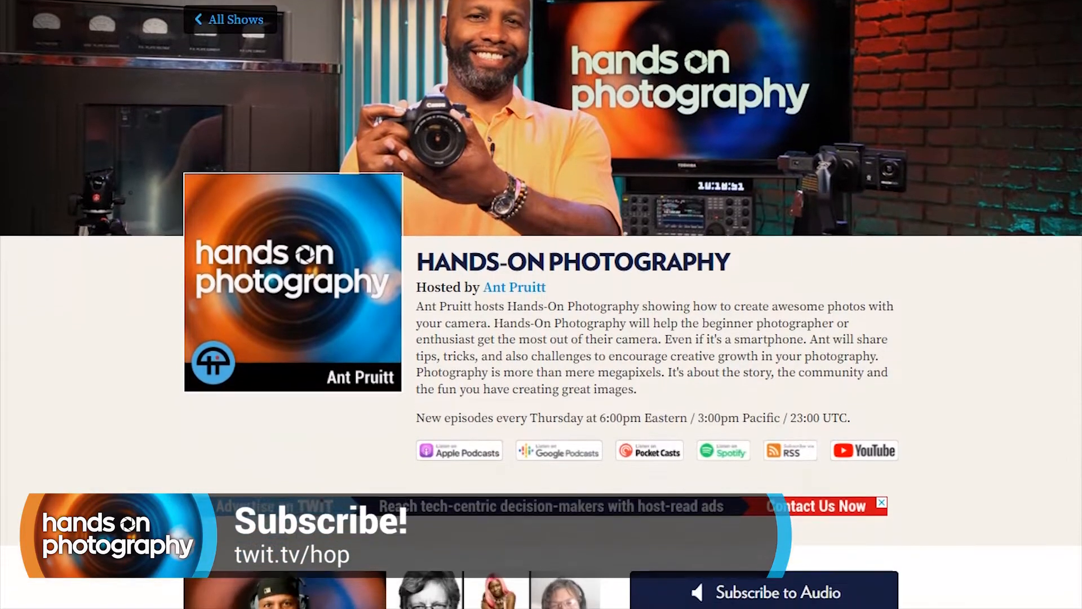
pyautogui.scroll(-3)
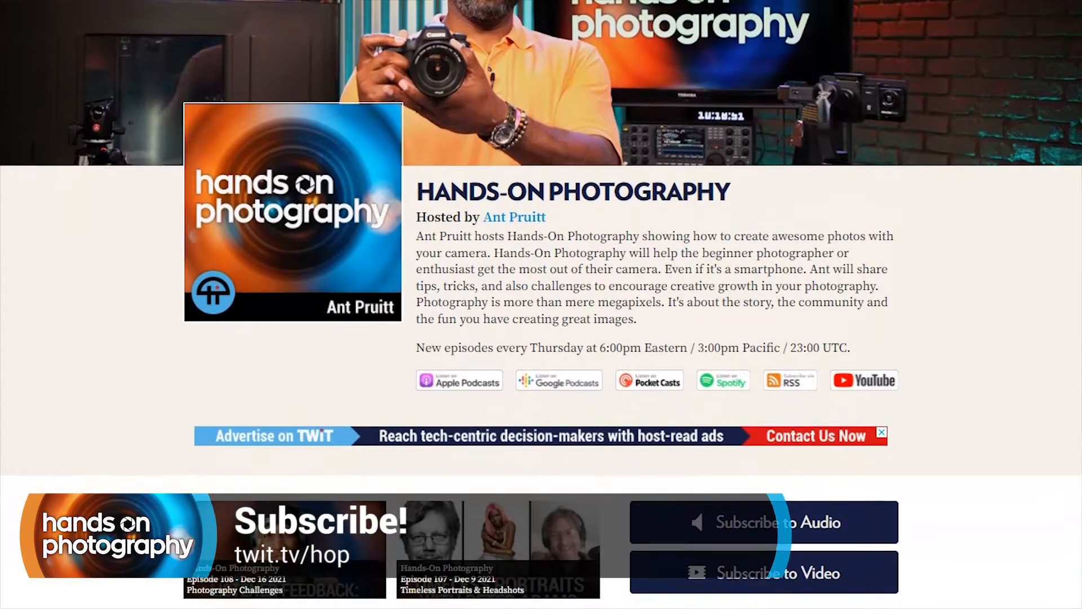
pyautogui.scroll(-3)
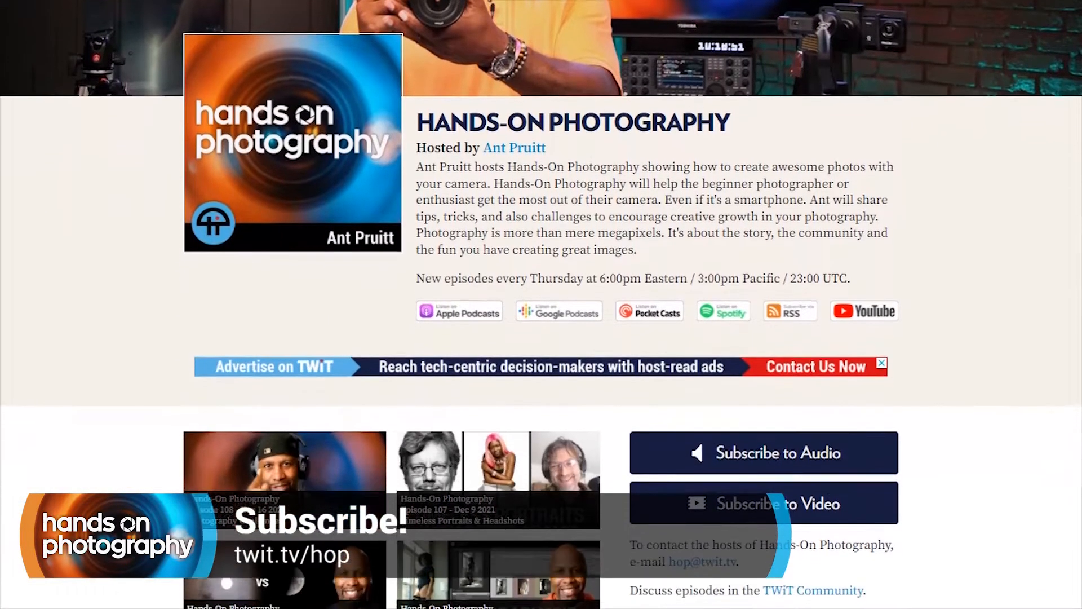
pyautogui.scroll(-3)
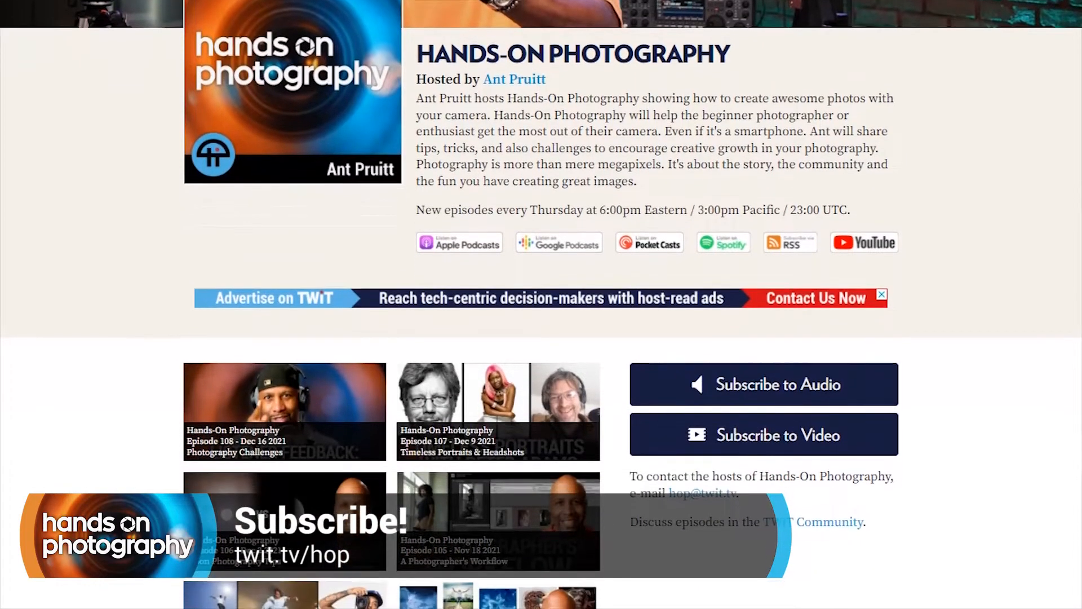
pyautogui.scroll(-3)
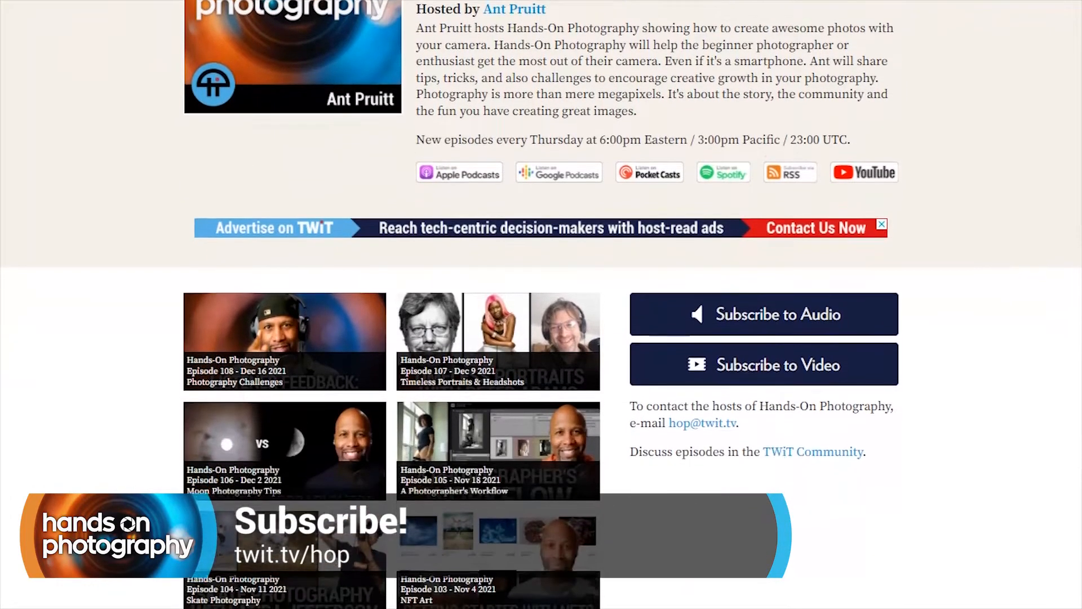
pyautogui.scroll(-3)
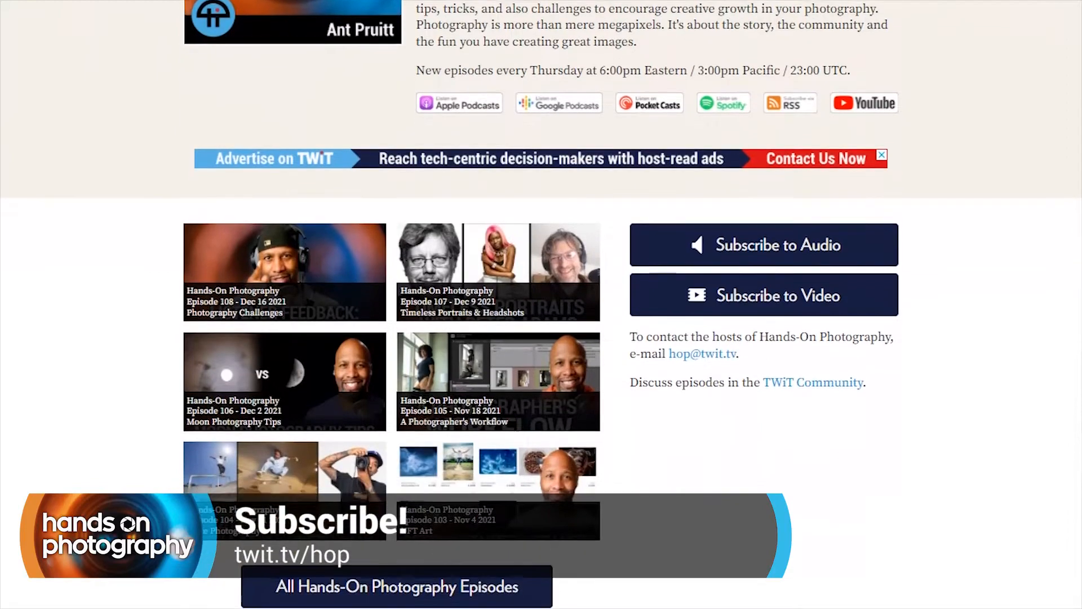
pyautogui.scroll(-3)
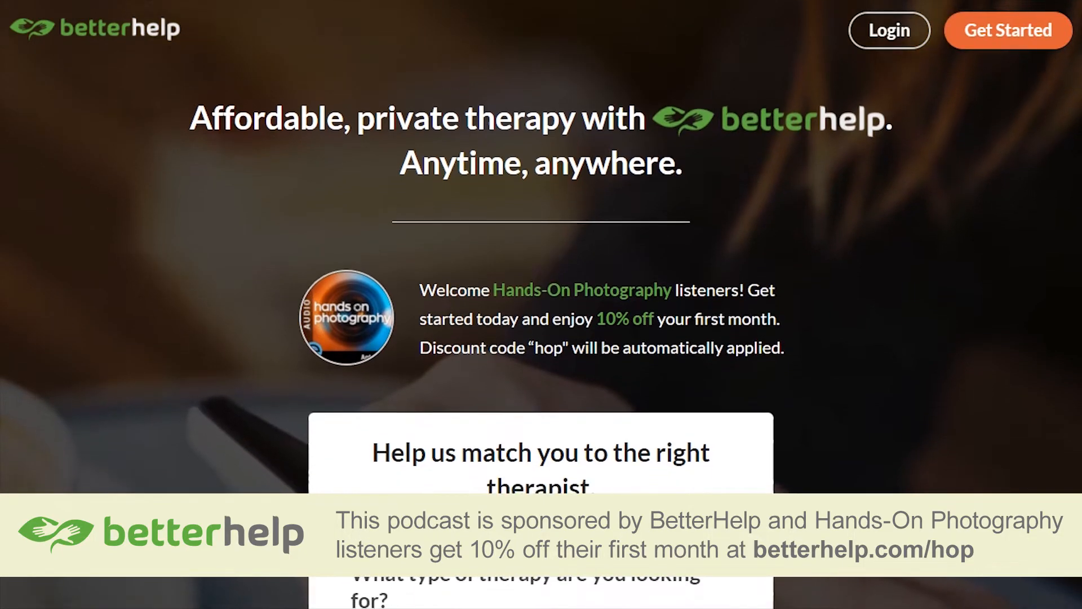
pyautogui.scroll(-3)
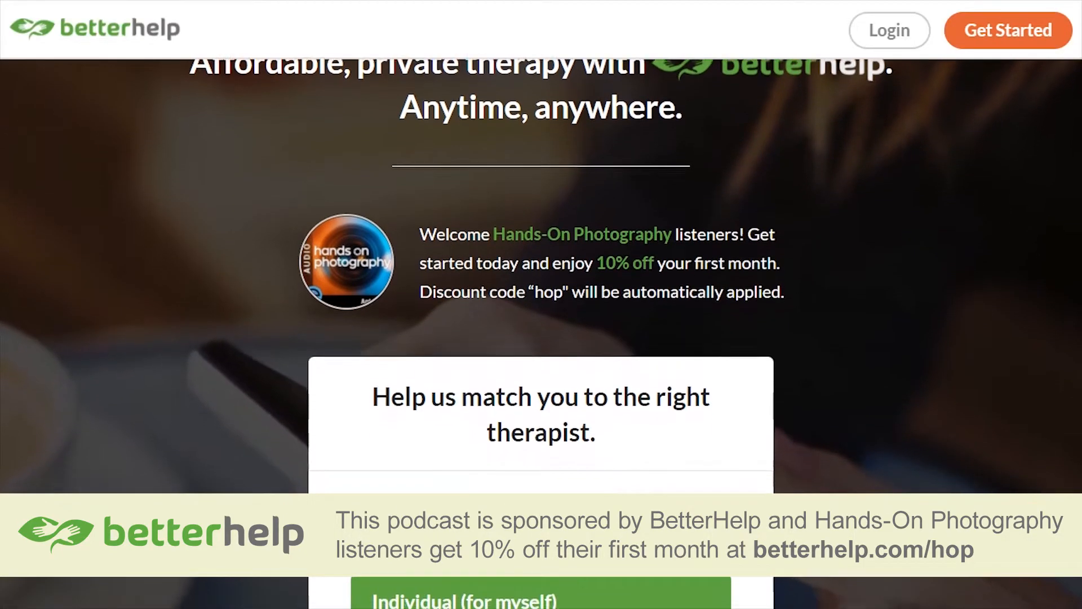
pyautogui.scroll(-3)
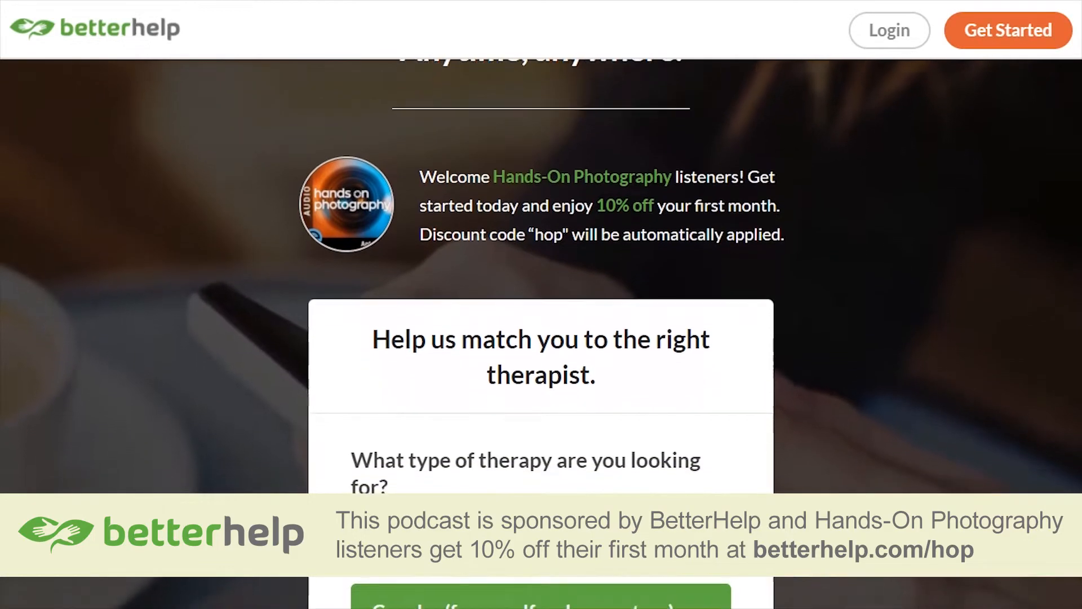
pyautogui.scroll(-3)
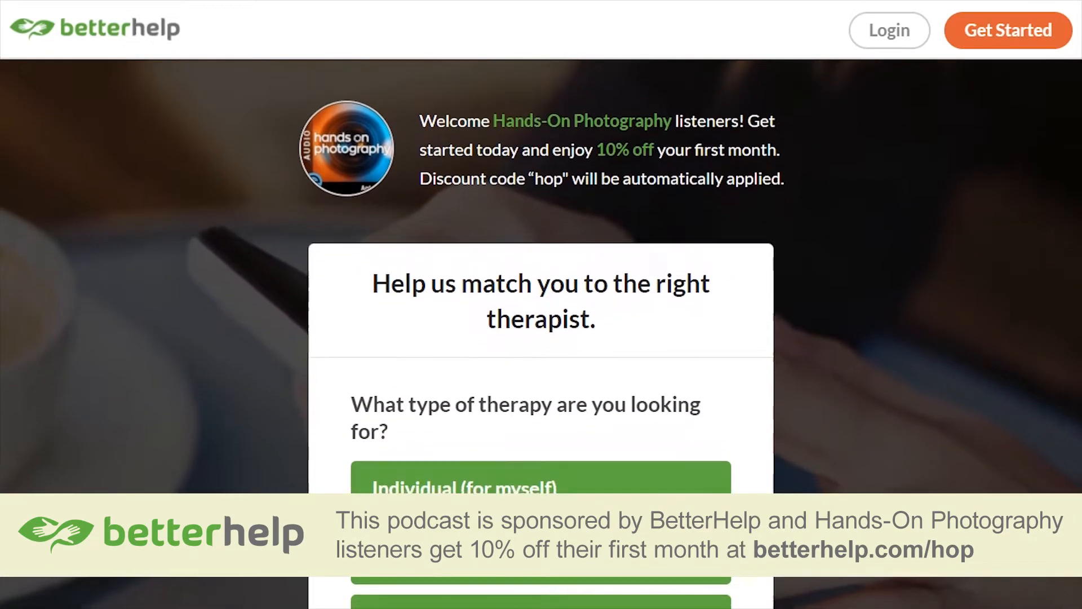
pyautogui.scroll(-3)
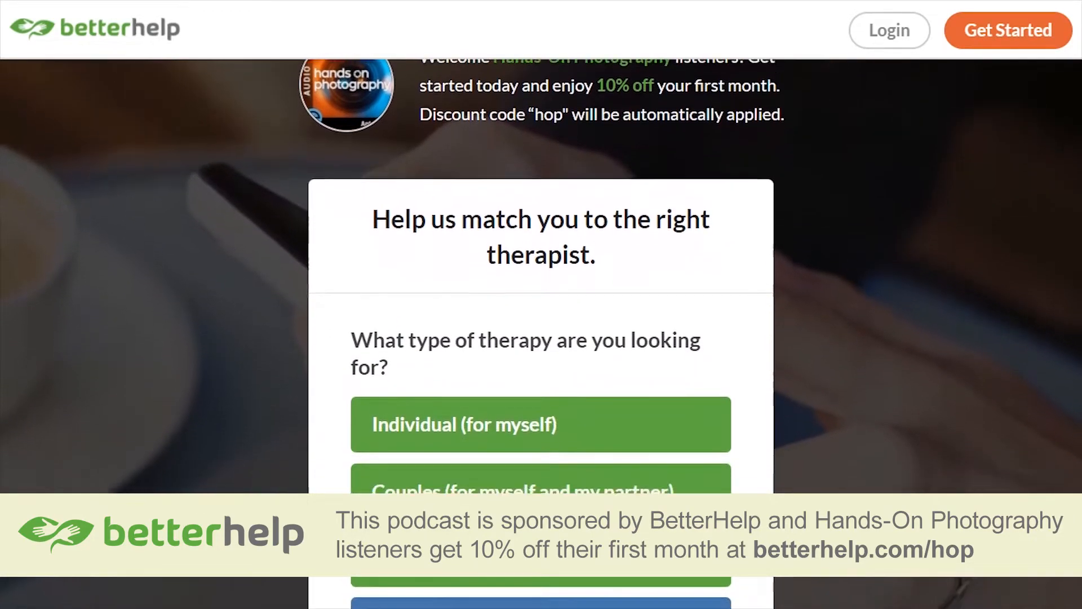
pyautogui.scroll(-3)
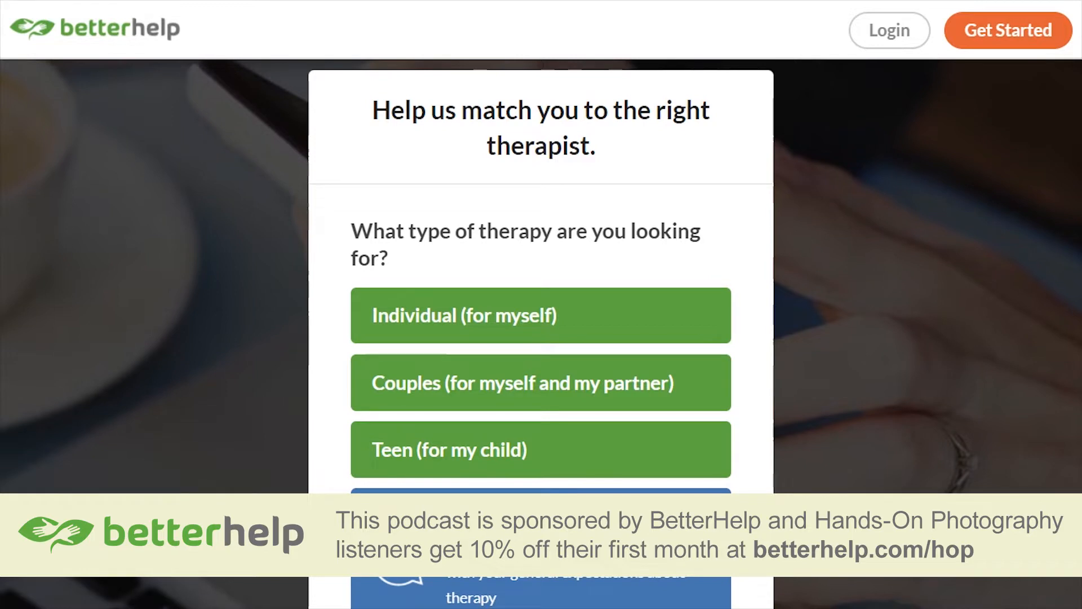
pyautogui.scroll(-3)
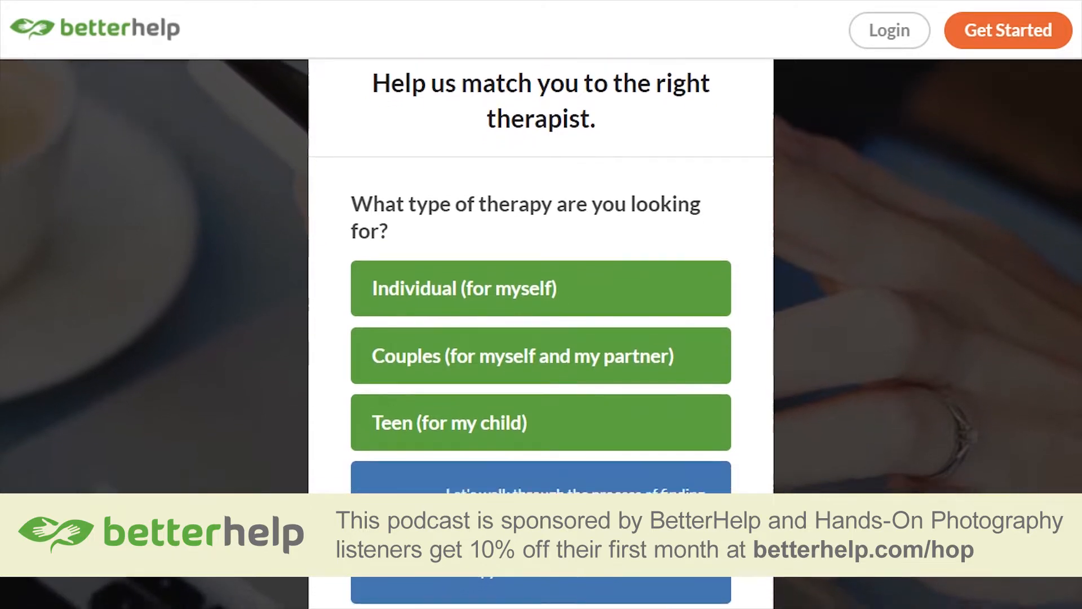
pyautogui.scroll(-3)
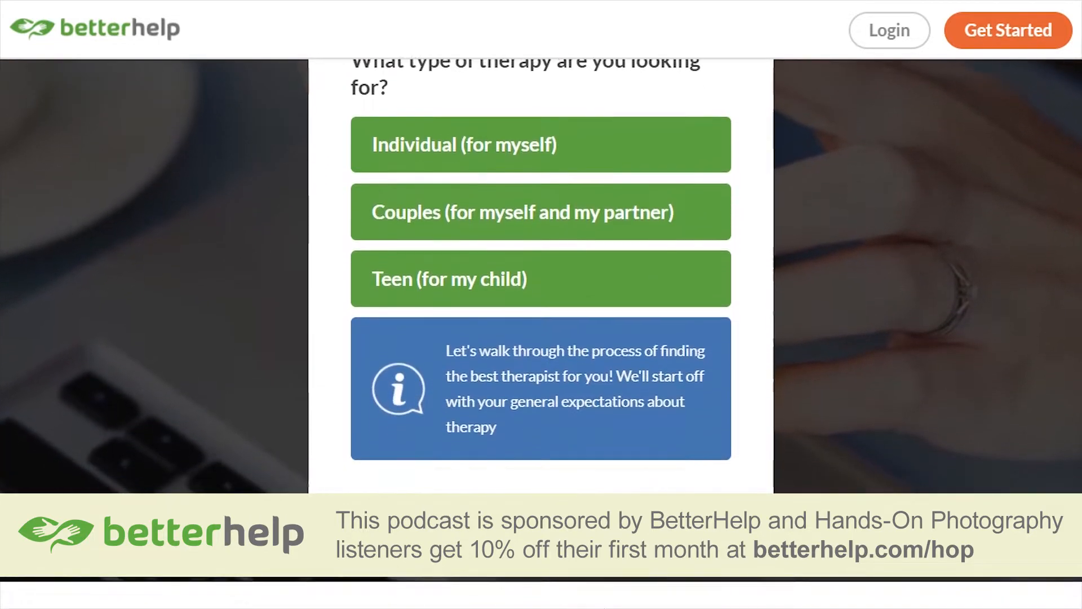
pyautogui.scroll(-3)
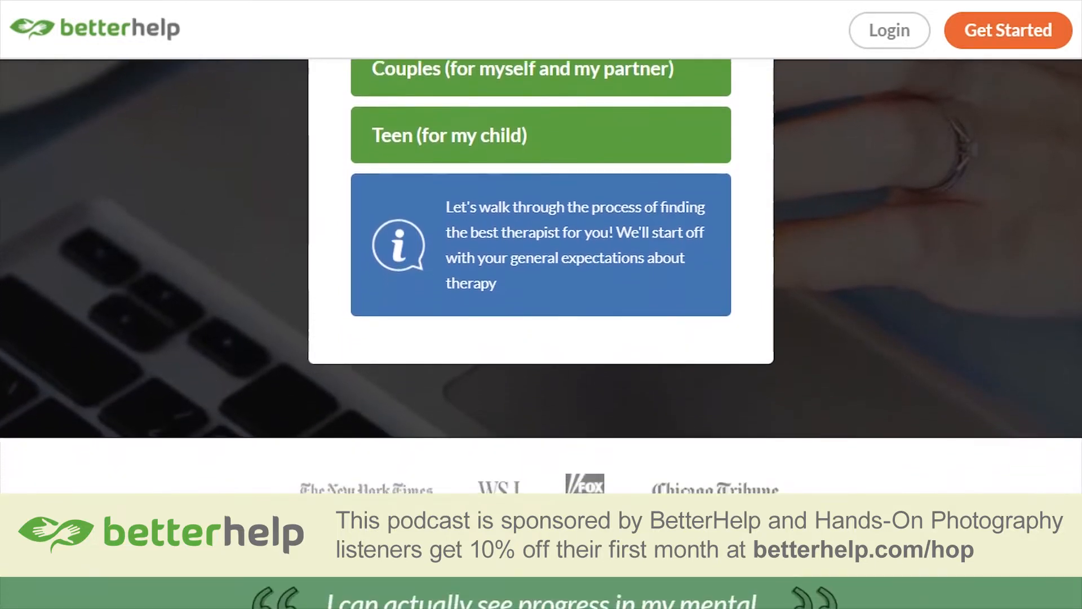
pyautogui.scroll(-3)
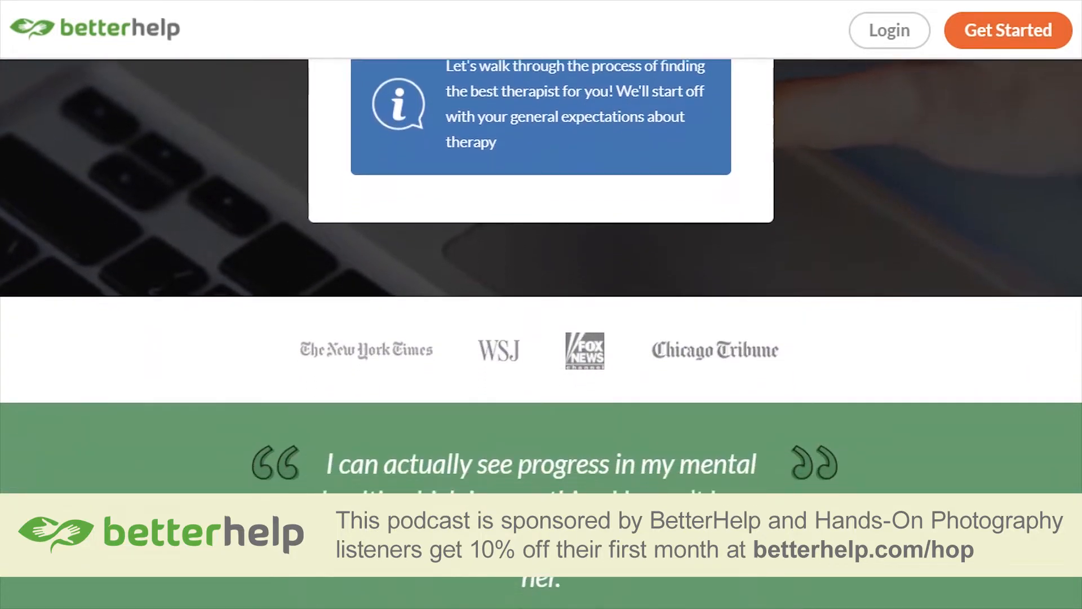
pyautogui.scroll(-3)
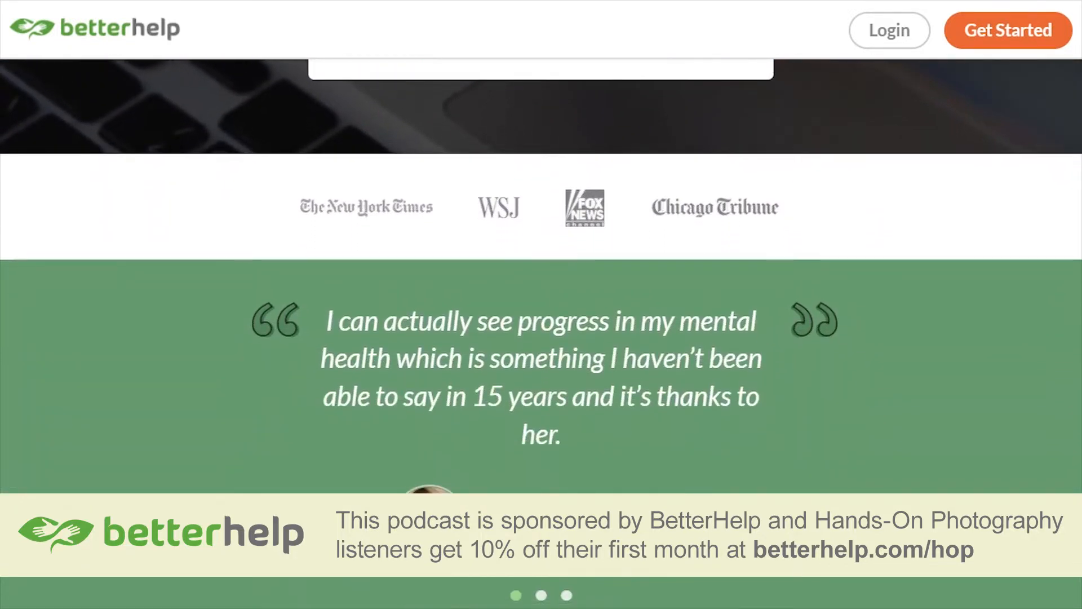
pyautogui.scroll(-3)
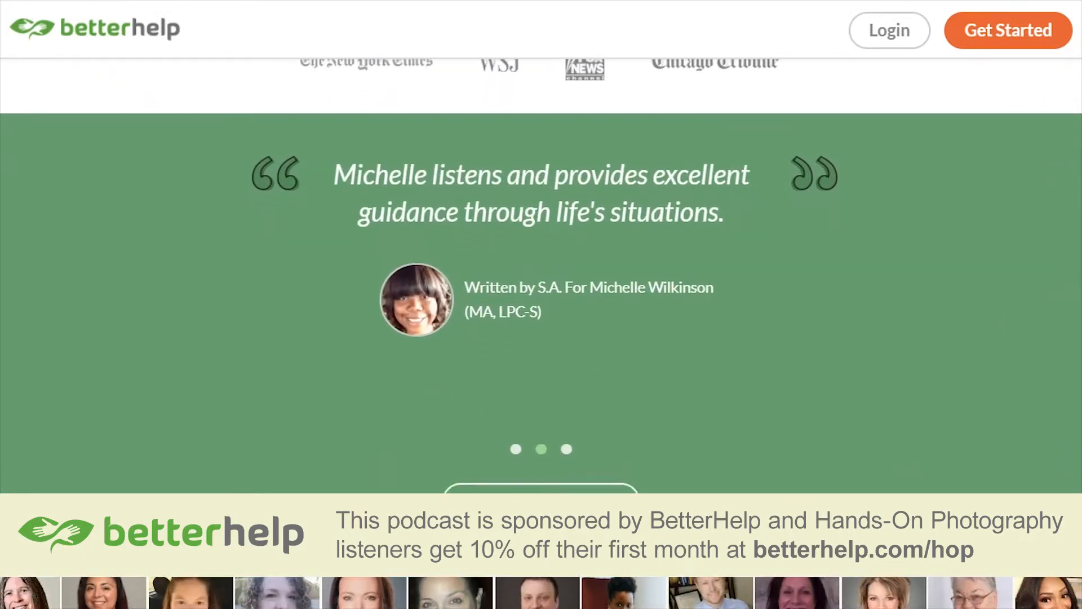
pyautogui.scroll(-3)
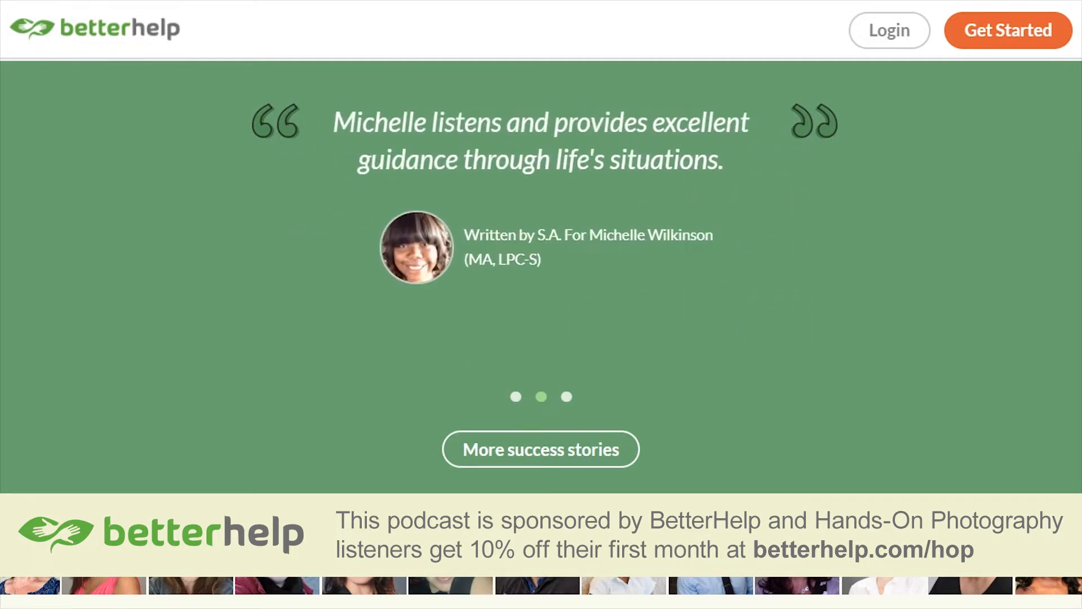
pyautogui.scroll(-3)
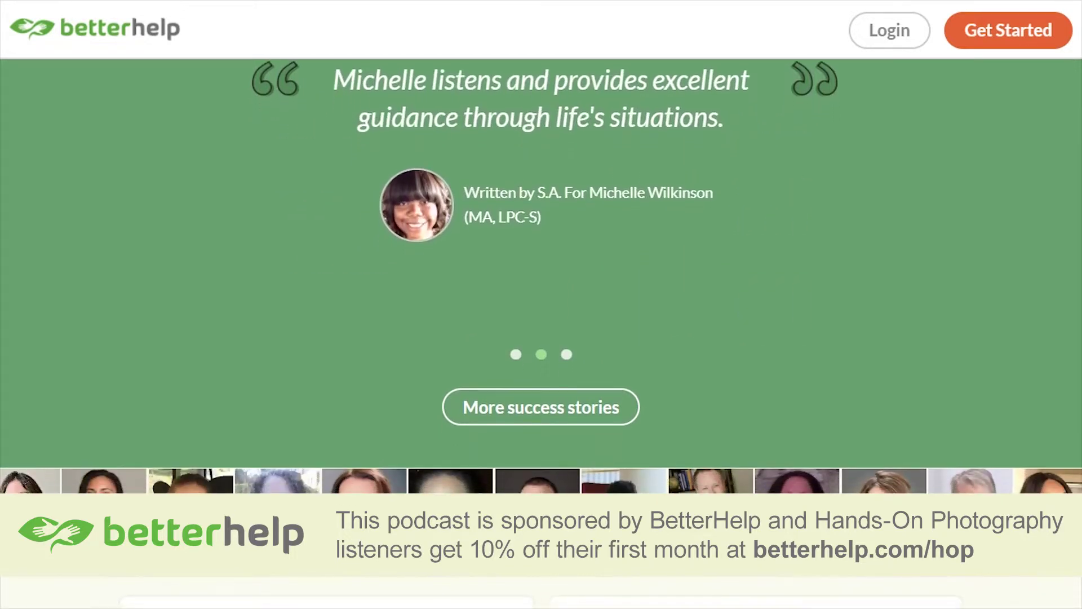
pyautogui.scroll(-3)
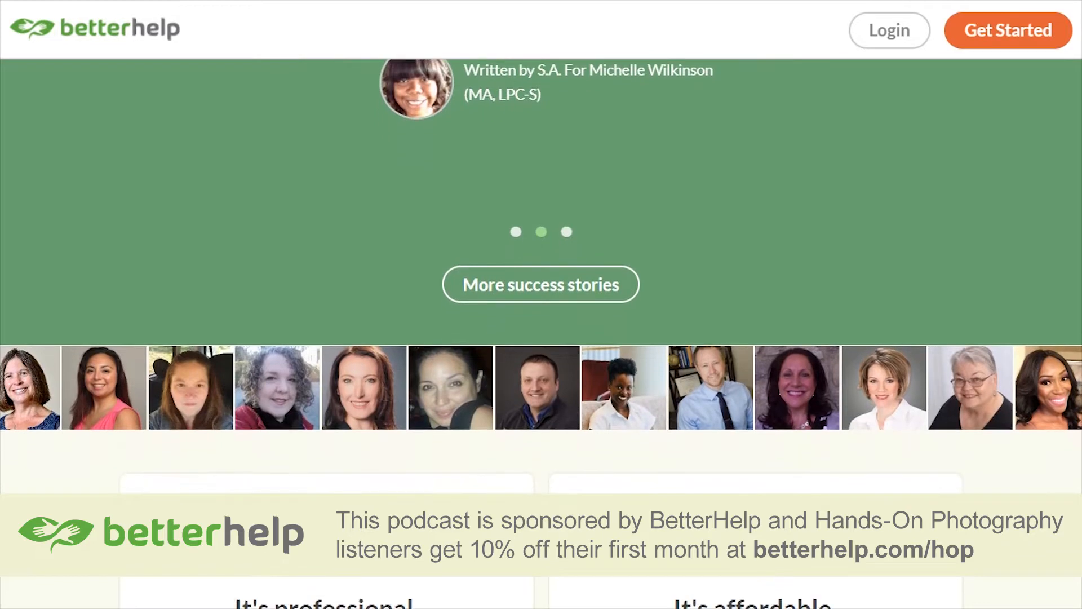
pyautogui.scroll(-3)
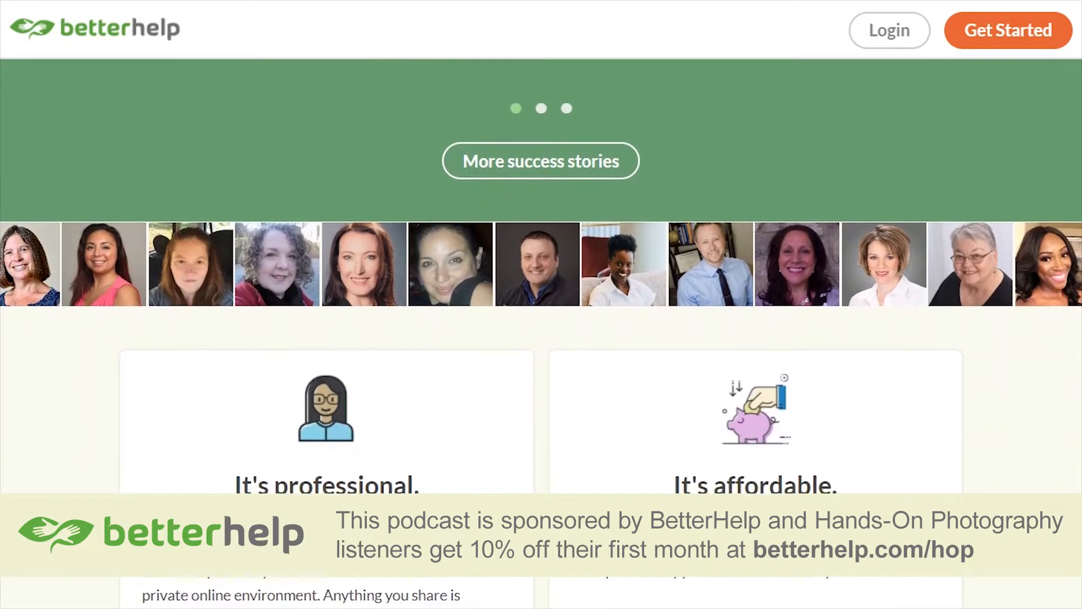
pyautogui.scroll(-3)
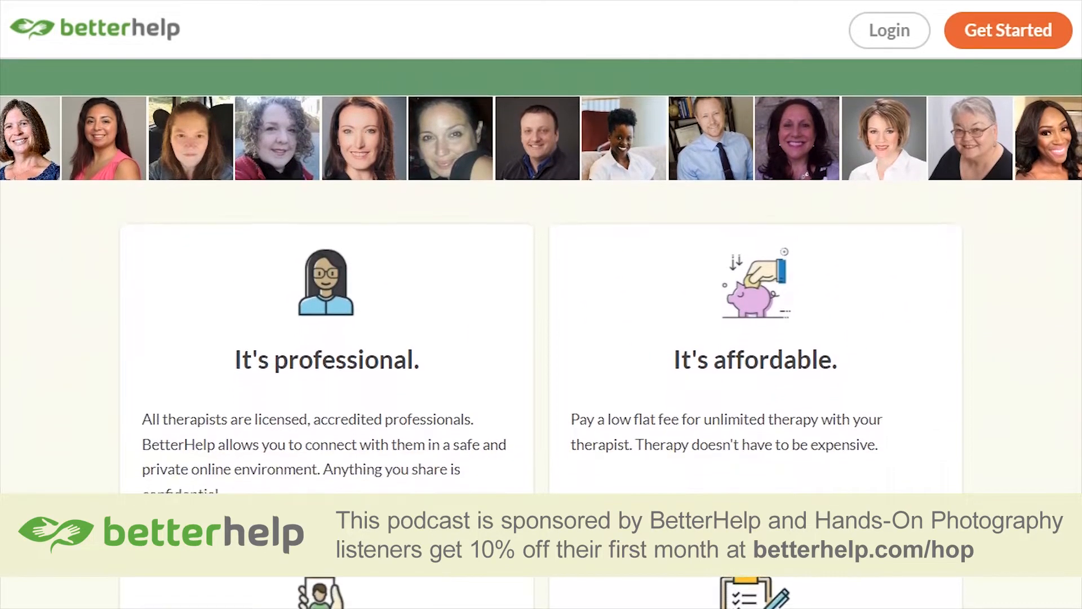
pyautogui.scroll(-3)
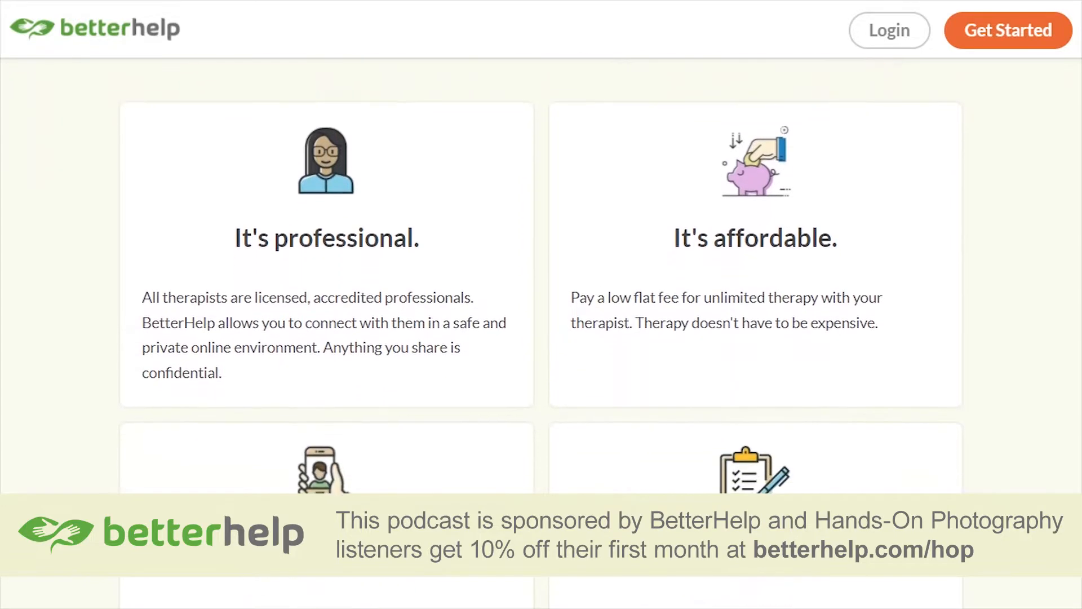
pyautogui.scroll(-3)
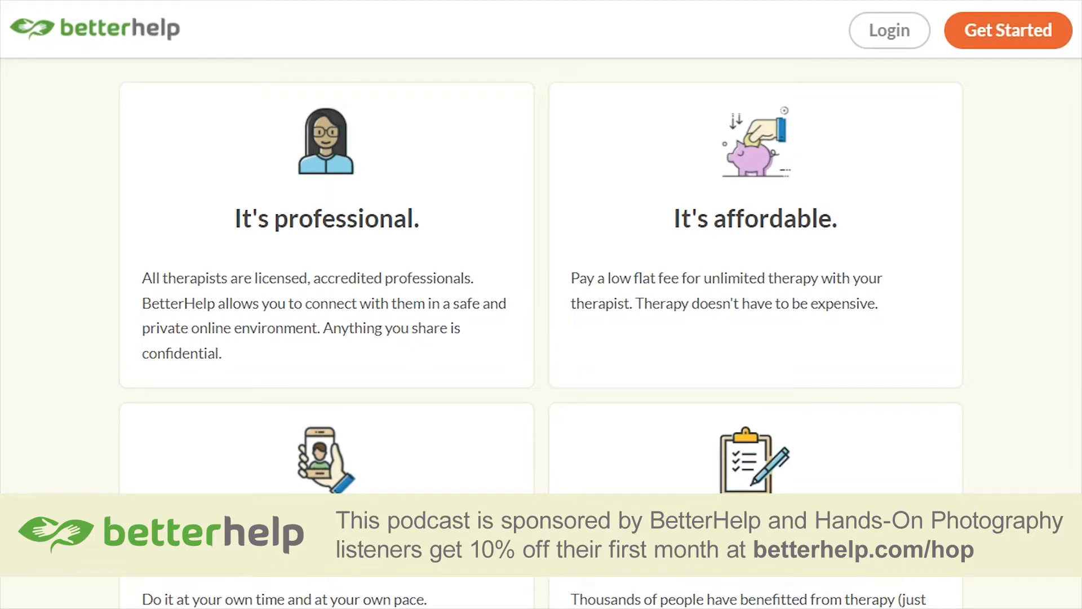
pyautogui.scroll(-3)
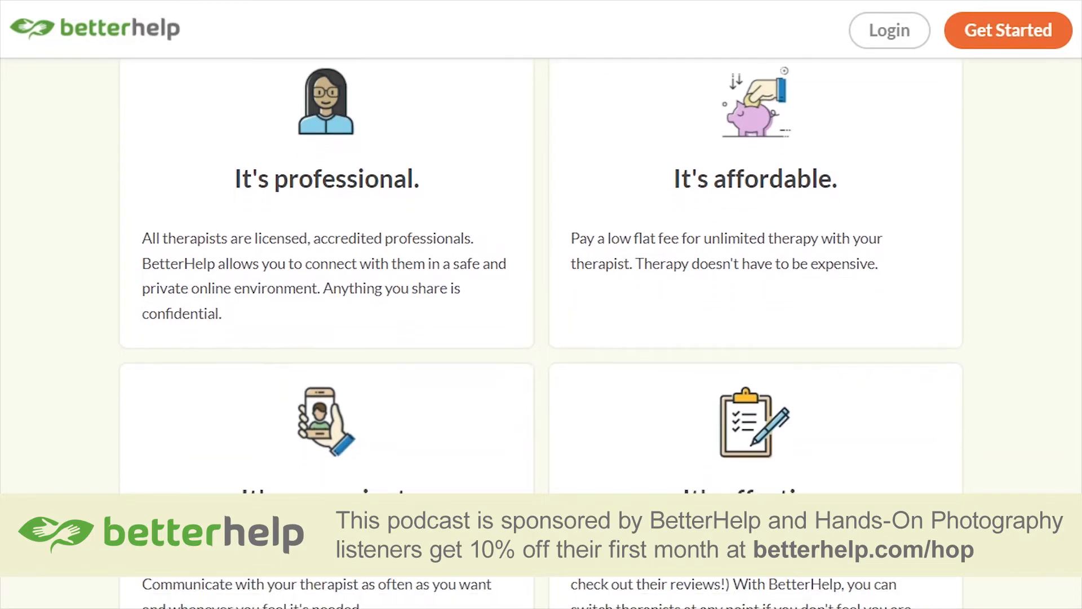
pyautogui.scroll(-3)
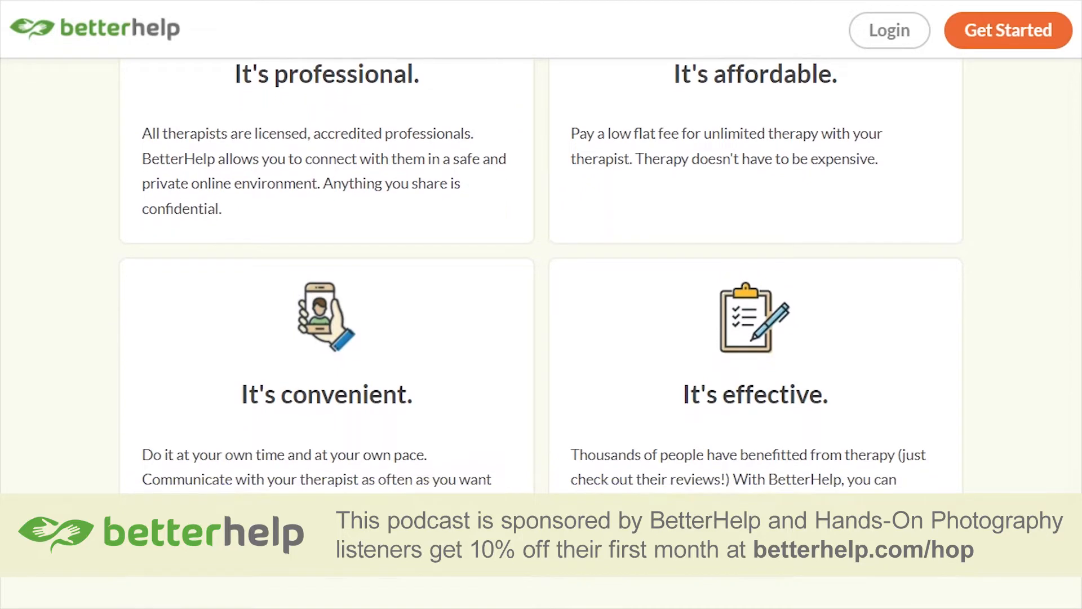
pyautogui.scroll(-3)
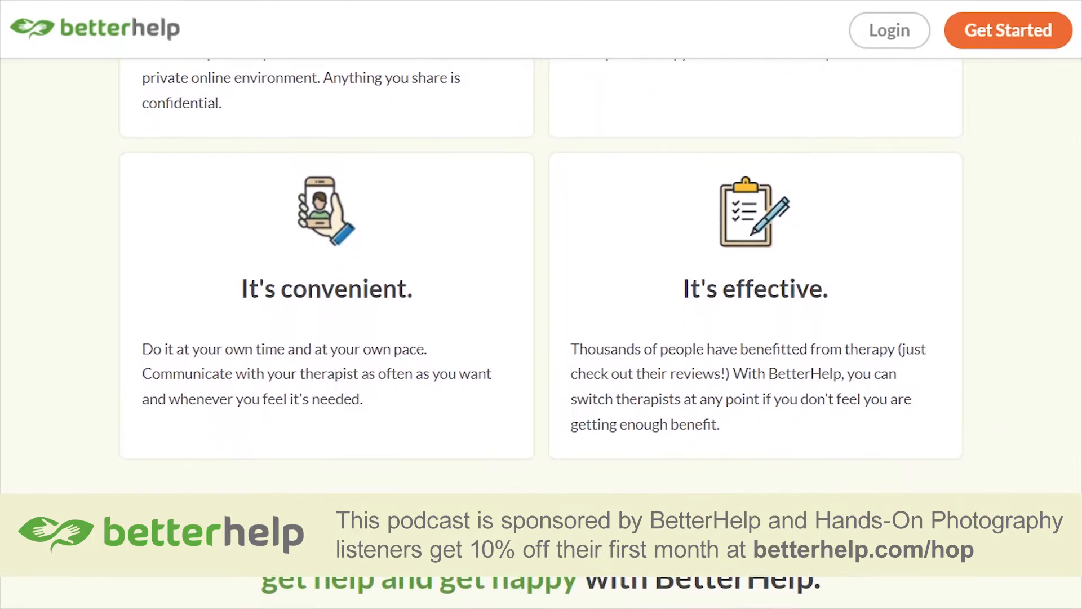
pyautogui.scroll(-3)
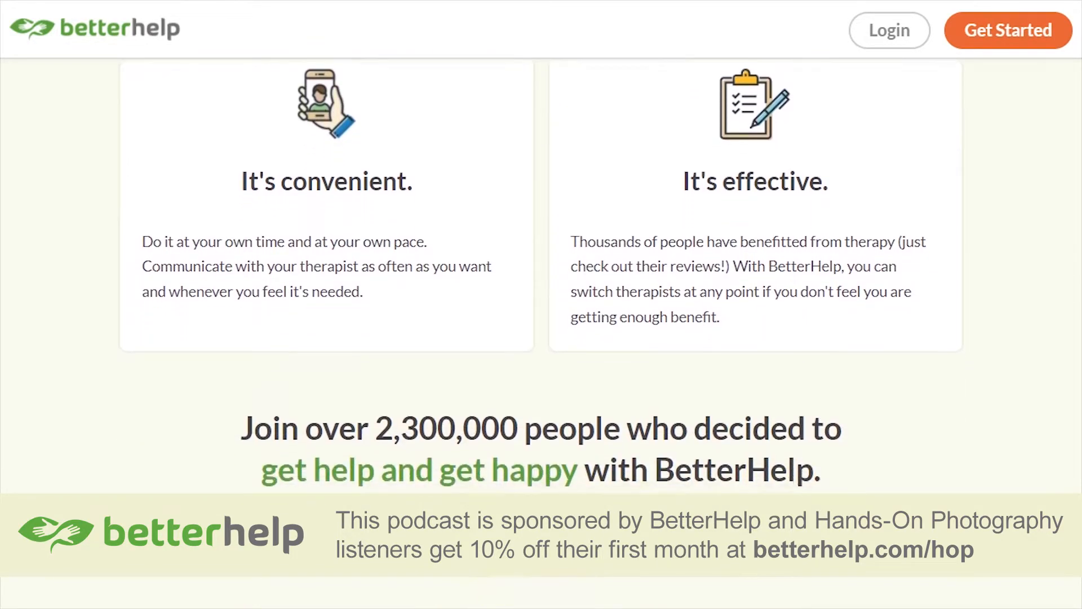
pyautogui.scroll(3)
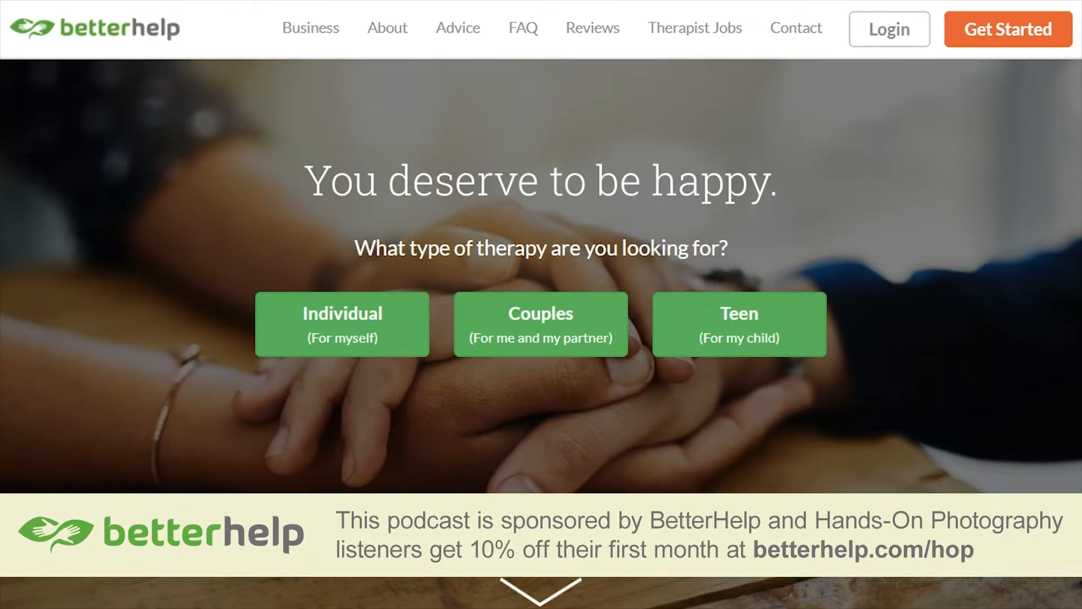
pyautogui.scroll(-3)
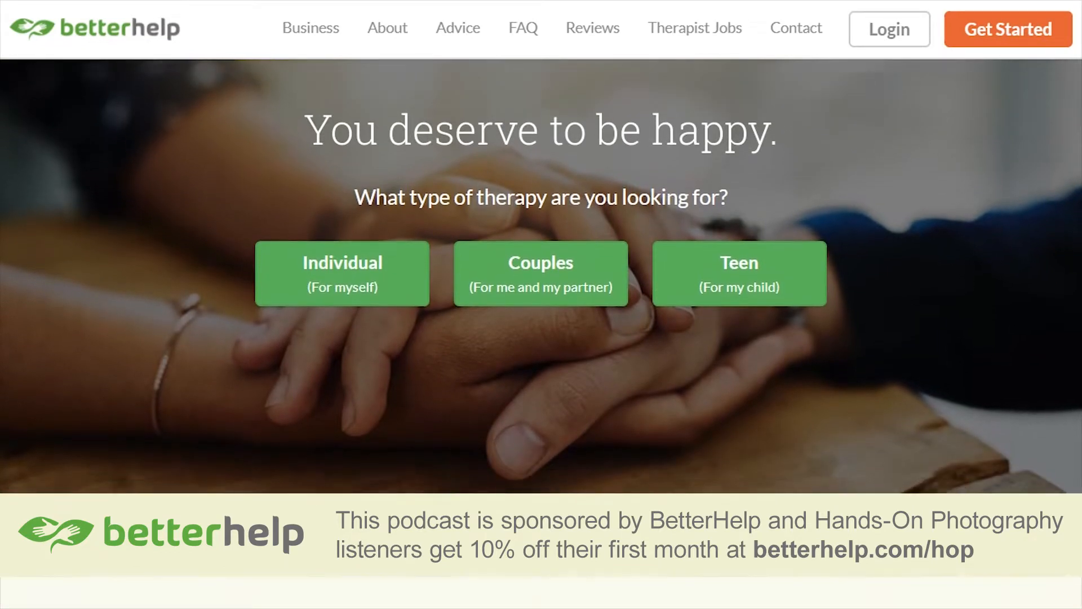
pyautogui.scroll(-3)
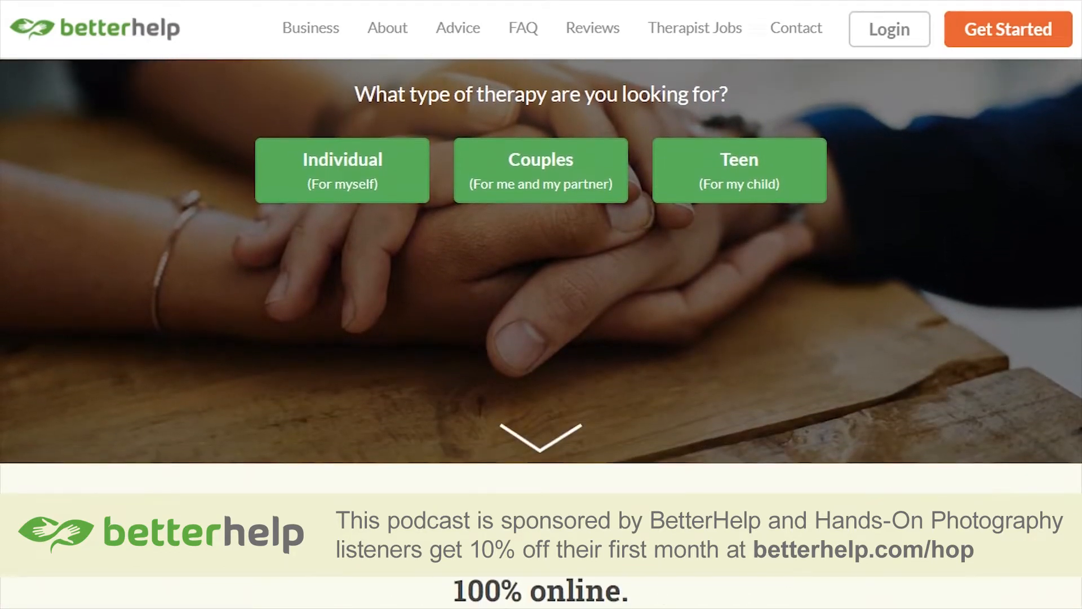
pyautogui.scroll(-3)
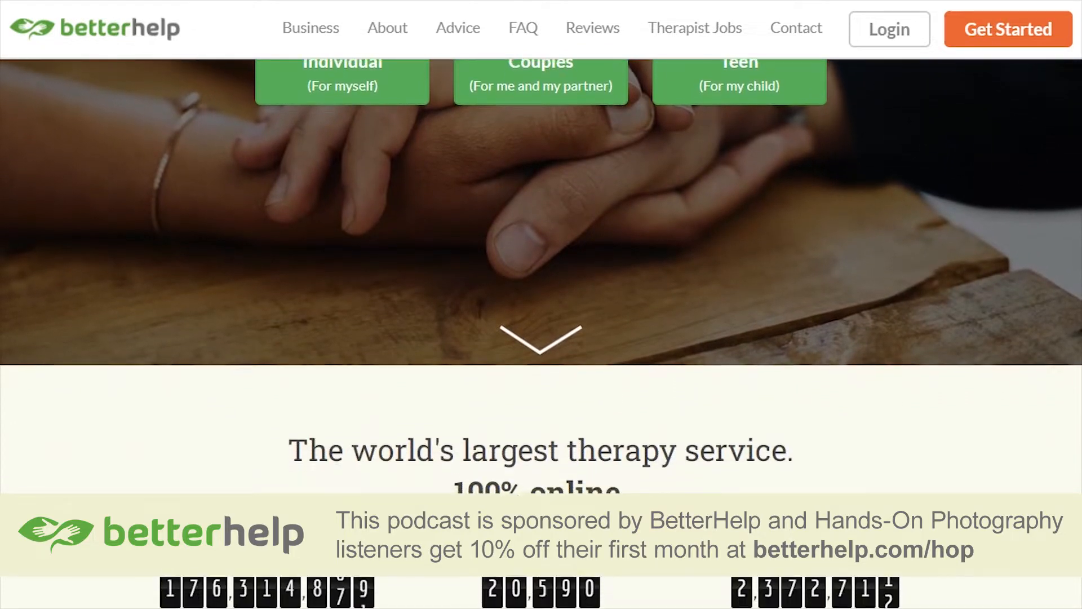
pyautogui.scroll(-3)
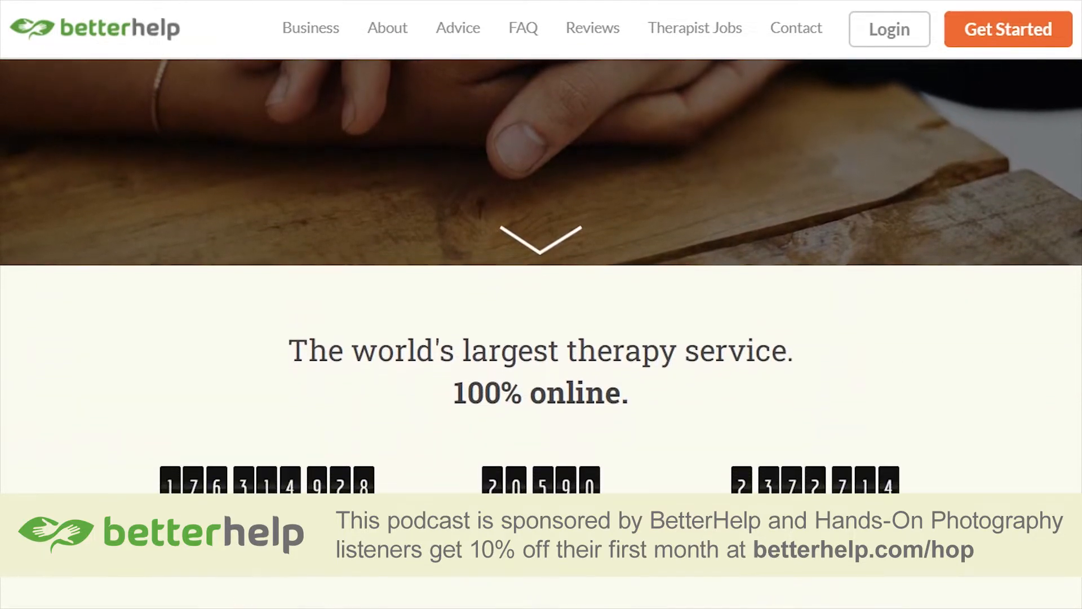
pyautogui.scroll(-3)
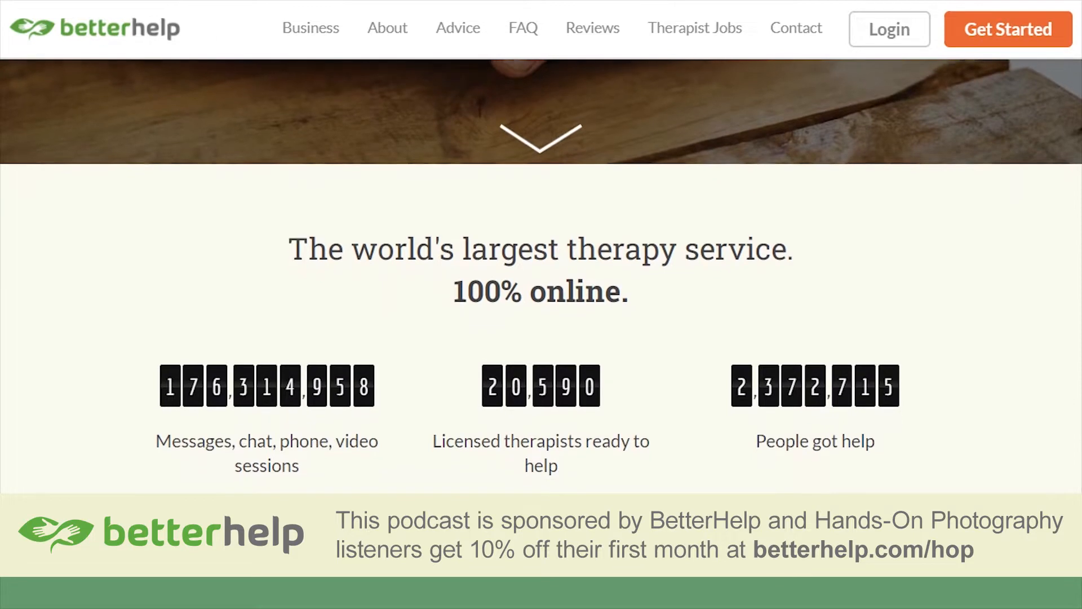
pyautogui.scroll(-3)
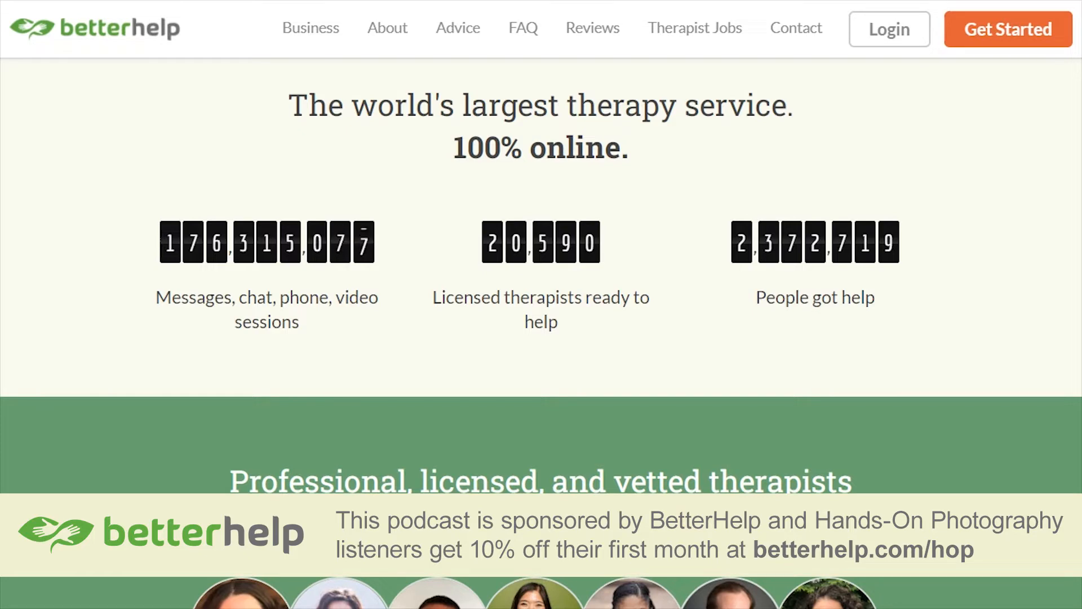
pyautogui.scroll(-3)
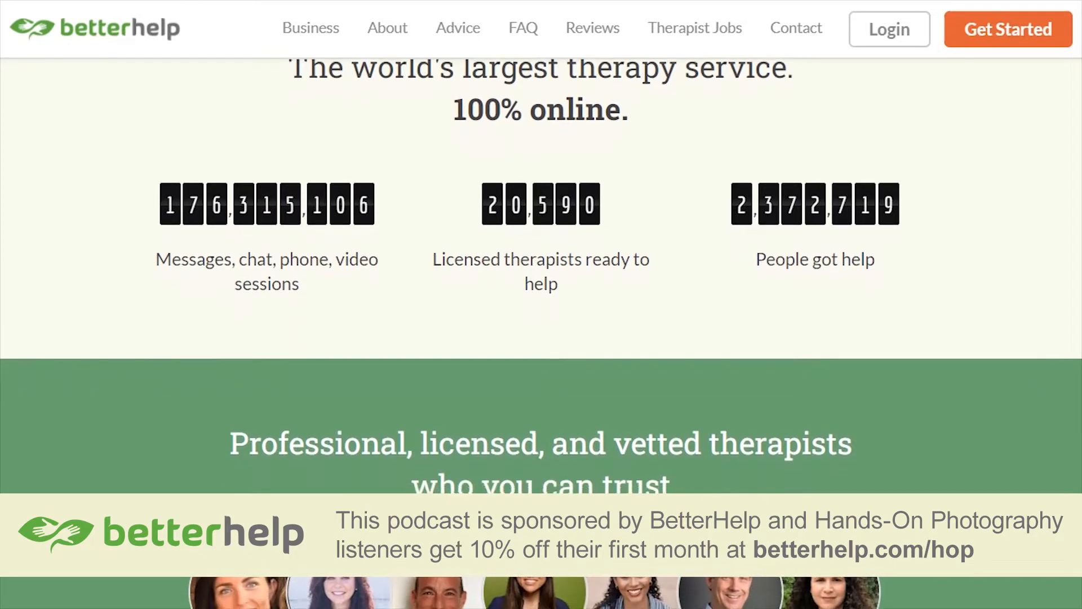
pyautogui.scroll(-3)
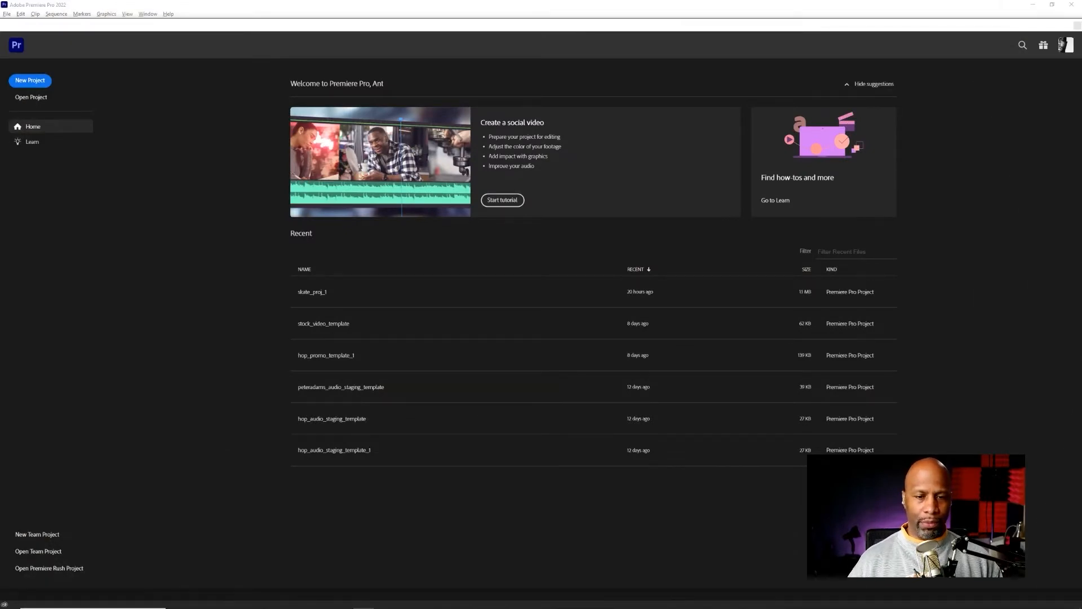
pyautogui.moveTo(173, 294)
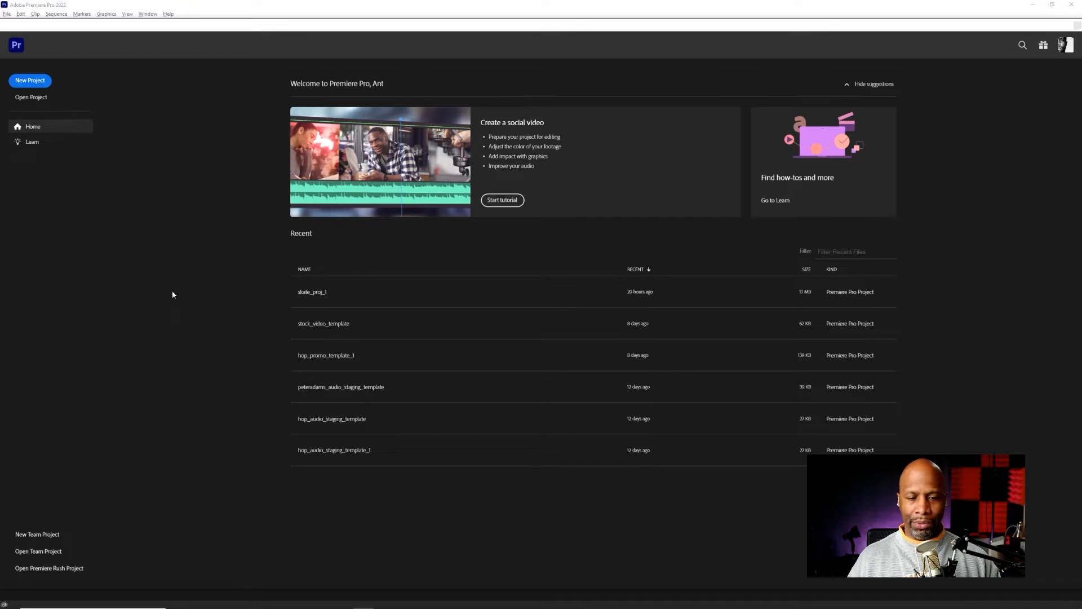
pyautogui.moveTo(508, 271)
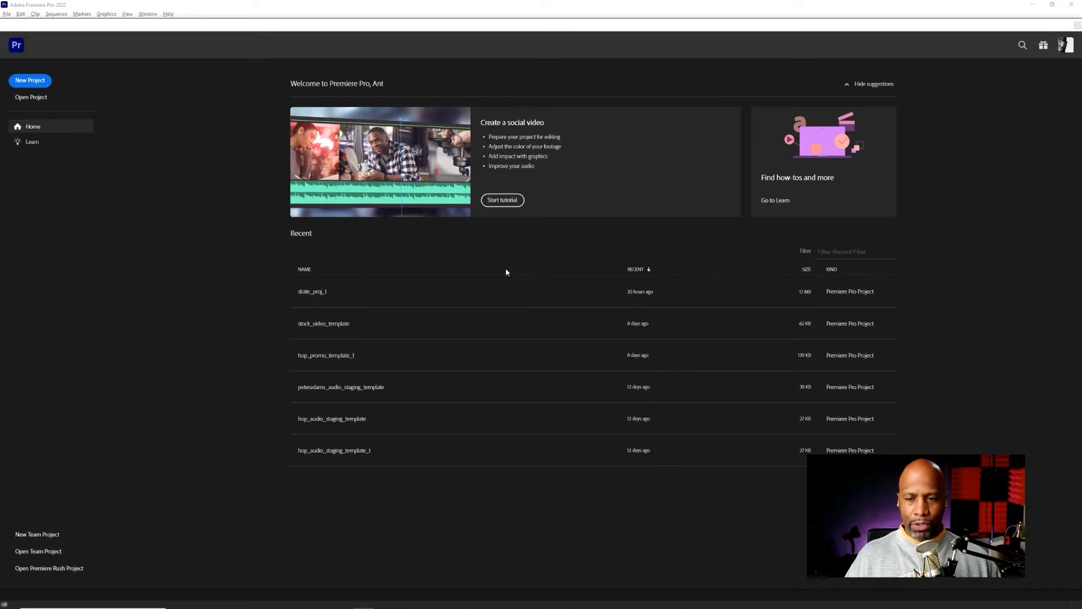
pyautogui.moveTo(489, 246)
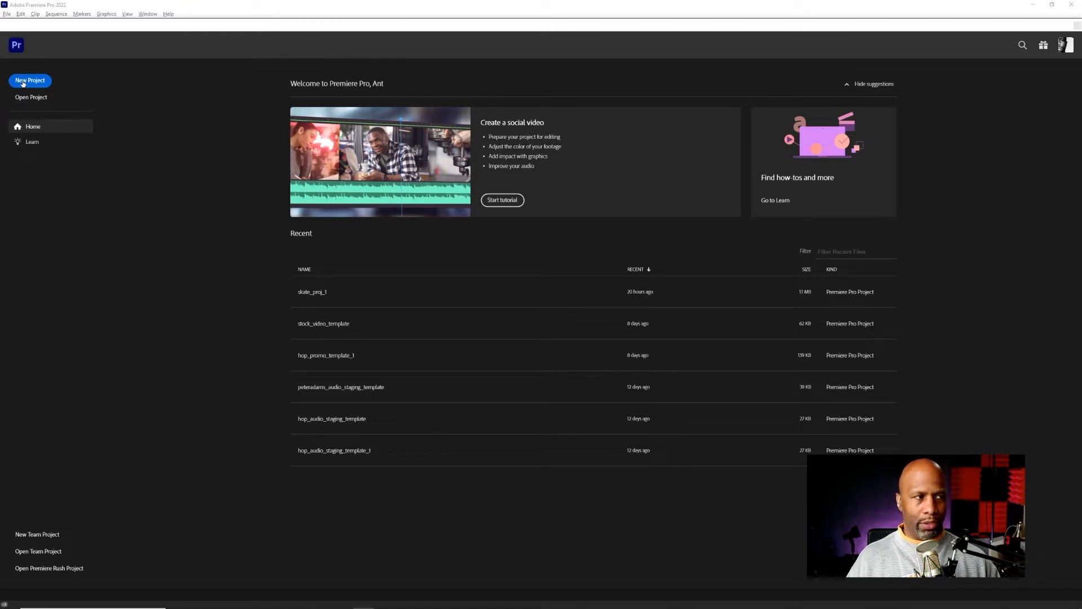
# Step: Create the new project skate_proj_for_hop saved in the for_HOP folder
pyautogui.click(29, 81)
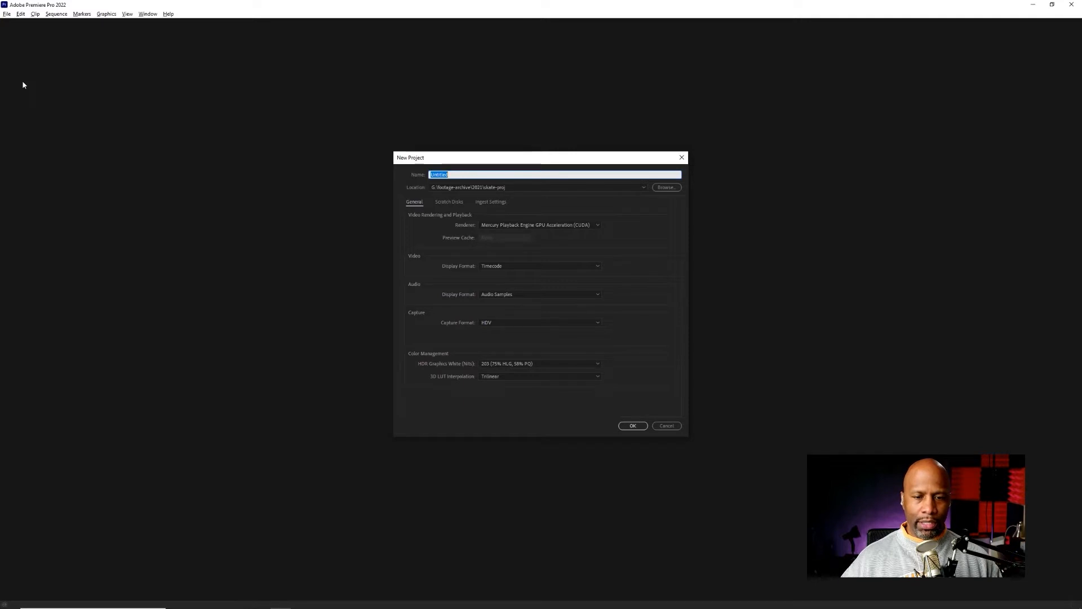
pyautogui.moveTo(582, 185)
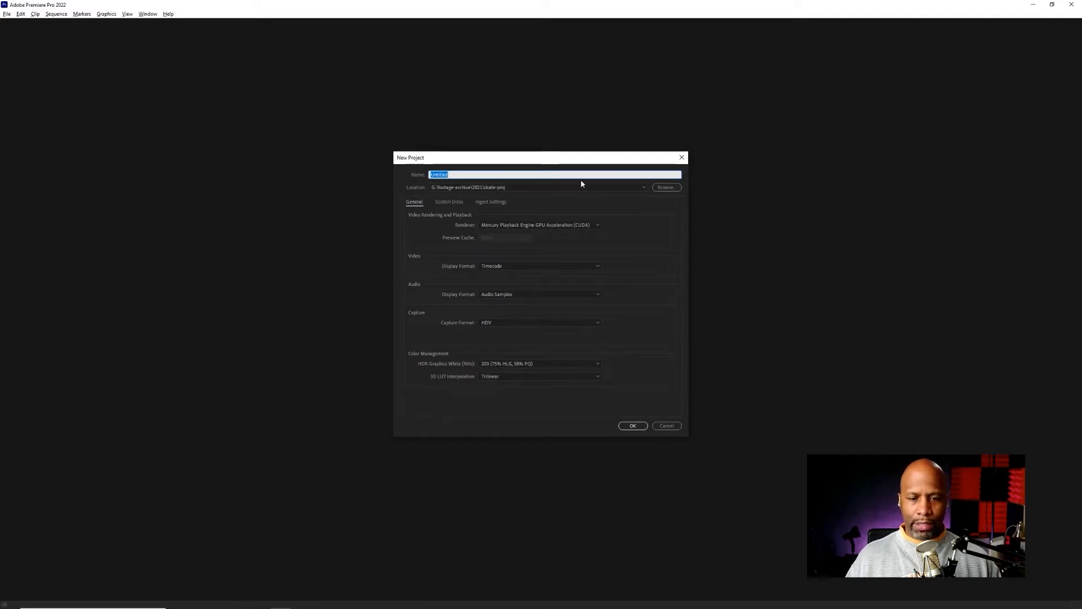
pyautogui.click(668, 187)
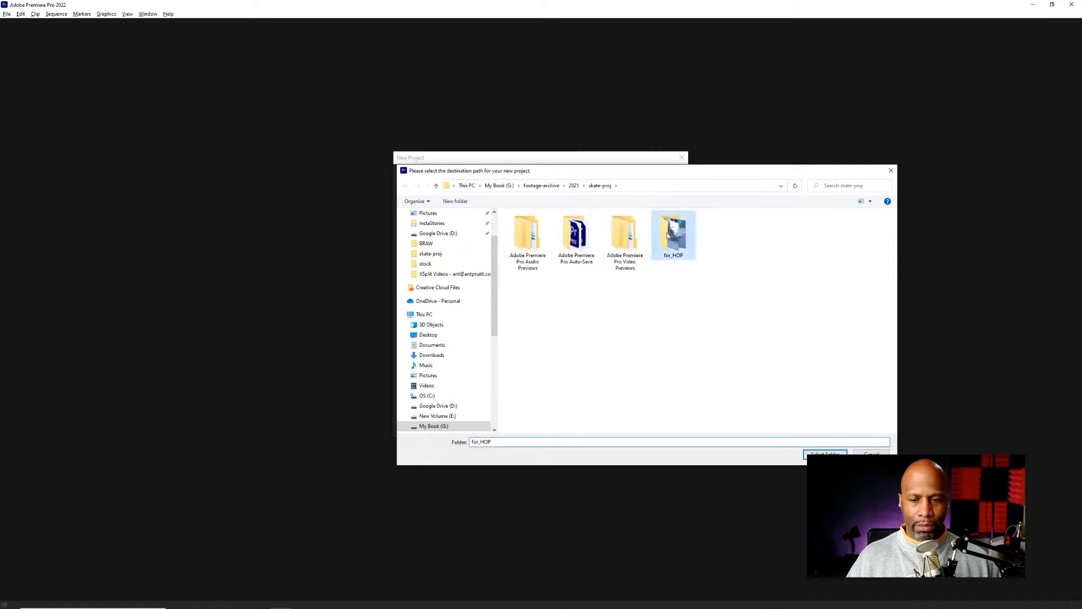
pyautogui.doubleClick(673, 232)
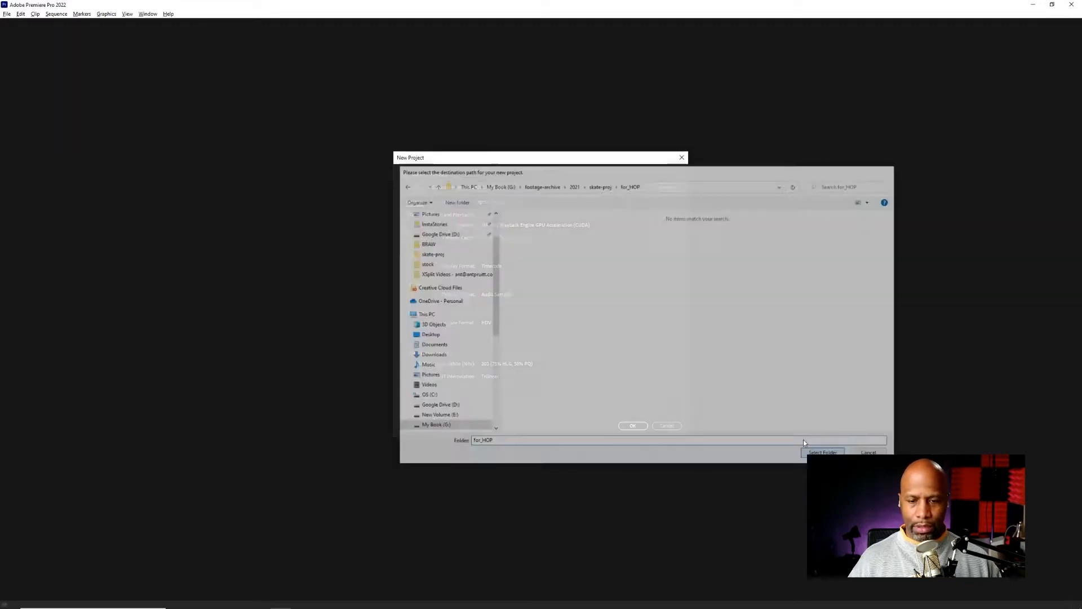
pyautogui.click(823, 451)
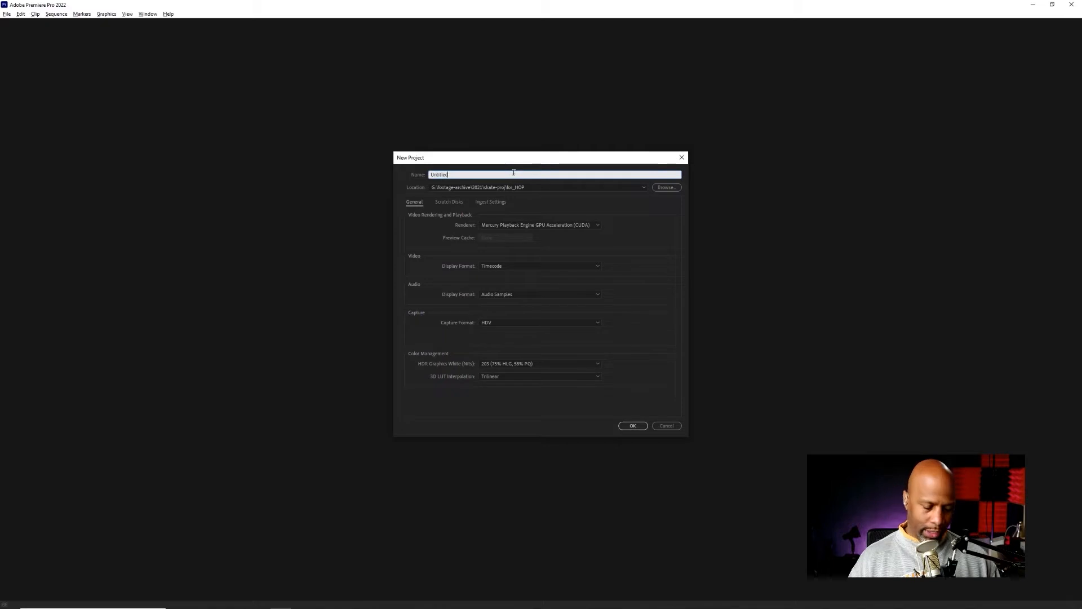
pyautogui.write('skate_proj_for_hop')
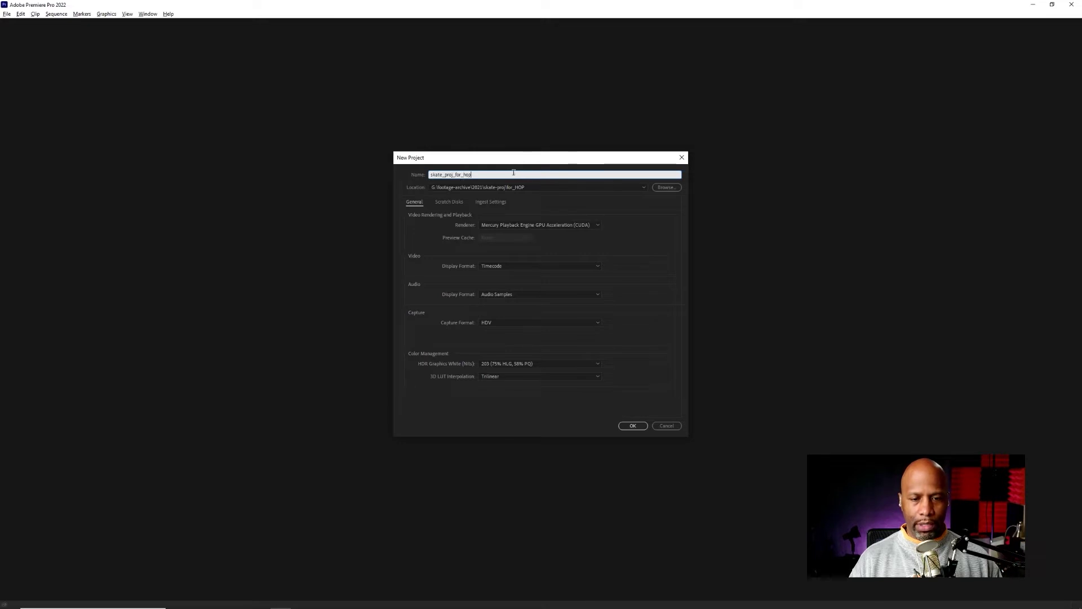
pyautogui.moveTo(671, 284)
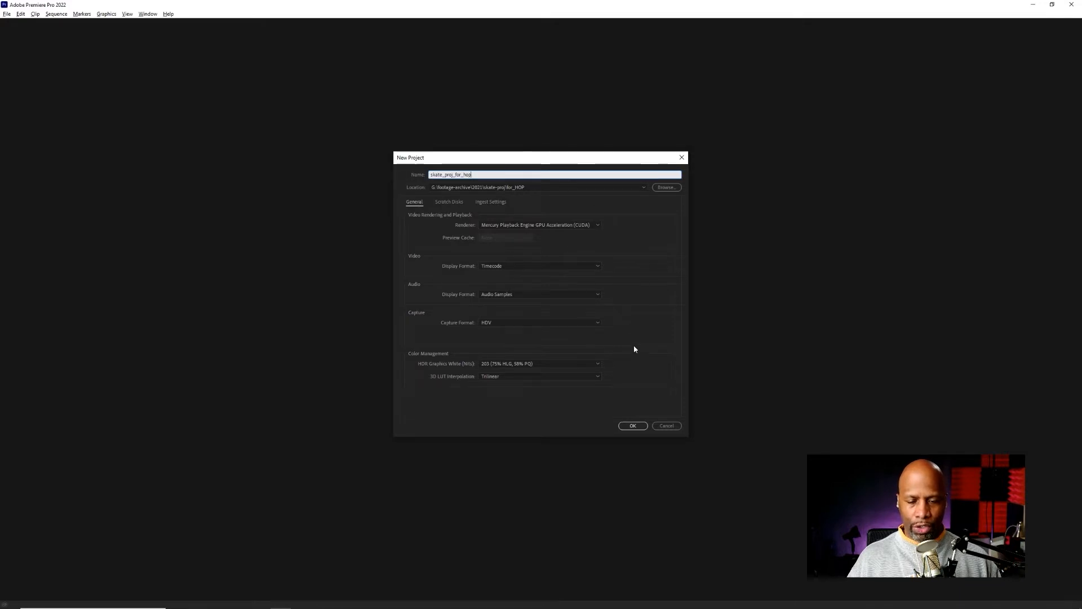
pyautogui.moveTo(639, 368)
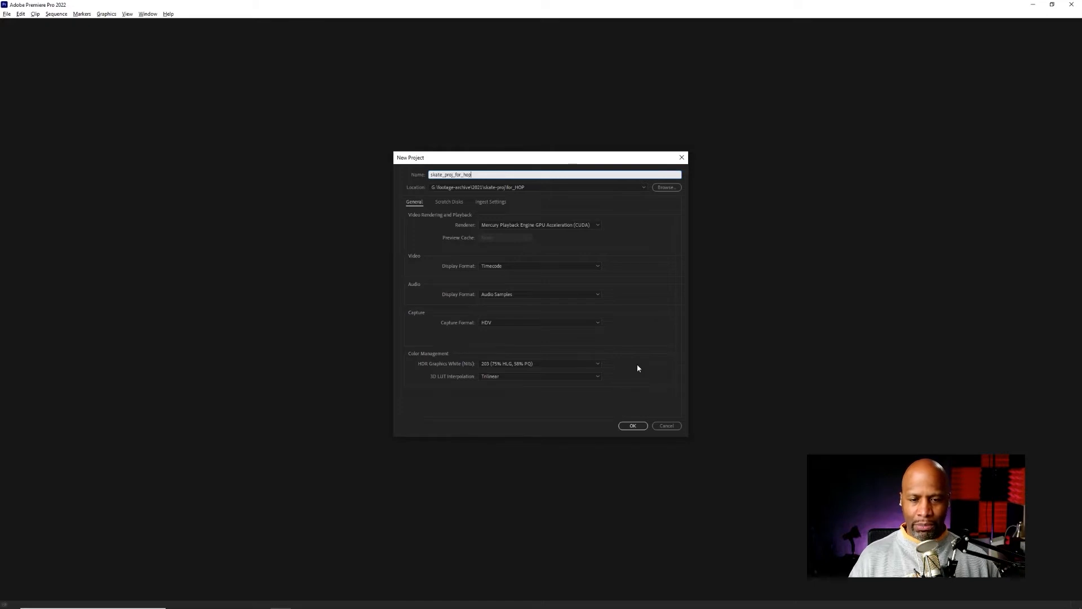
pyautogui.moveTo(615, 210)
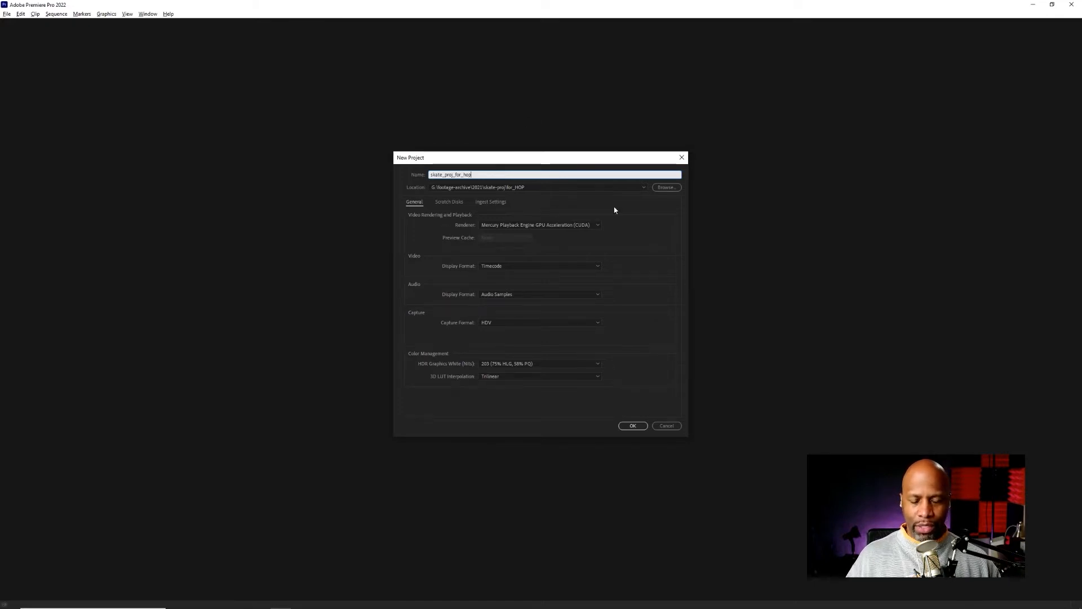
pyautogui.moveTo(602, 281)
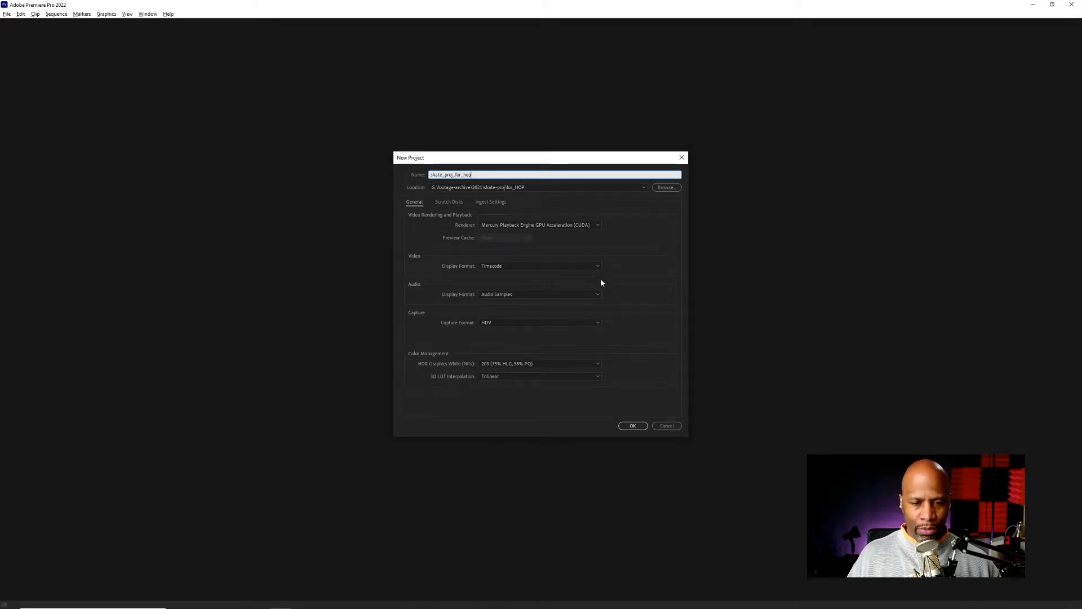
pyautogui.moveTo(636, 293)
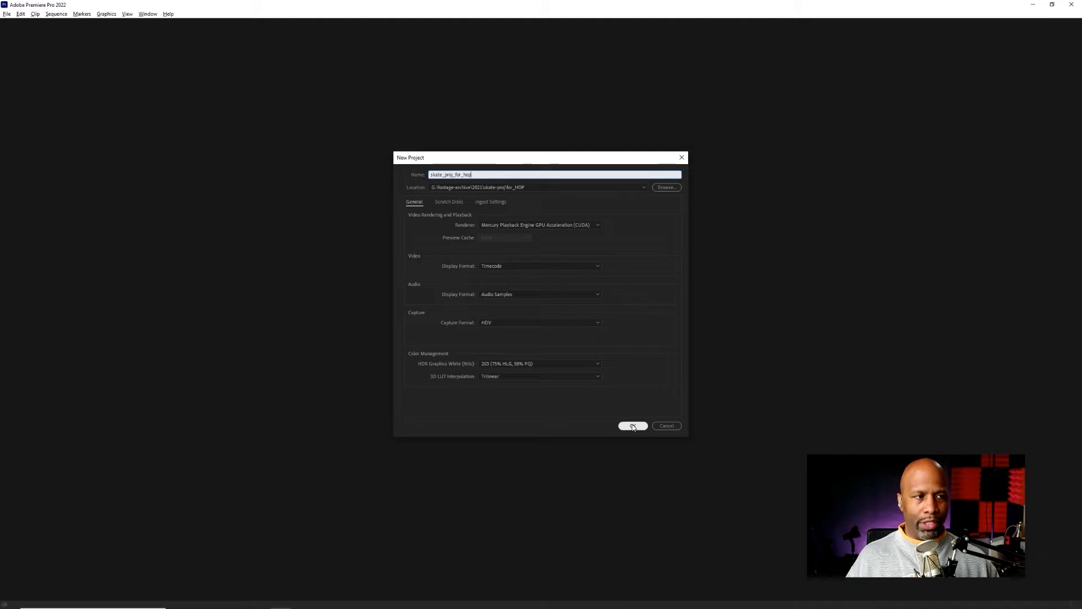
pyautogui.click(634, 427)
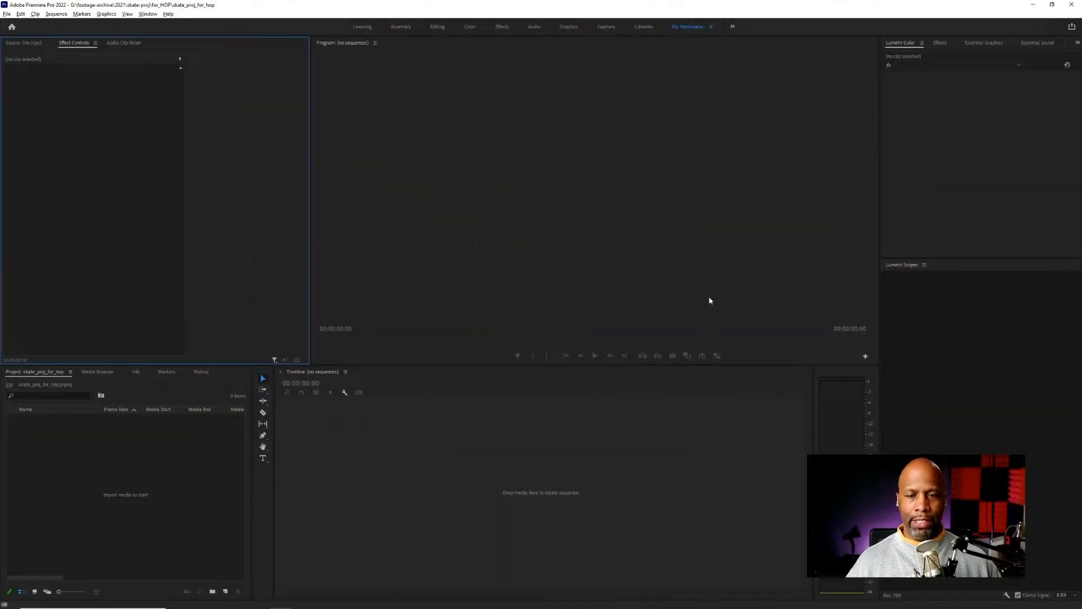
pyautogui.moveTo(718, 280)
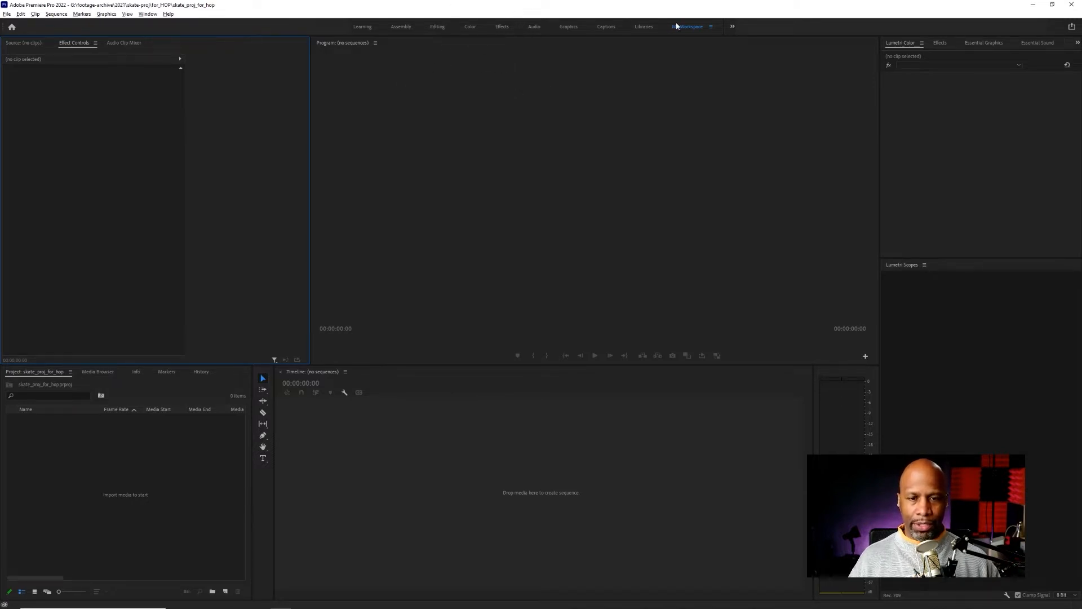
pyautogui.moveTo(703, 35)
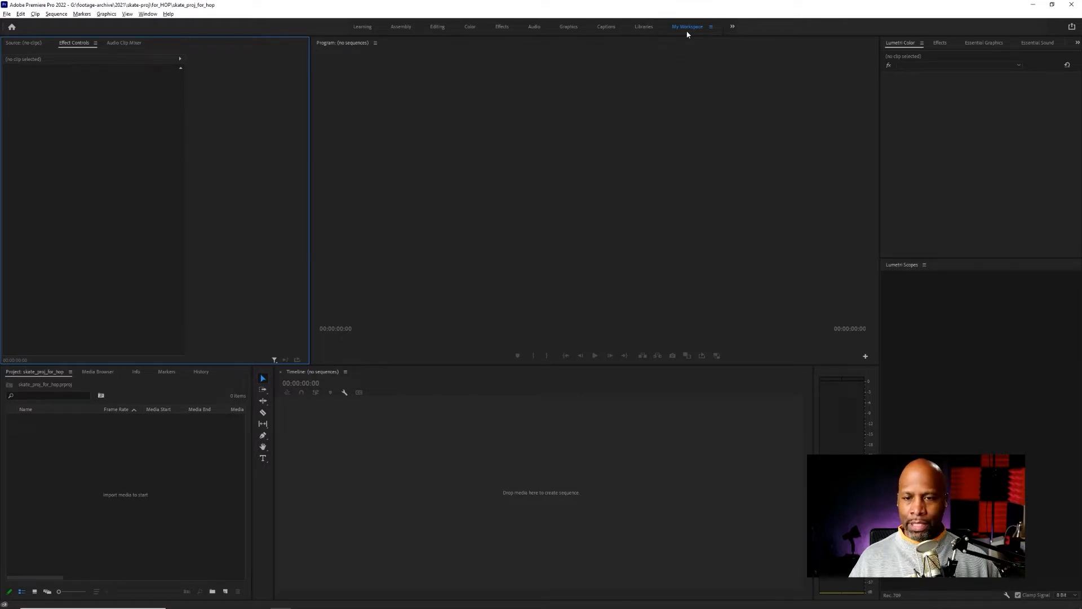
pyautogui.moveTo(647, 31)
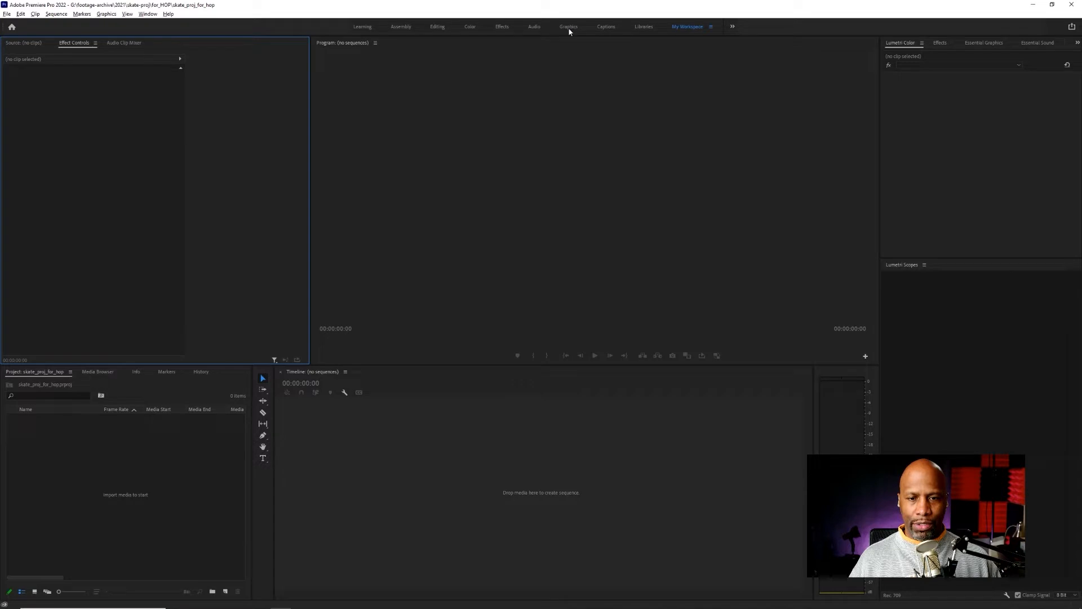
pyautogui.moveTo(469, 29)
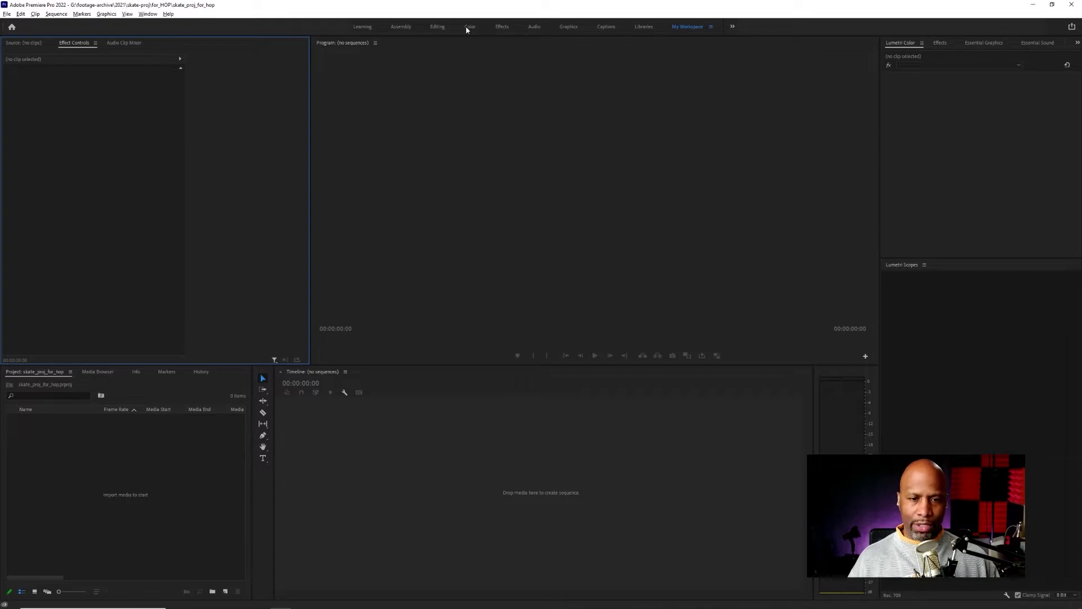
pyautogui.moveTo(536, 83)
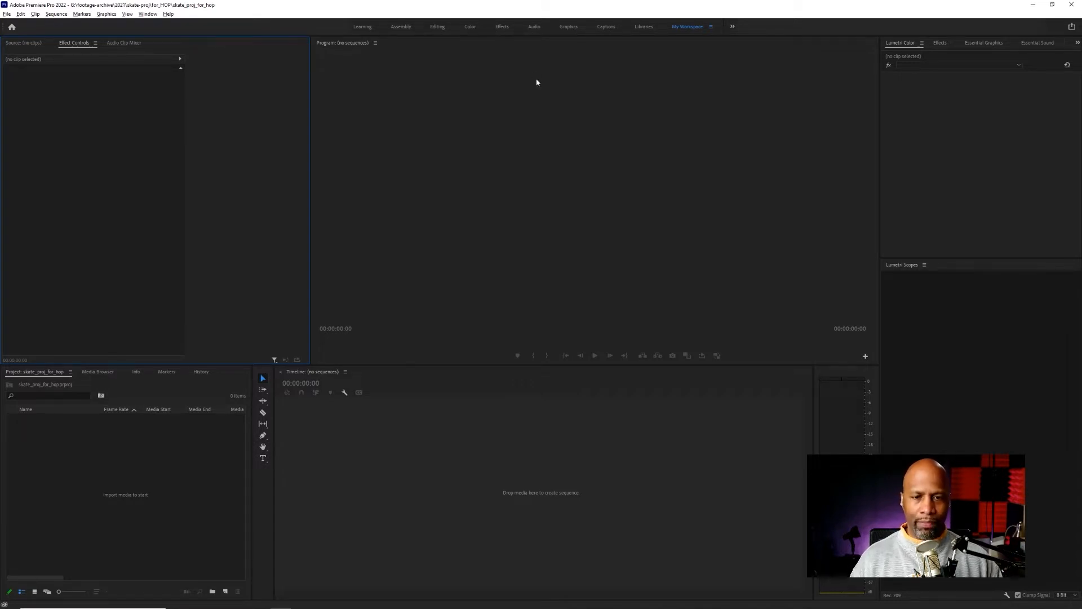
pyautogui.moveTo(429, 46)
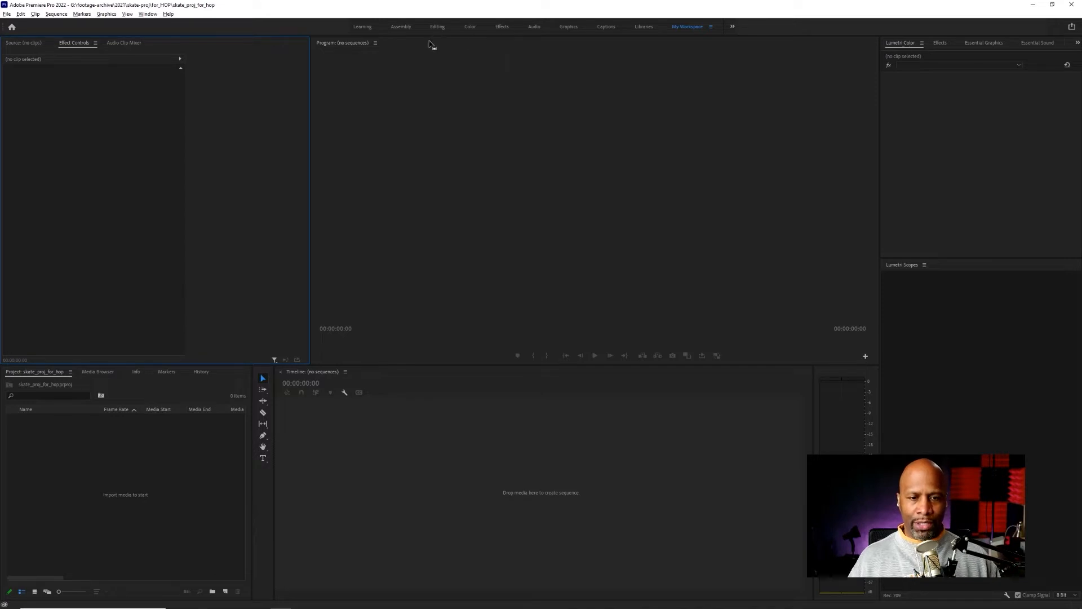
pyautogui.moveTo(438, 31)
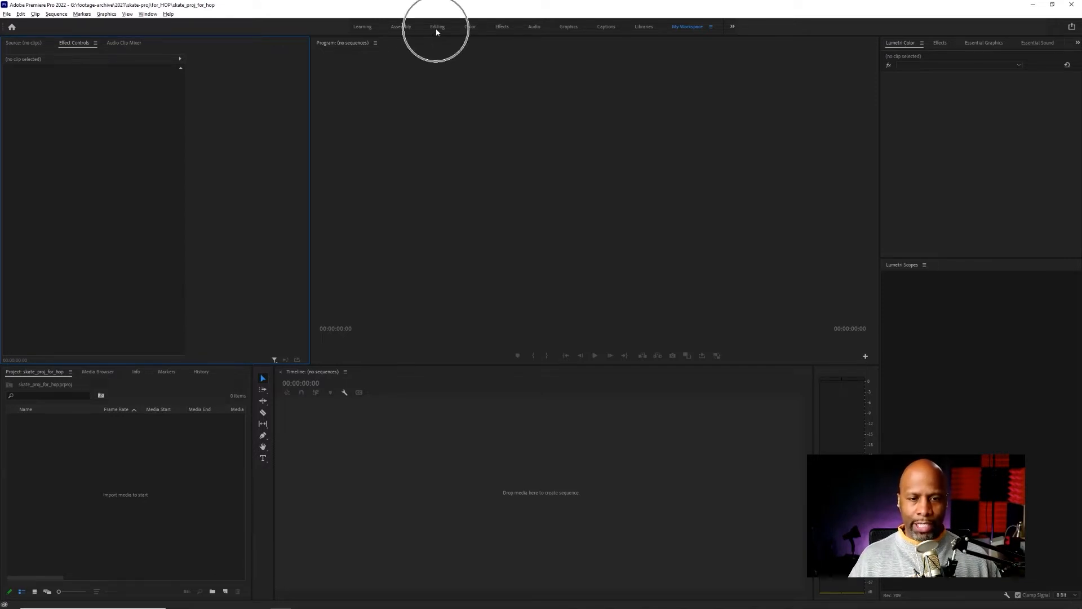
pyautogui.click(437, 27)
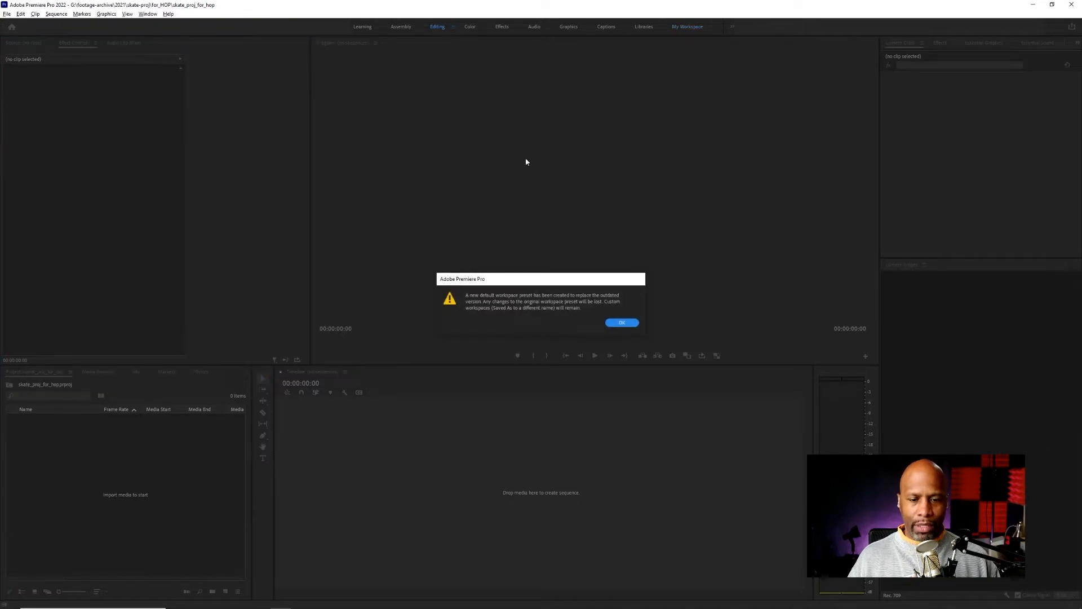
pyautogui.click(623, 323)
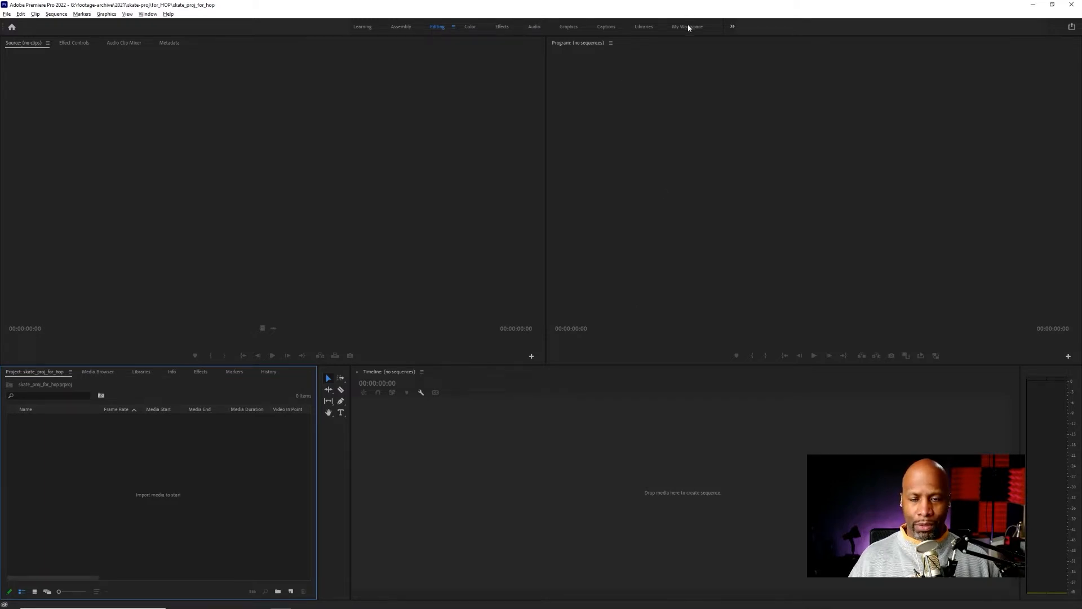
pyautogui.click(690, 27)
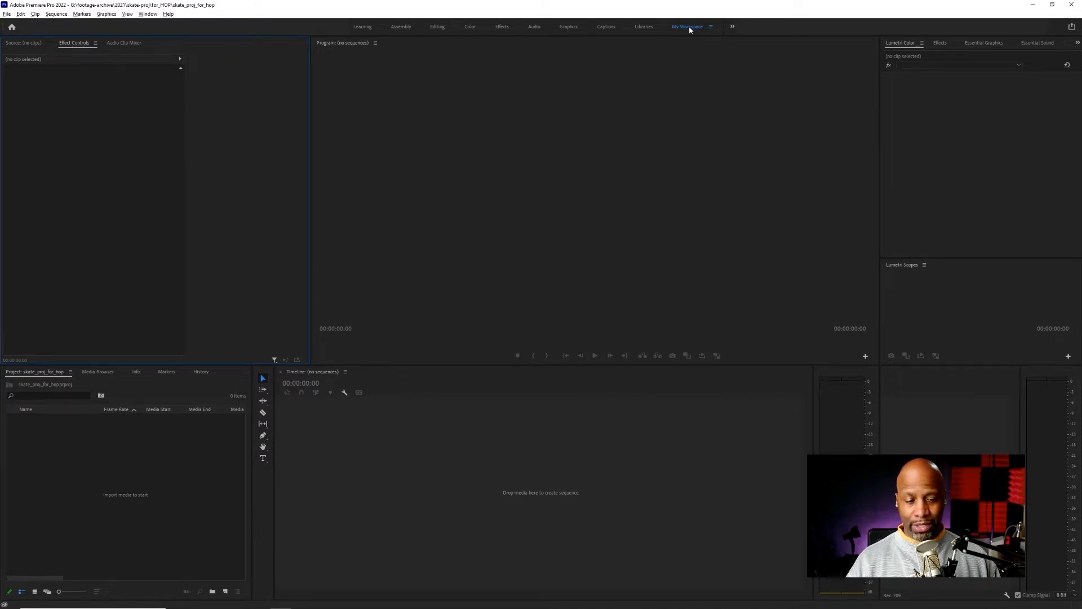
pyautogui.moveTo(441, 266)
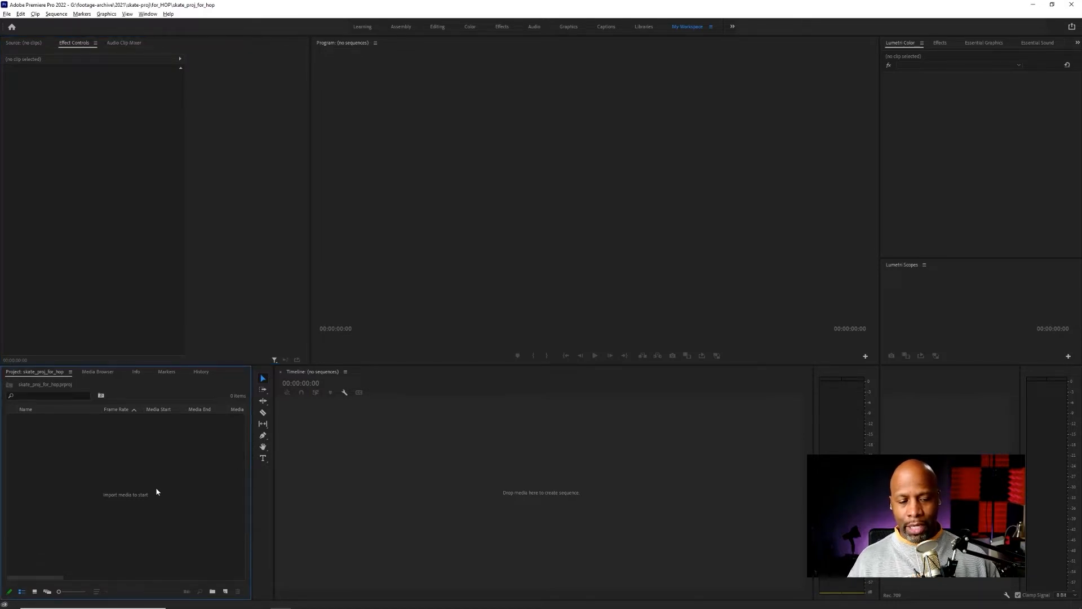
pyautogui.moveTo(119, 508)
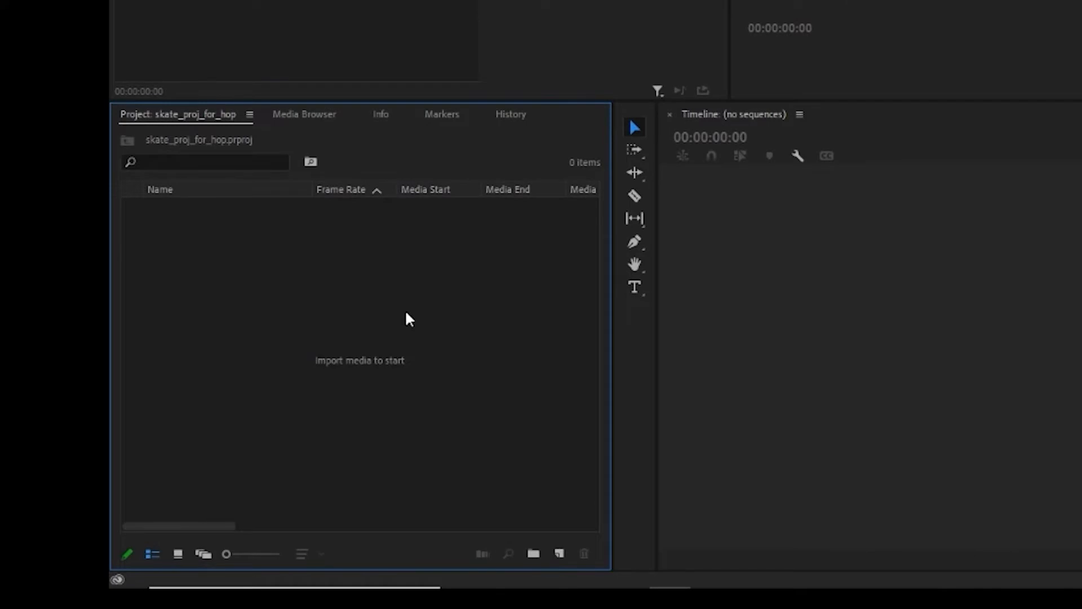
# Step: Start Import from the empty Project panel's context menu
pyautogui.rightClick(409, 318)
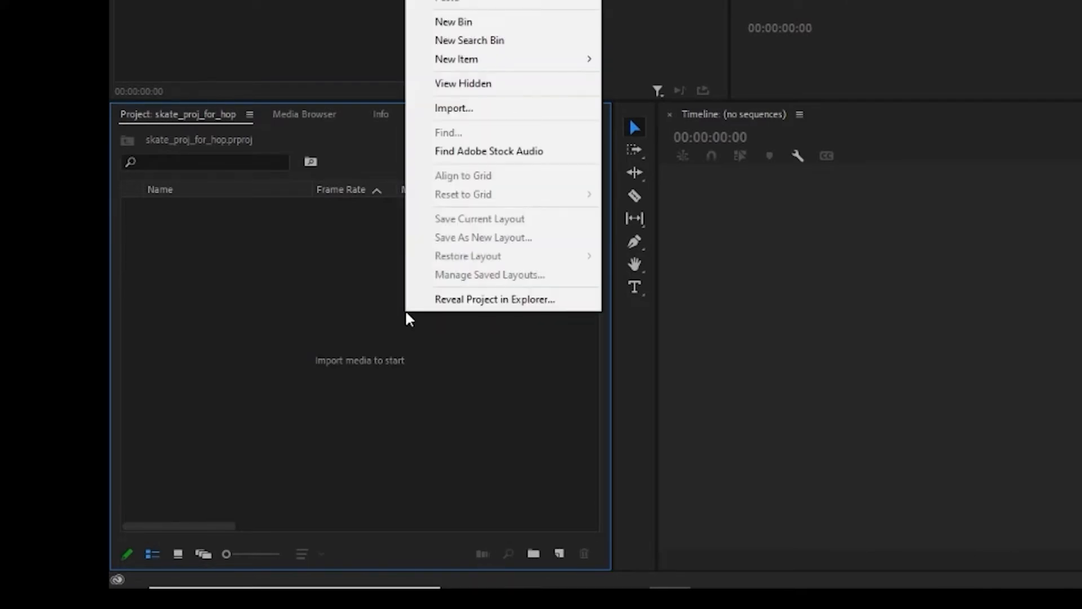
pyautogui.moveTo(472, 109)
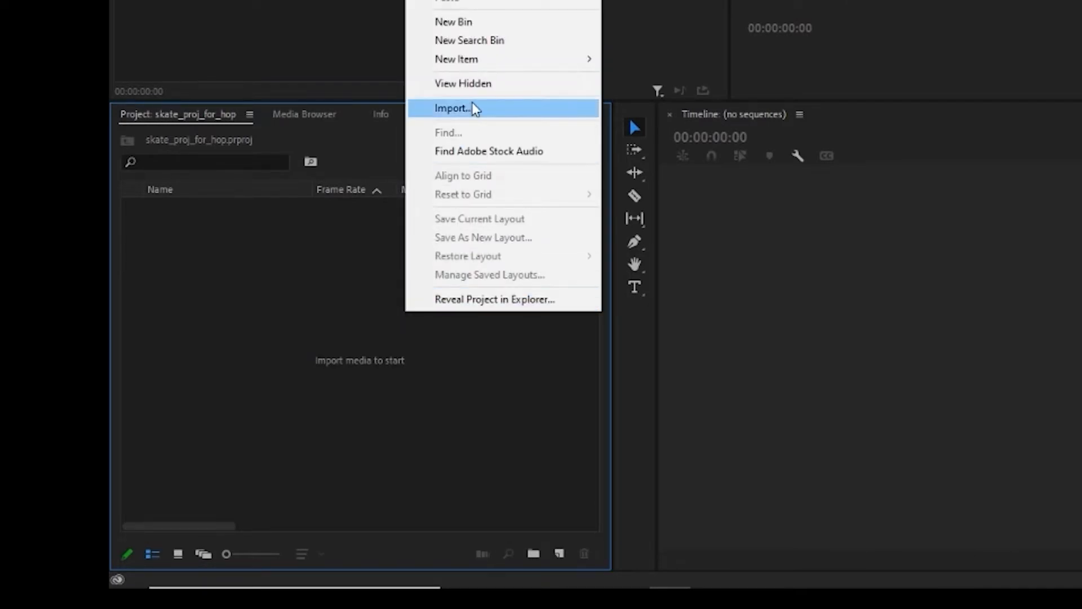
pyautogui.click(453, 109)
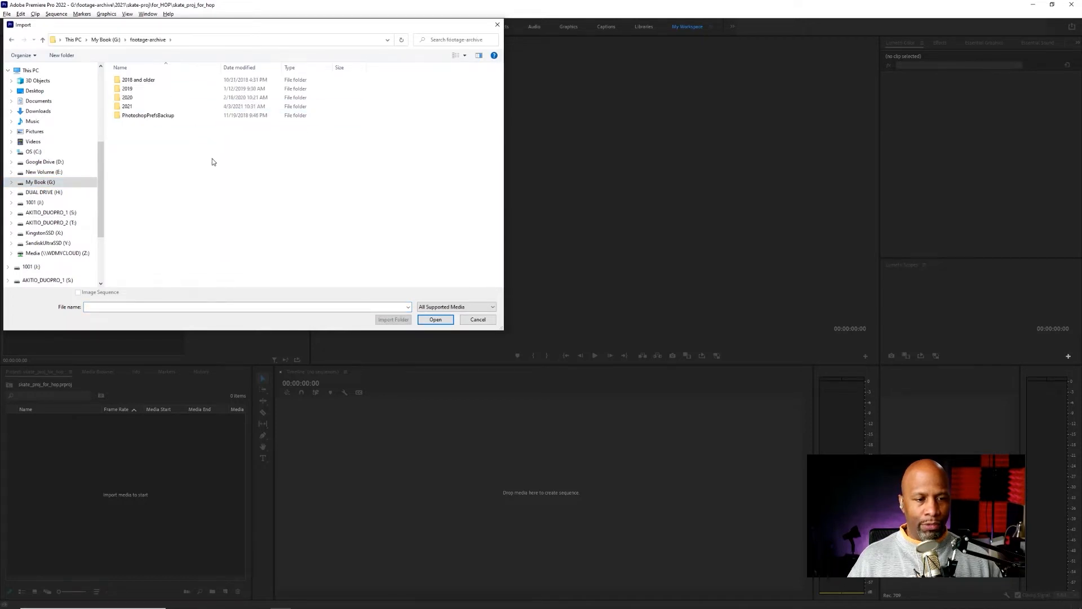
# Step: Import clips C0012, C0014 and C0017 from the 2021/skate-proj/for_HOP folder
pyautogui.doubleClick(127, 106)
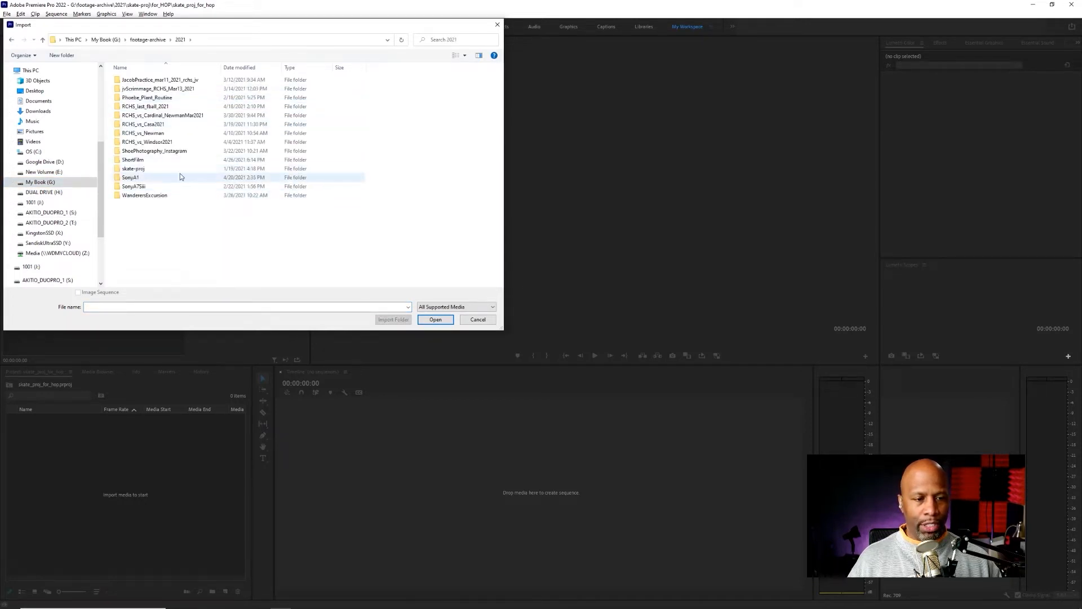
pyautogui.doubleClick(133, 169)
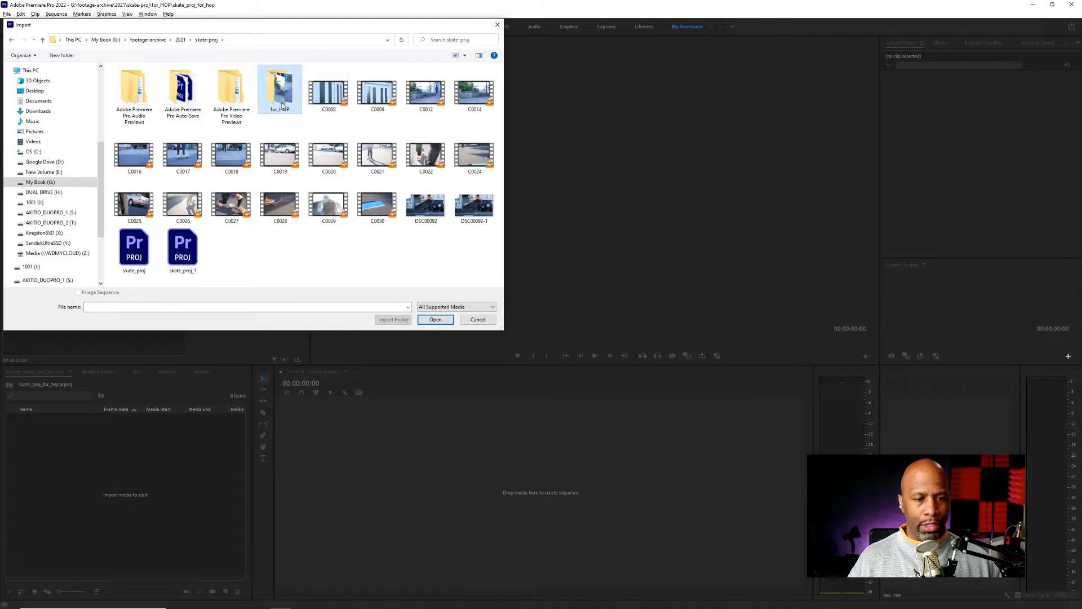
pyautogui.doubleClick(280, 89)
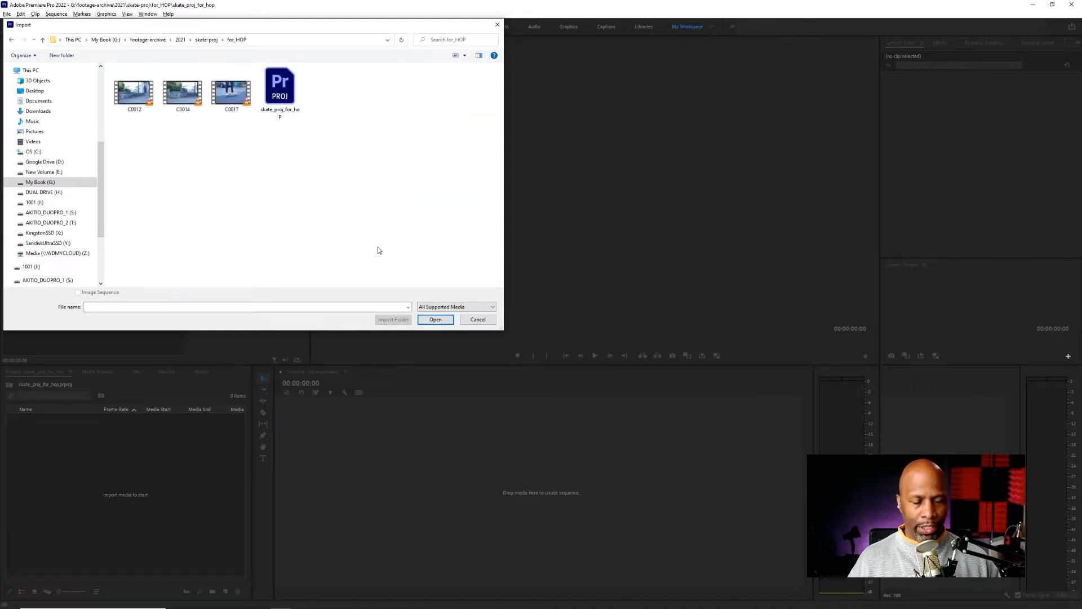
pyautogui.click(133, 93)
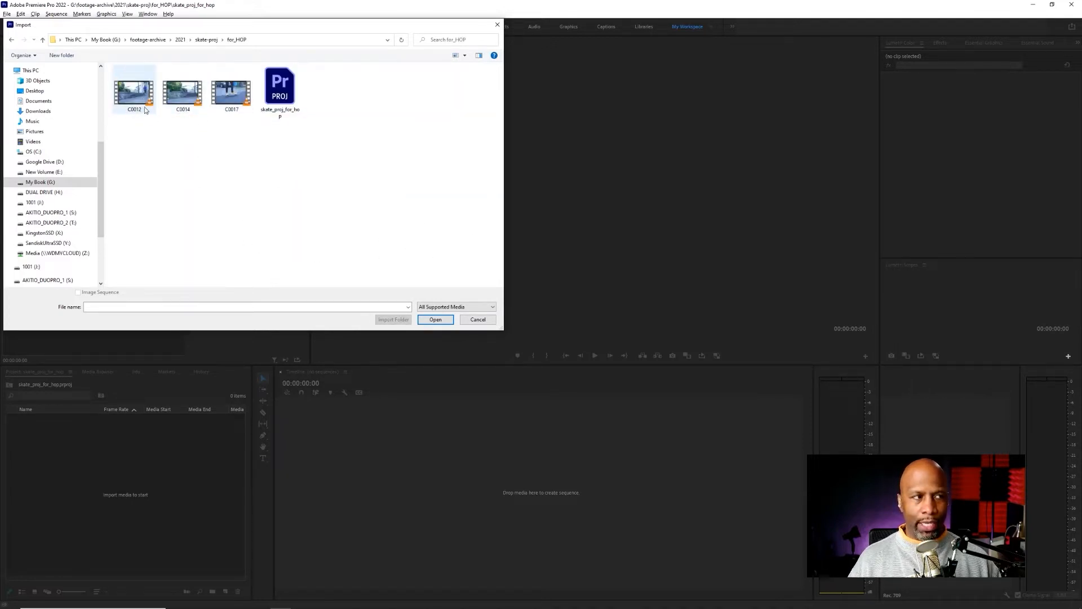
pyautogui.click(231, 91)
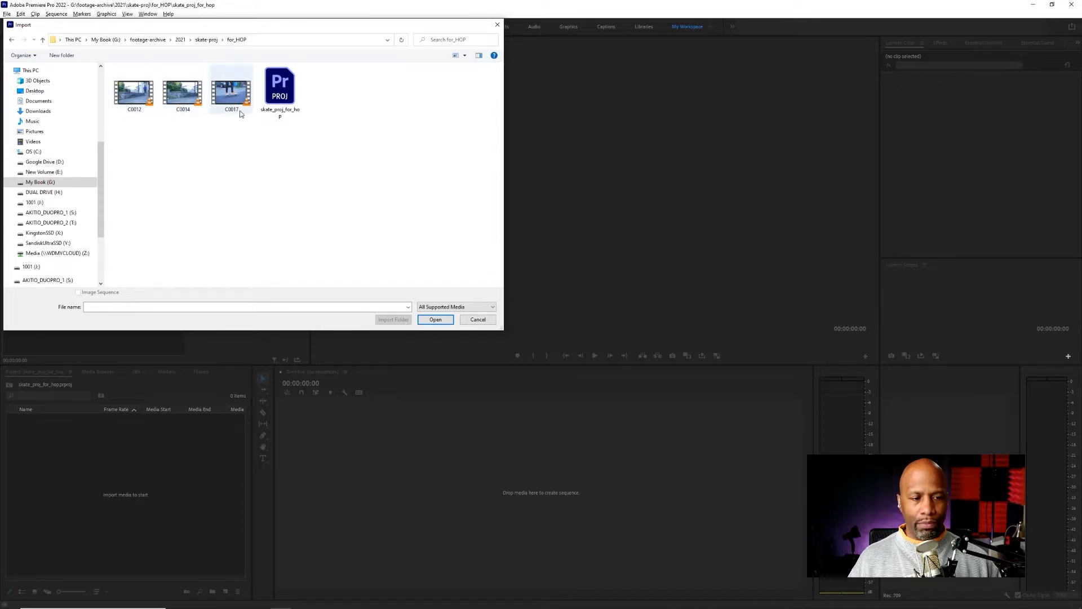
pyautogui.click(133, 93)
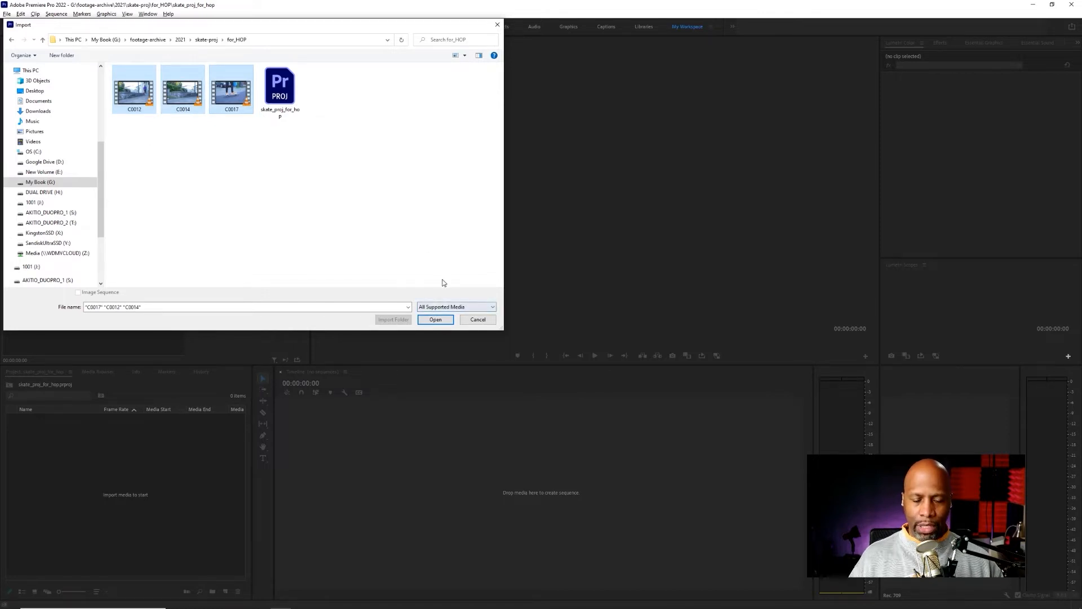
pyautogui.click(435, 319)
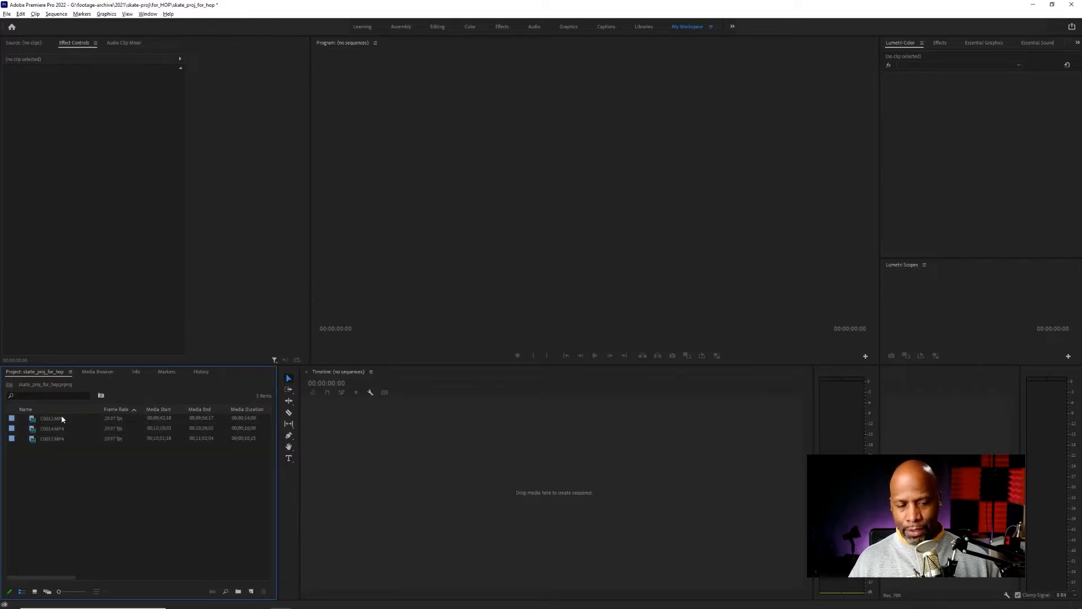
pyautogui.moveTo(82, 449)
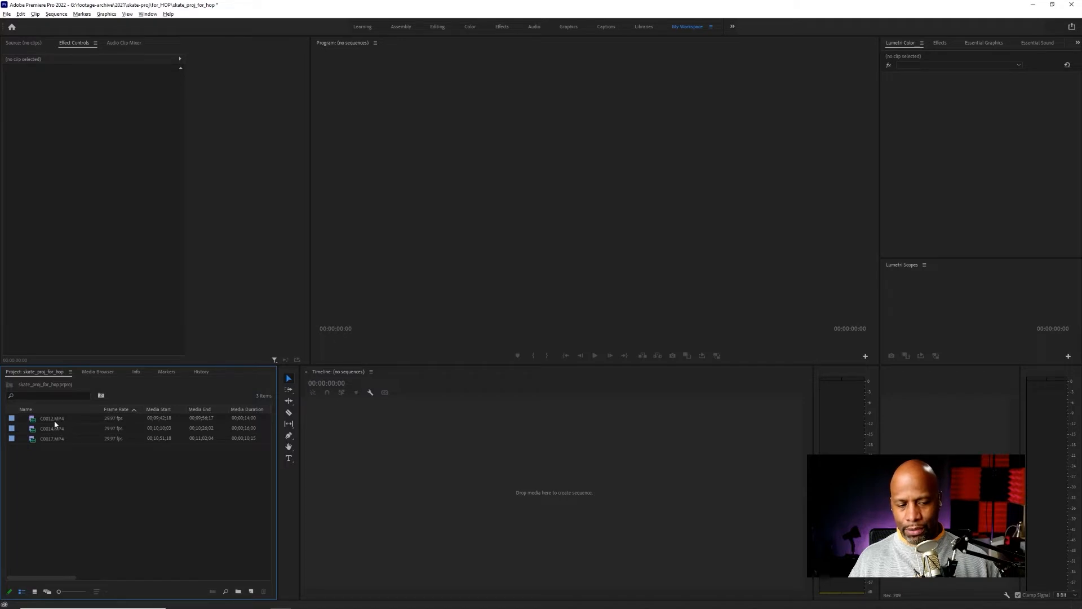
pyautogui.click(51, 429)
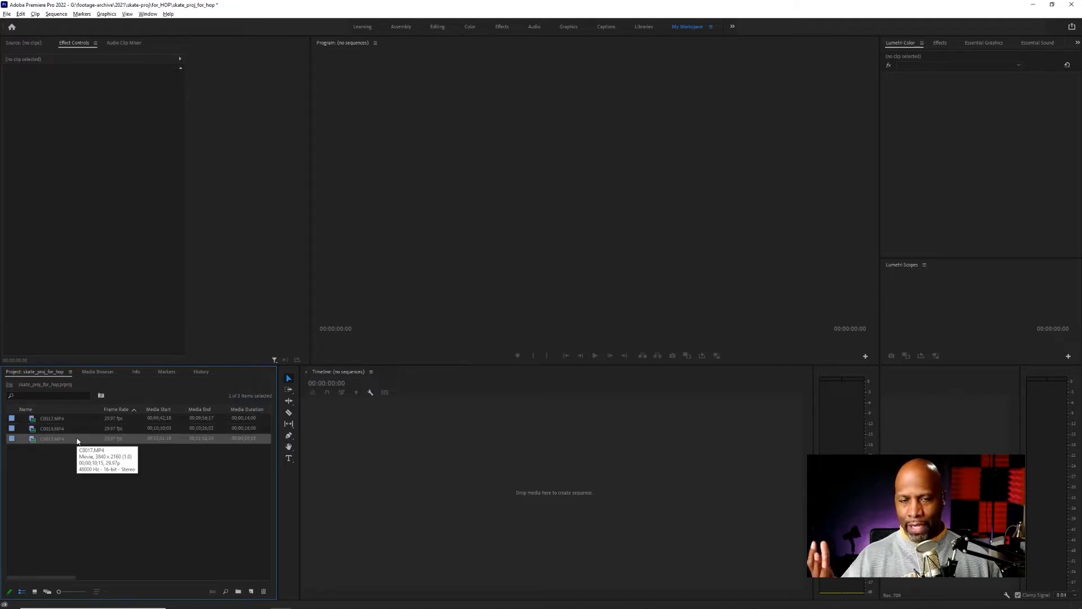
pyautogui.moveTo(77, 426)
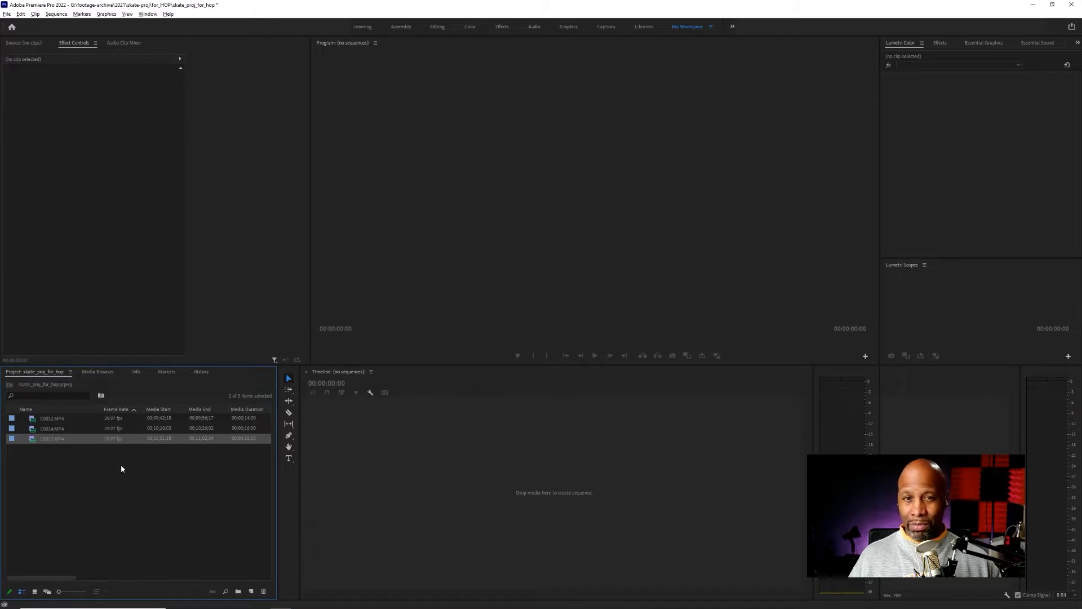
pyautogui.moveTo(115, 465)
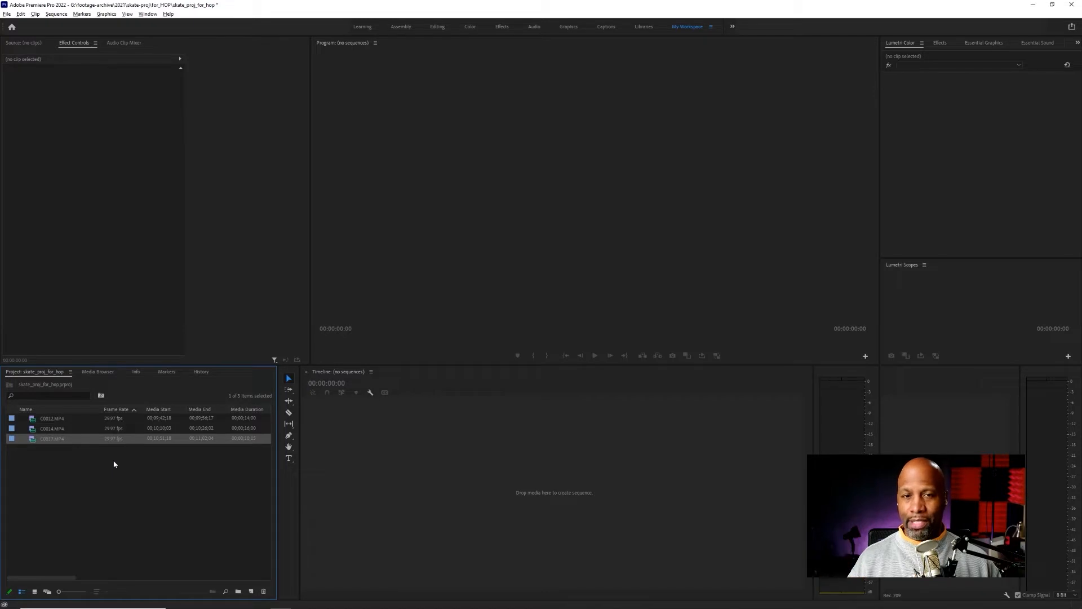
pyautogui.moveTo(111, 473)
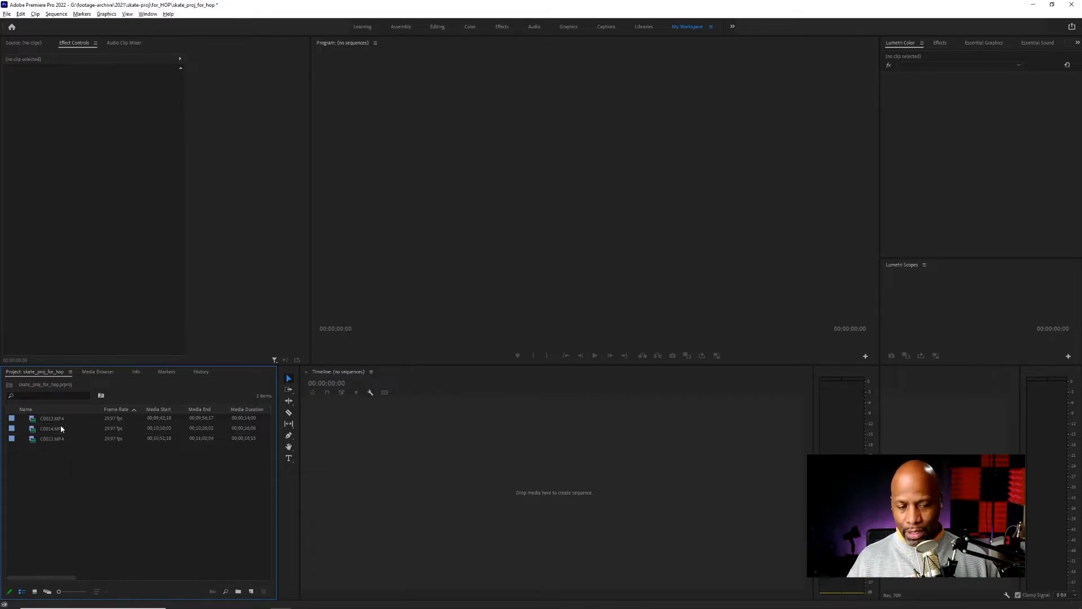
pyautogui.click(51, 419)
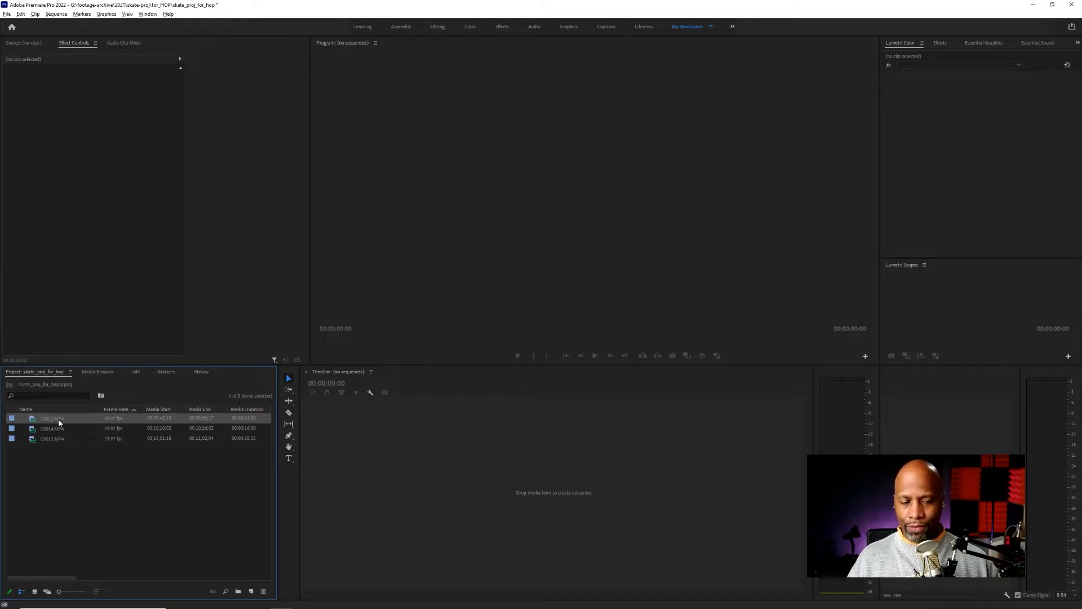
# Step: Load C0012 in the Source Monitor, play through it and scrub back to the opening shot
pyautogui.doubleClick(51, 418)
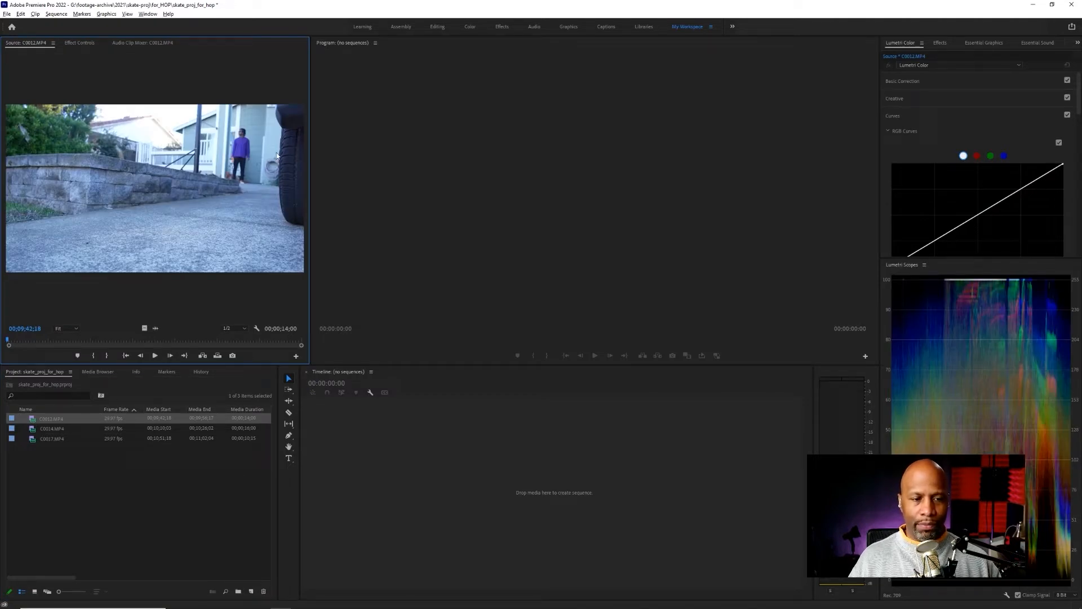
pyautogui.moveTo(106, 165)
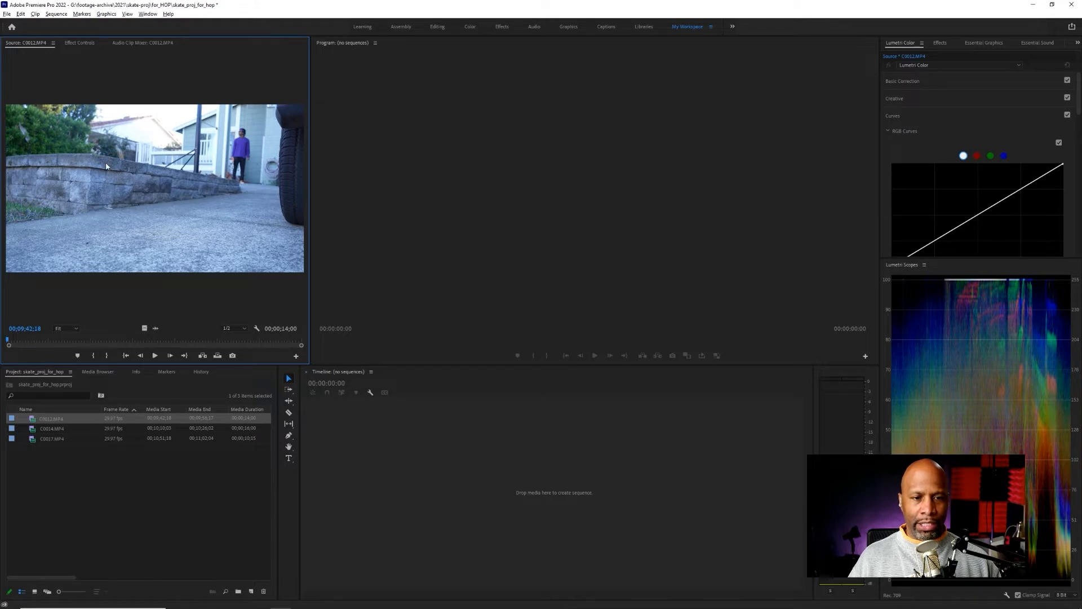
pyautogui.moveTo(129, 88)
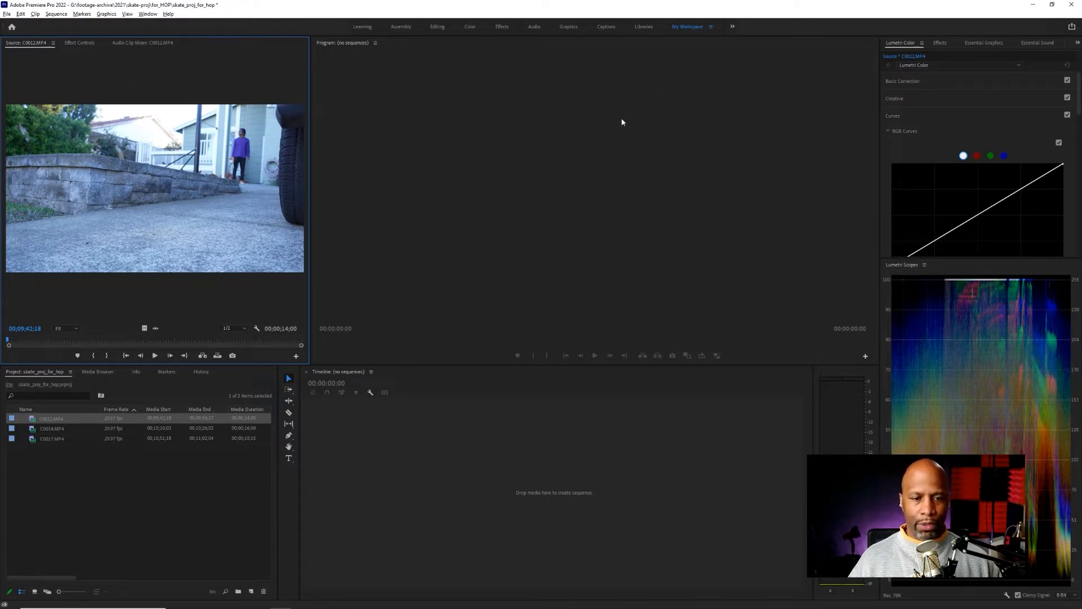
pyautogui.moveTo(530, 180)
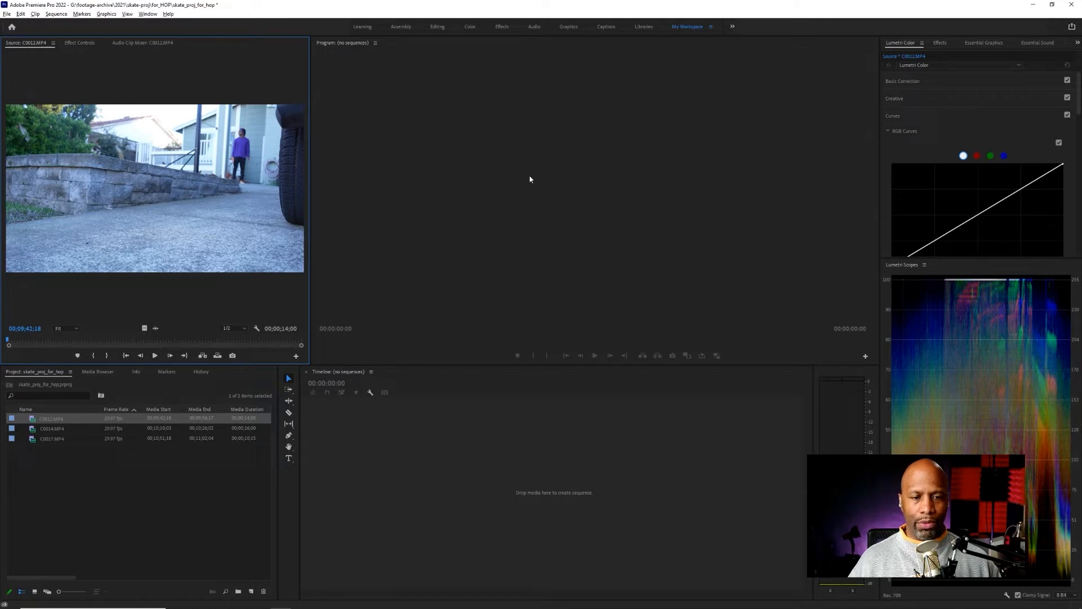
pyautogui.moveTo(713, 215)
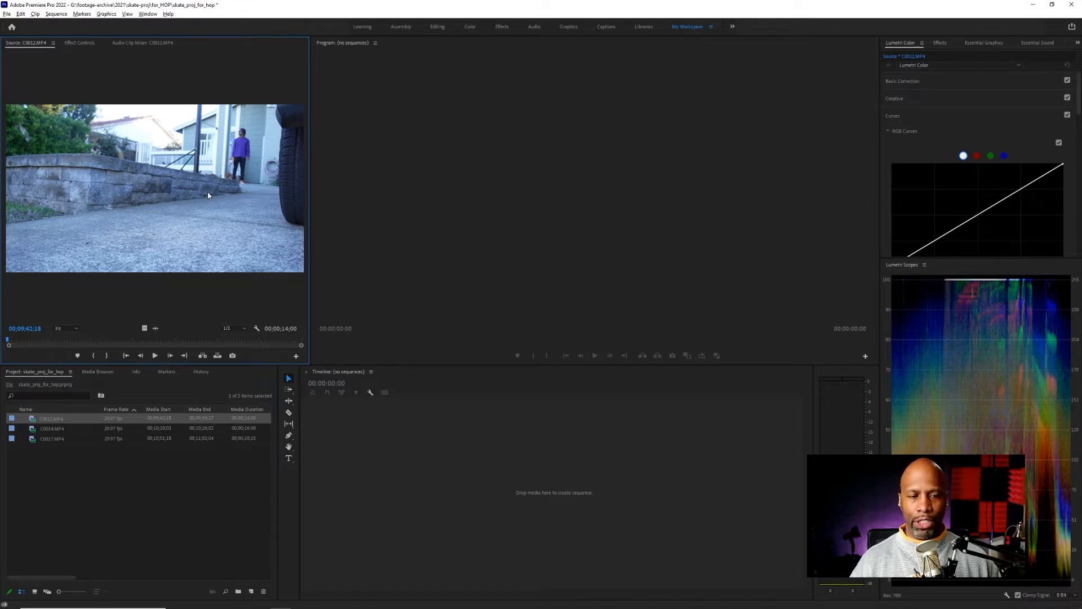
pyautogui.moveTo(541, 196)
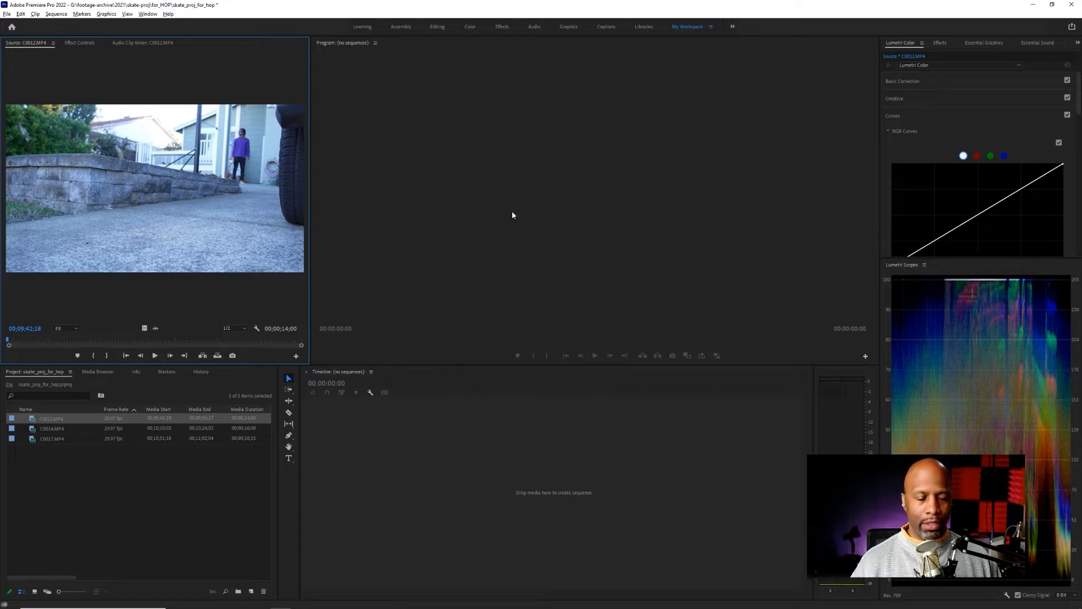
pyautogui.moveTo(192, 243)
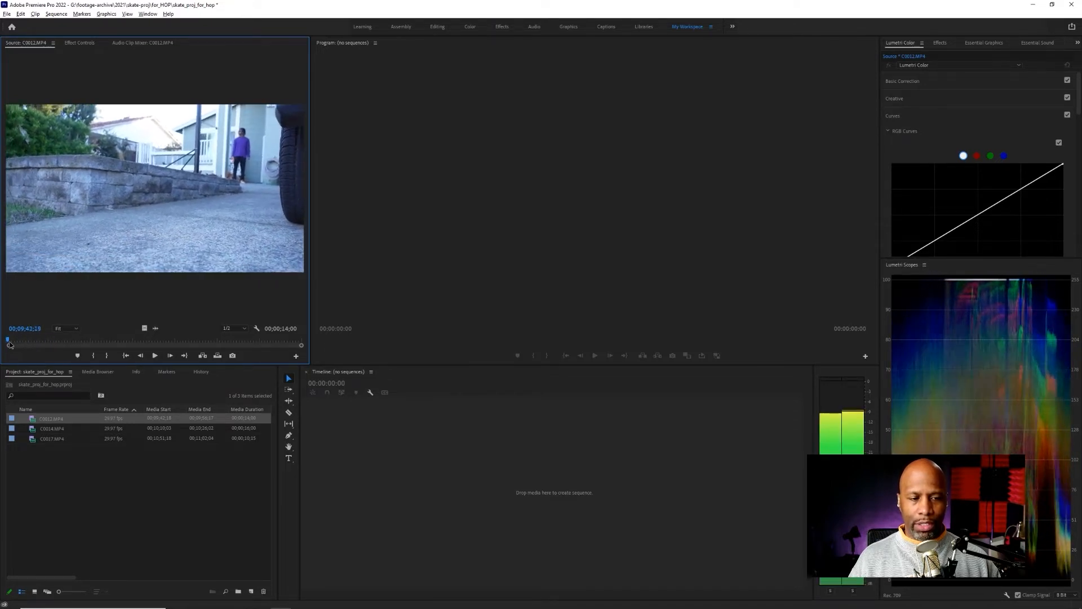
pyautogui.moveTo(10, 345); pyautogui.dragTo(45, 345)
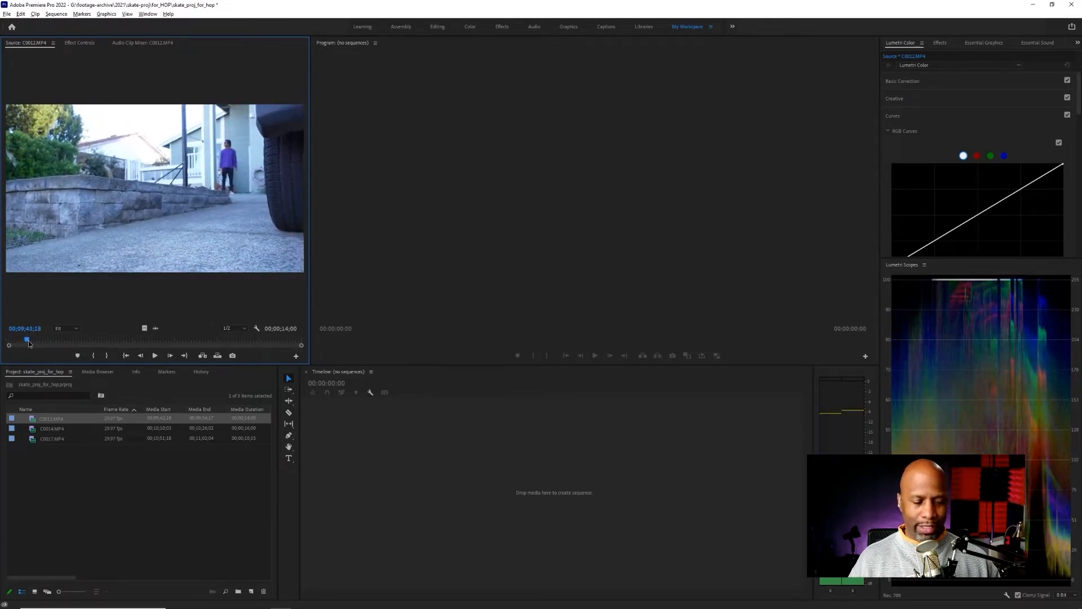
pyautogui.moveTo(27, 343); pyautogui.dragTo(8, 339)
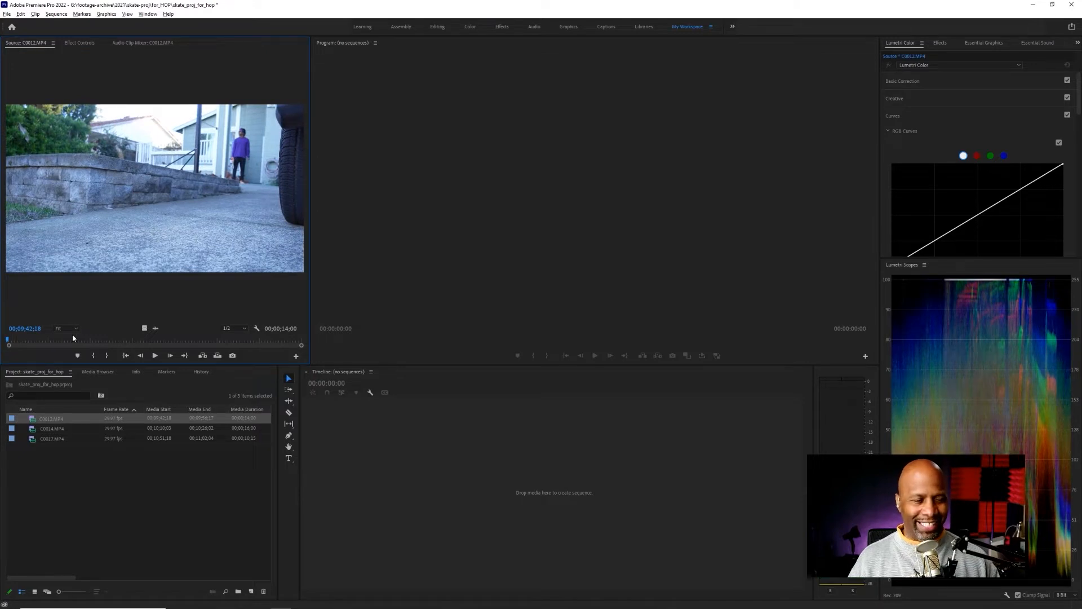
pyautogui.click(154, 355)
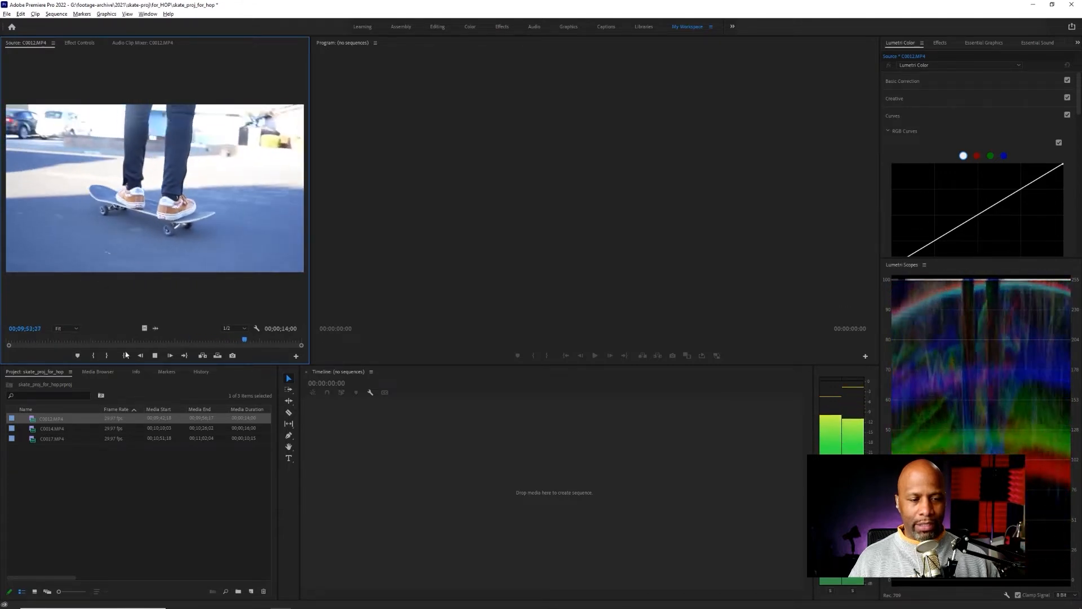
pyautogui.click(156, 355)
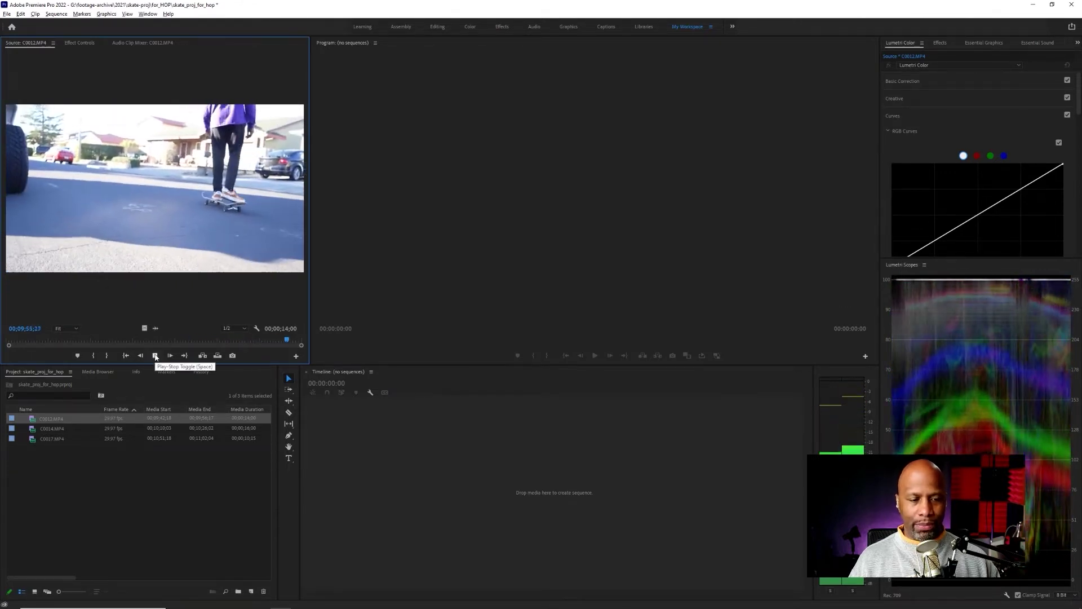
pyautogui.click(155, 355)
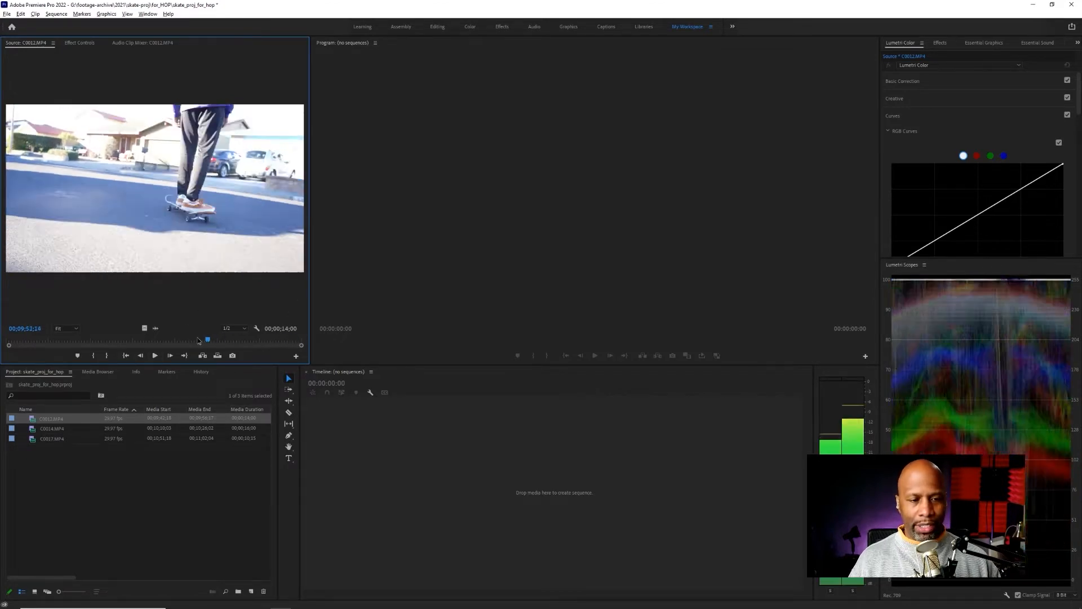
pyautogui.moveTo(208, 340); pyautogui.dragTo(9, 339)
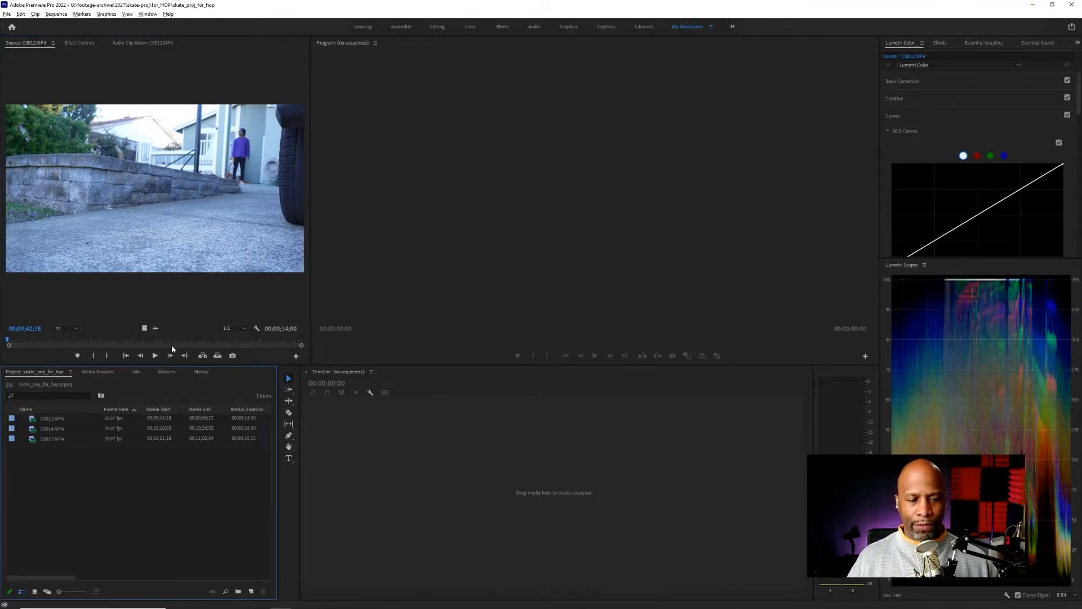
# Step: Scrub C0012 a few seconds in and select it in the Project panel for the timeline
pyautogui.moveTo(7, 340); pyautogui.dragTo(147, 340)
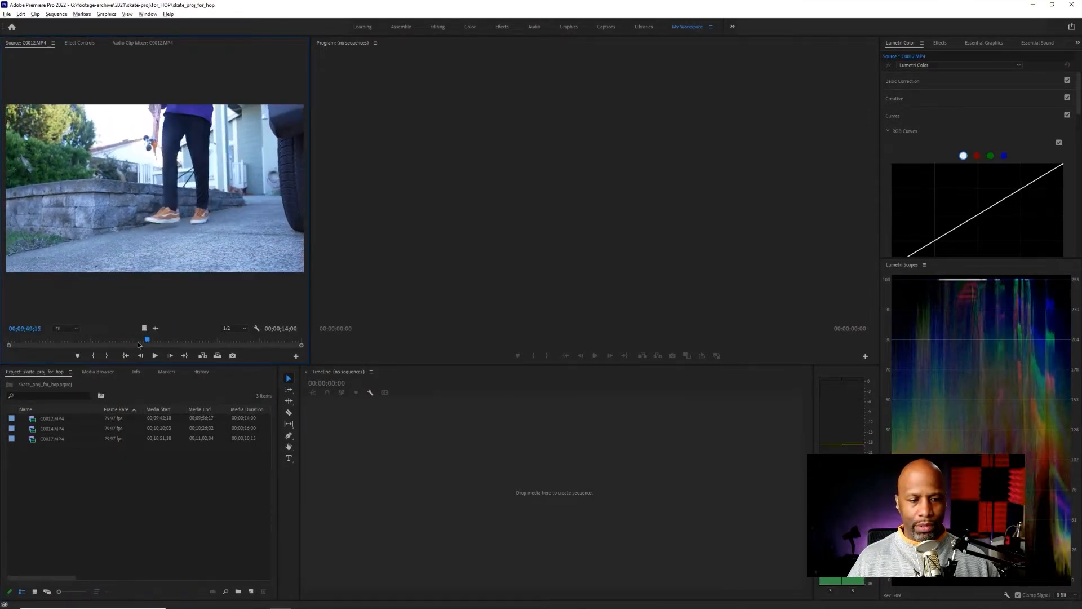
pyautogui.moveTo(147, 340); pyautogui.dragTo(106, 340)
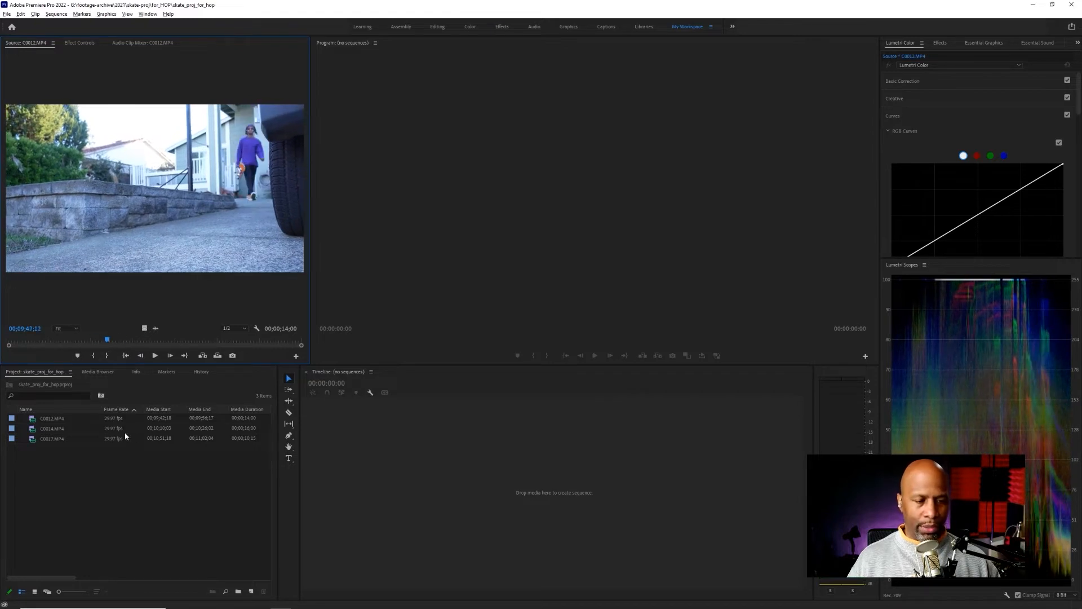
pyautogui.click(51, 417)
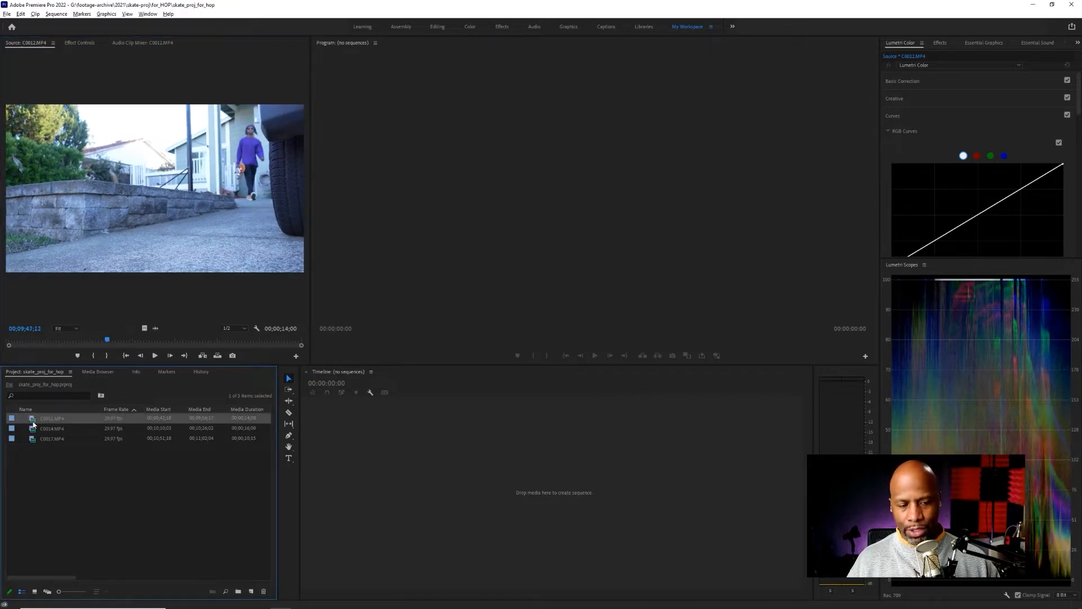
pyautogui.moveTo(397, 439)
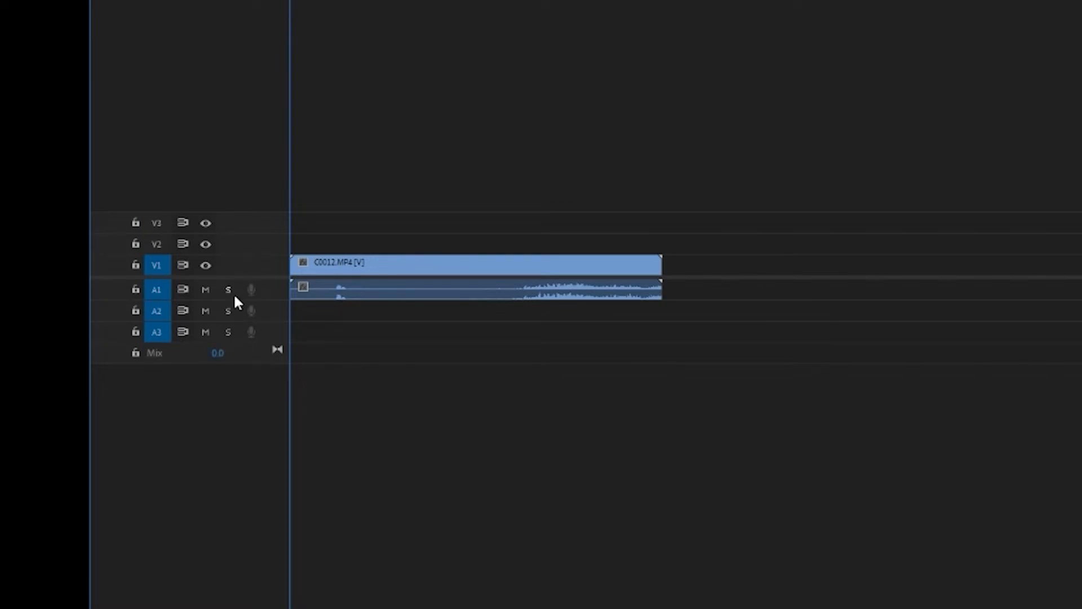
pyautogui.moveTo(248, 319)
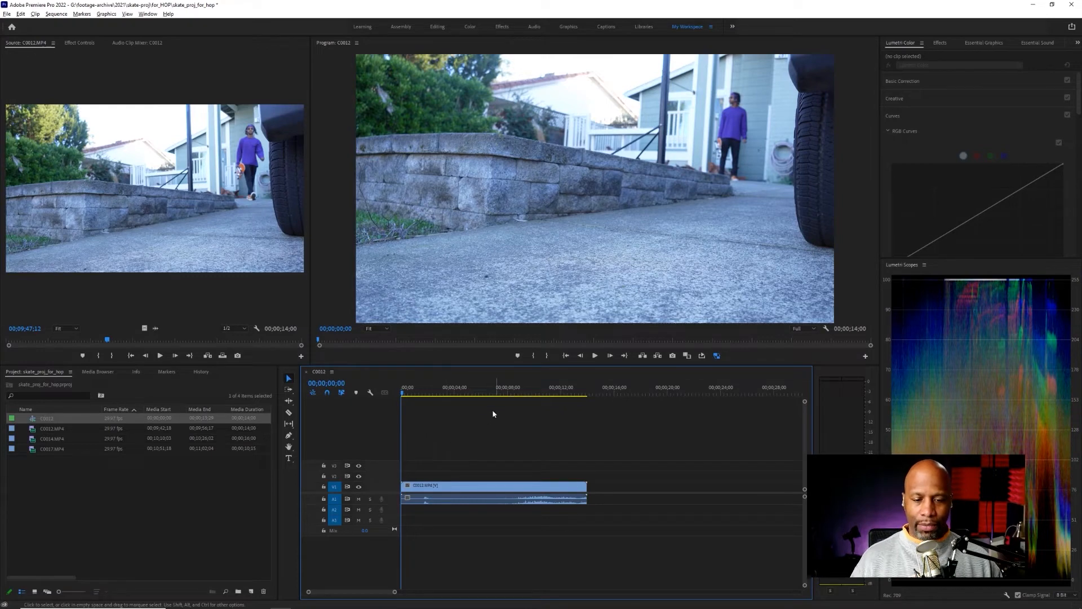
pyautogui.click(595, 355)
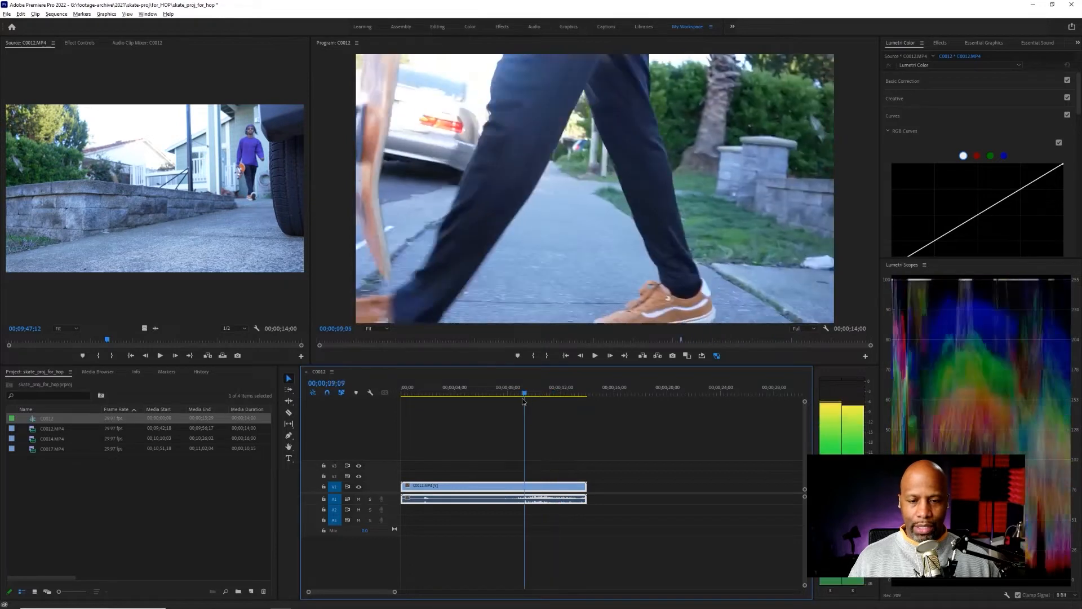
pyautogui.click(402, 393)
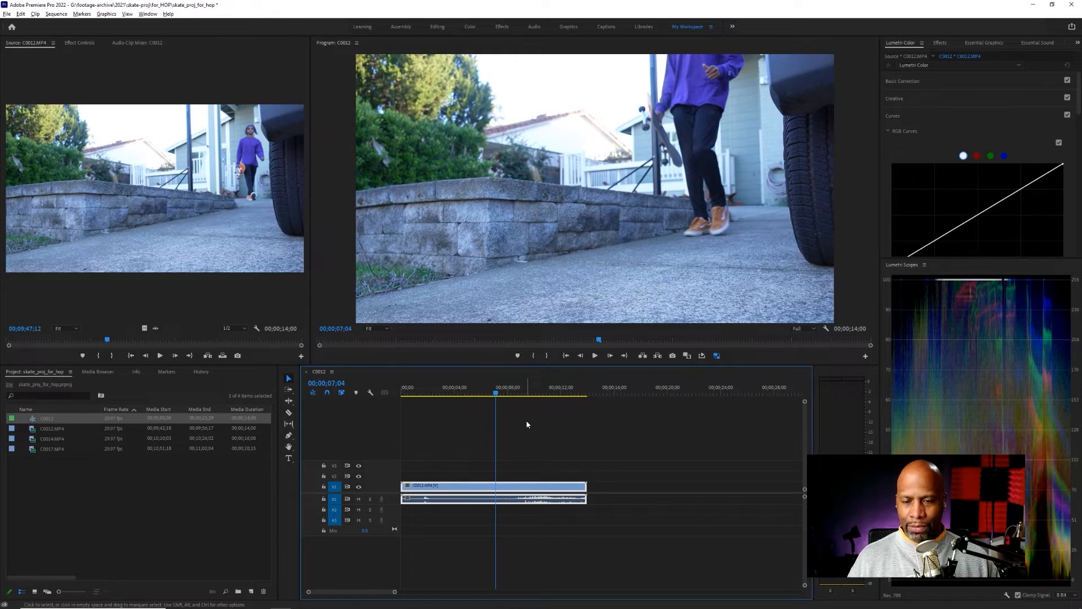
pyautogui.click(478, 392)
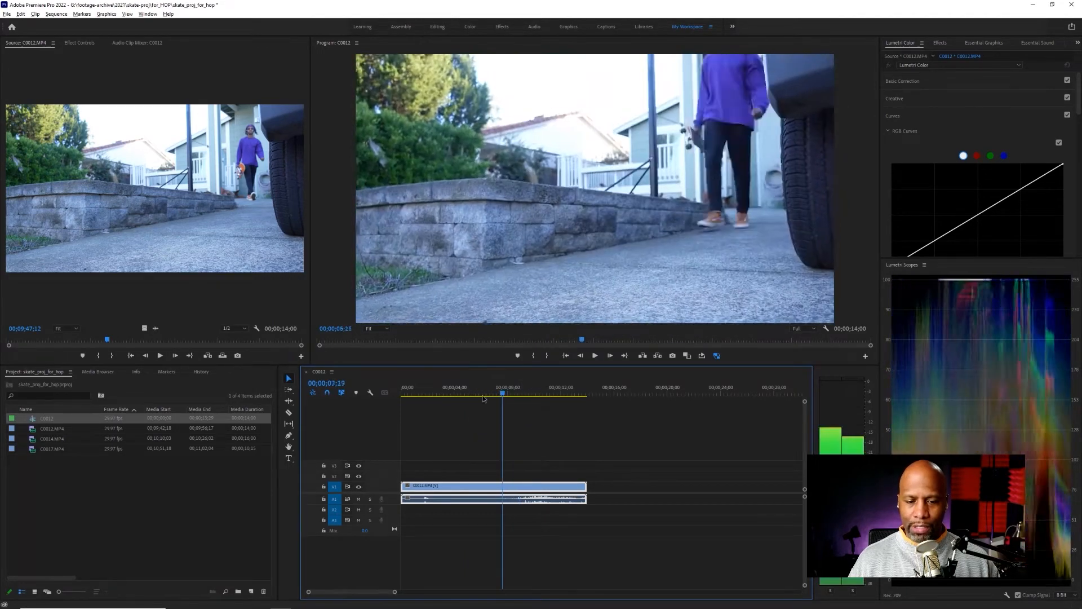
# Step: Trim the head of C0012 to about 00;00;04;16 in the timeline
pyautogui.click(474, 395)
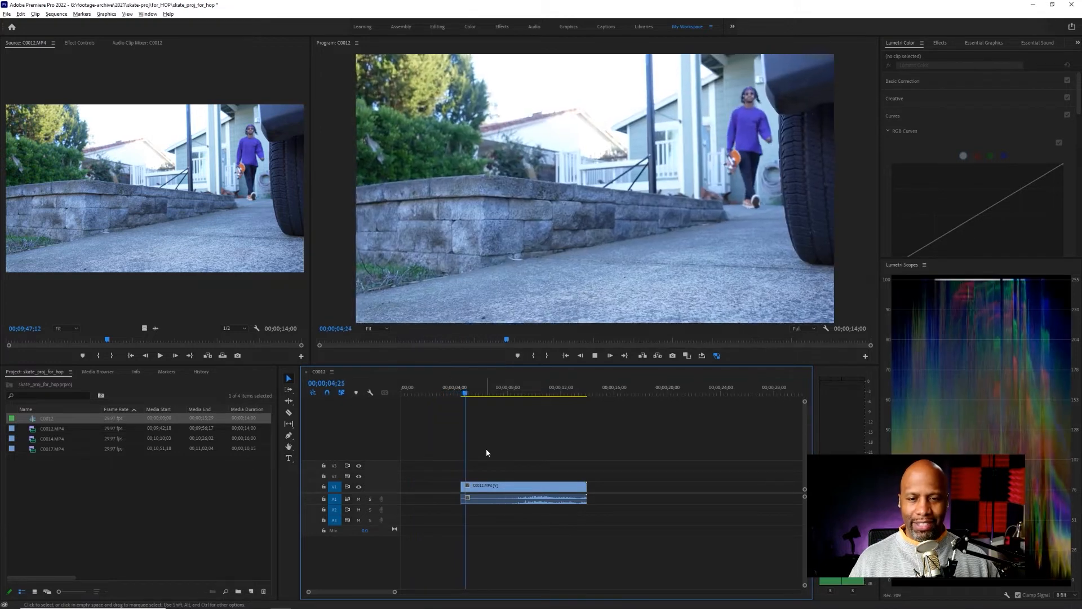
# Step: Ripple-delete the gap so trimmed C0012 starts the sequence, then select C0014.MP4
pyautogui.click(505, 485)
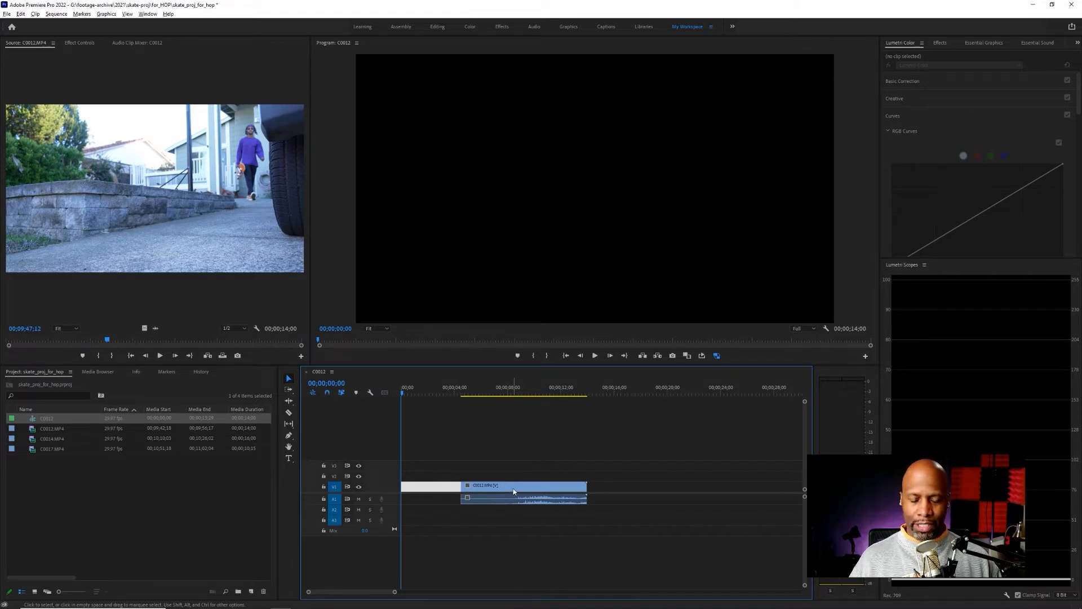
pyautogui.moveTo(514, 492)
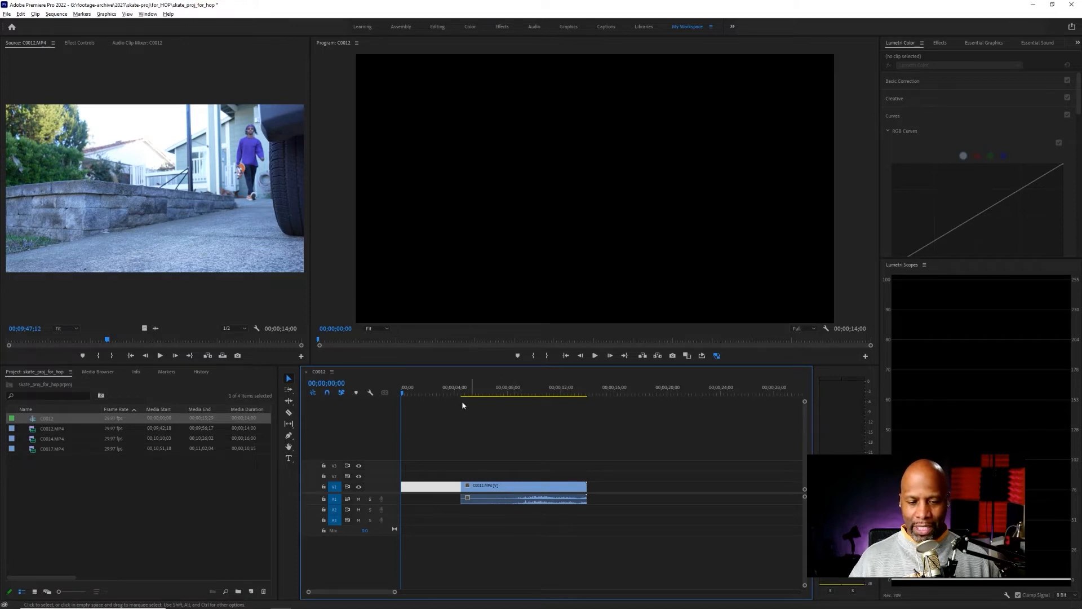
pyautogui.click(463, 395)
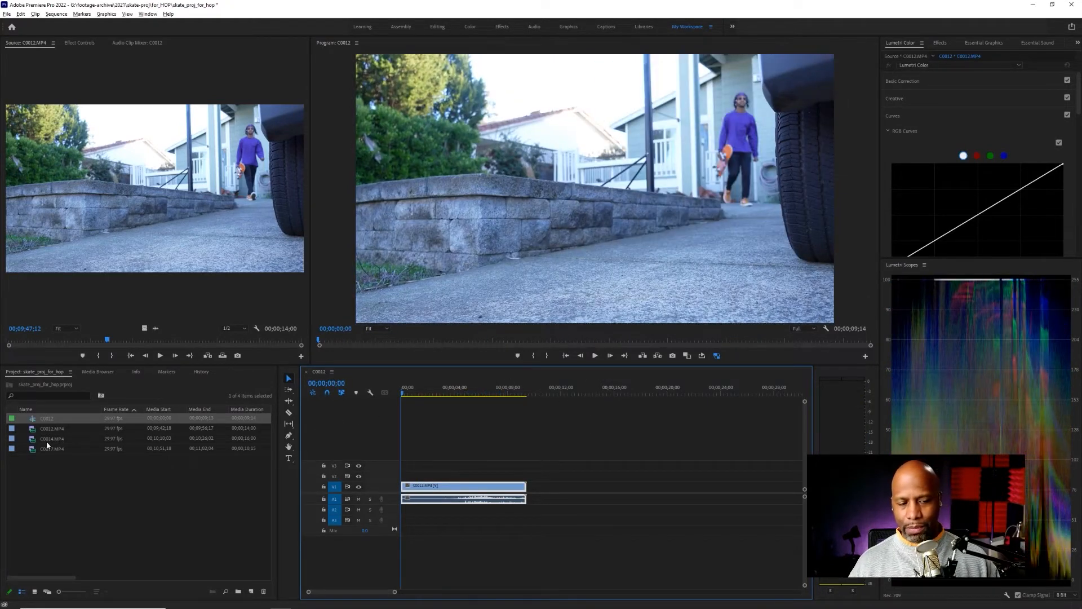
pyautogui.click(50, 438)
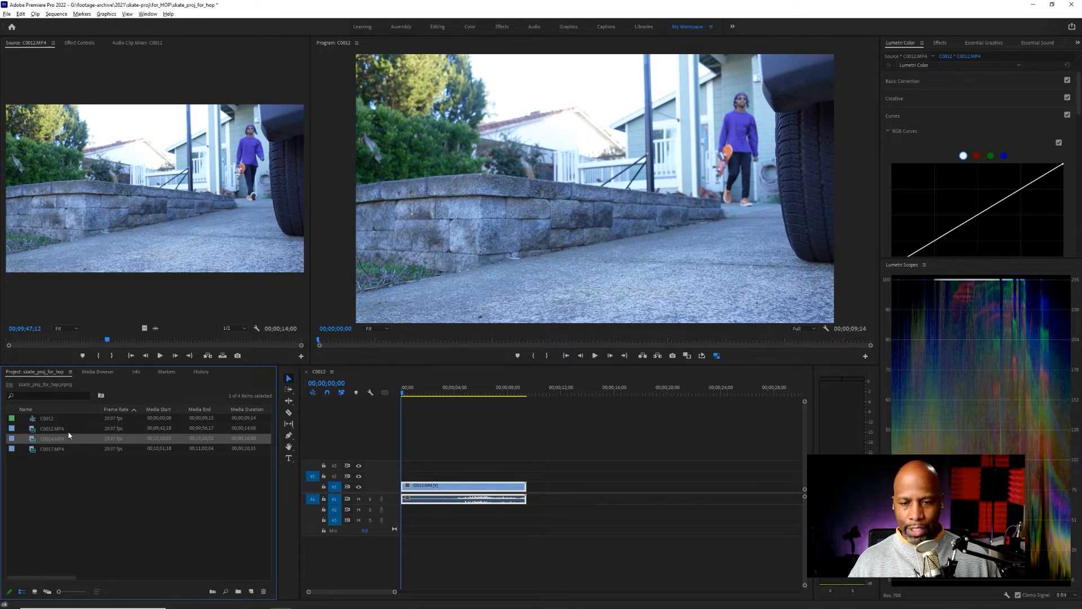
pyautogui.moveTo(46, 418)
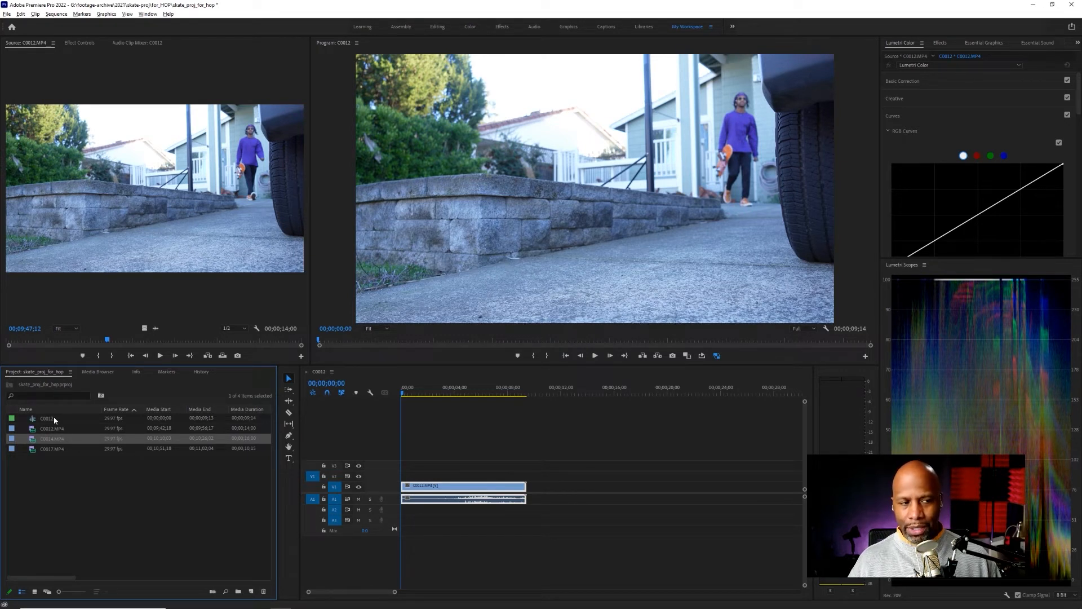
# Step: Load C0017.MP4 in the Source Monitor and skim through its skate footage
pyautogui.click(45, 417)
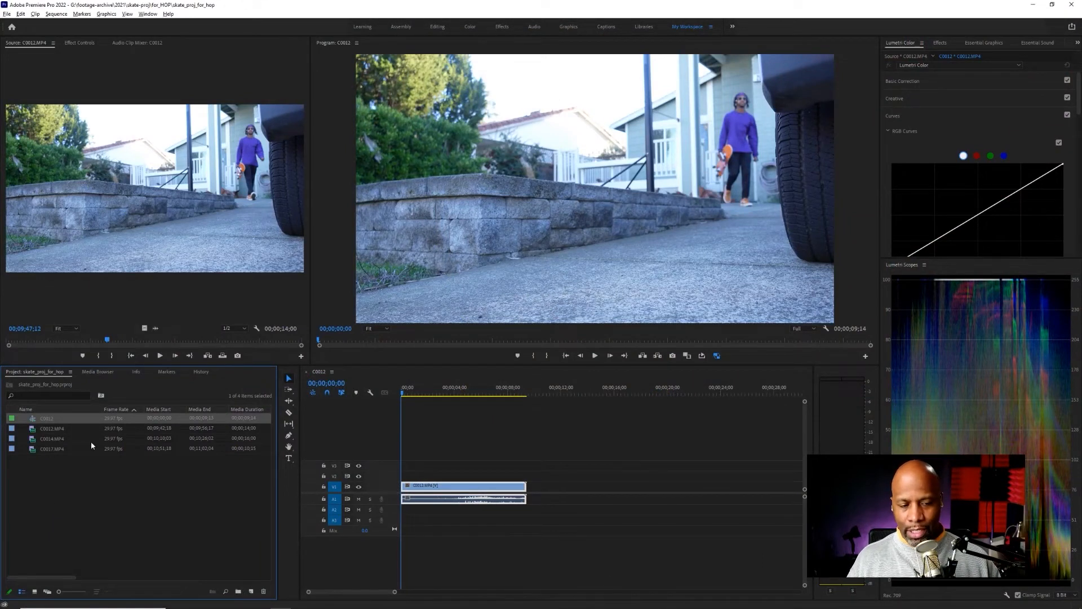
pyautogui.click(50, 438)
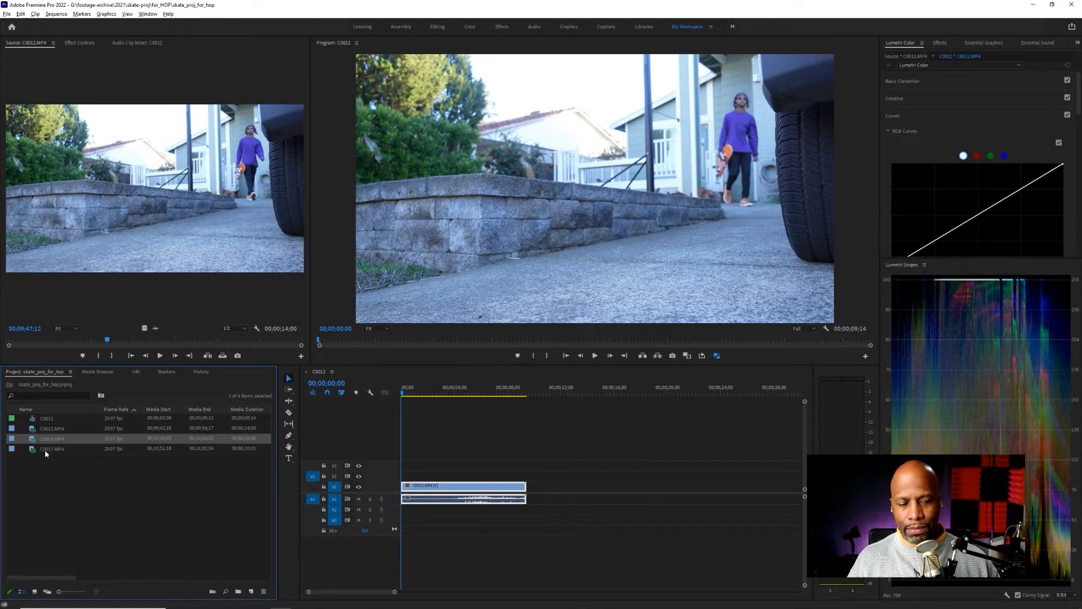
pyautogui.doubleClick(43, 439)
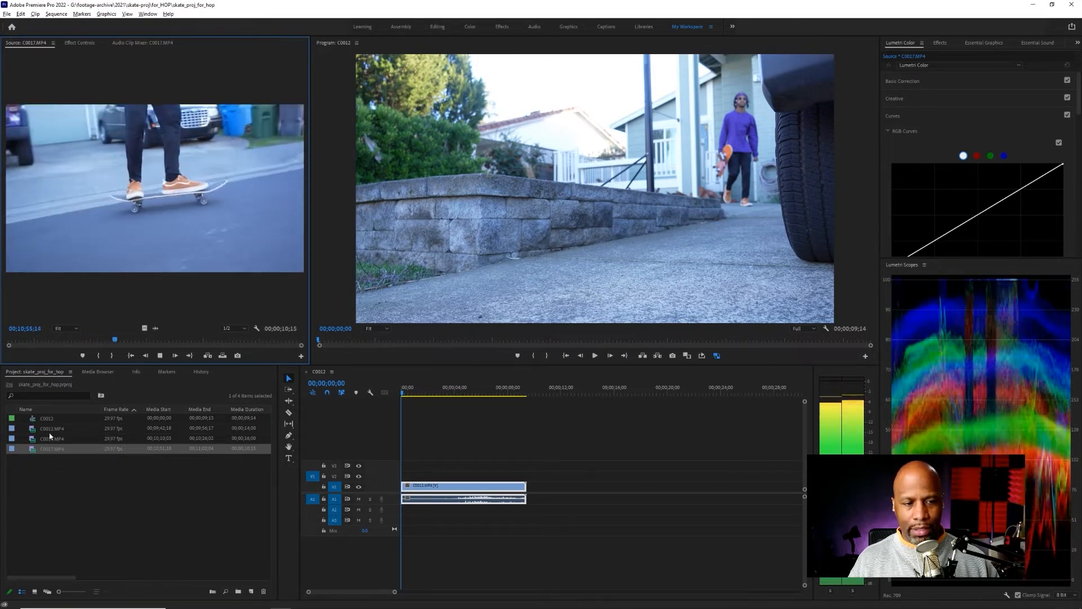
pyautogui.moveTo(113, 340); pyautogui.dragTo(131, 339)
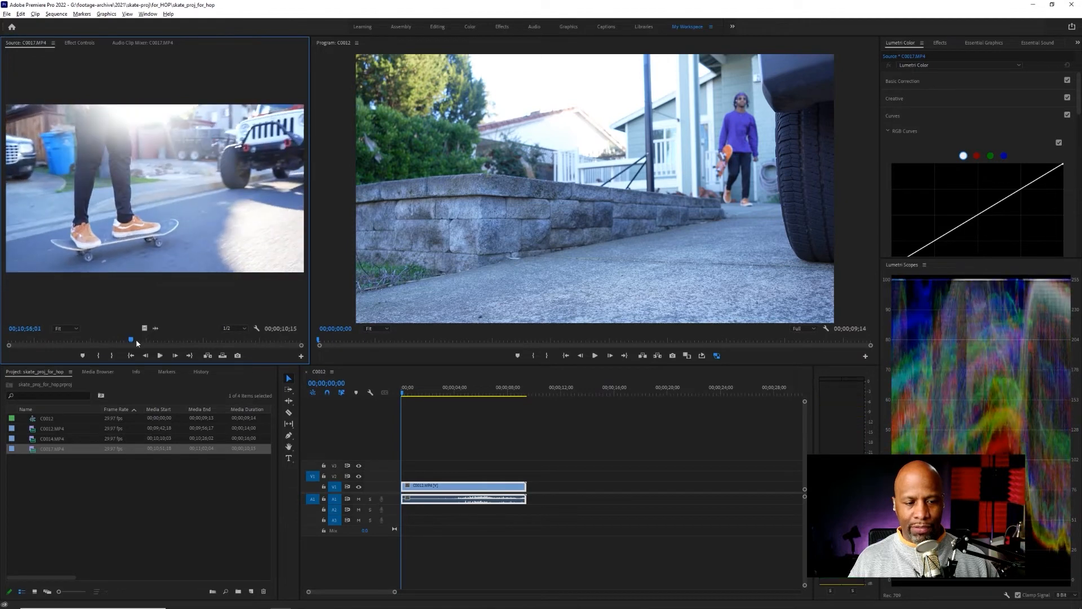
pyautogui.moveTo(130, 338); pyautogui.dragTo(33, 342)
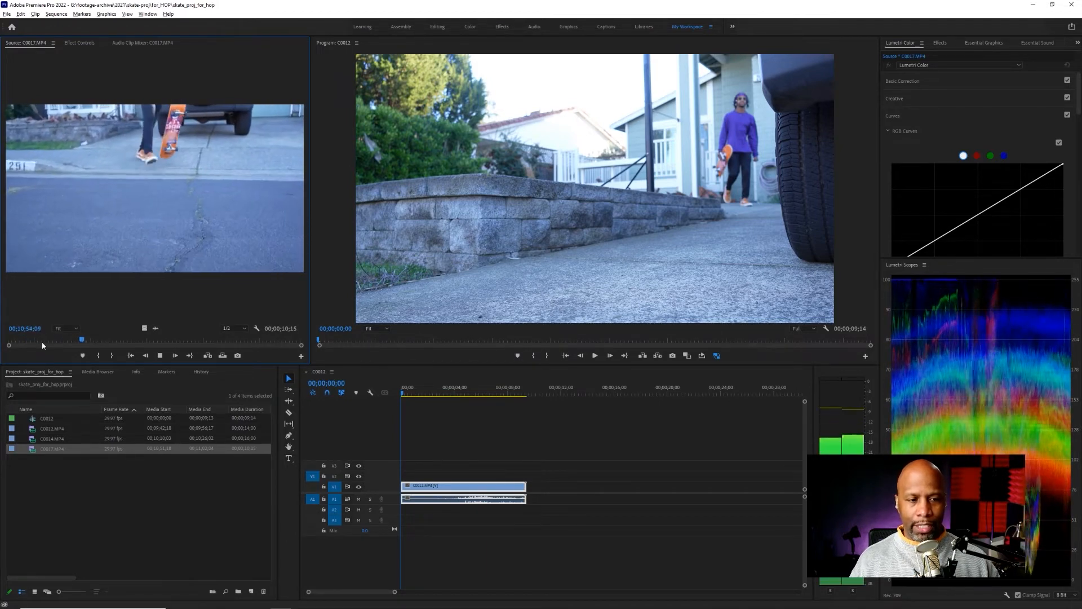
# Step: Scrub C0017 in the Source Monitor to fine-tune the In point for the 7;13 selection
pyautogui.moveTo(81, 339); pyautogui.dragTo(101, 340)
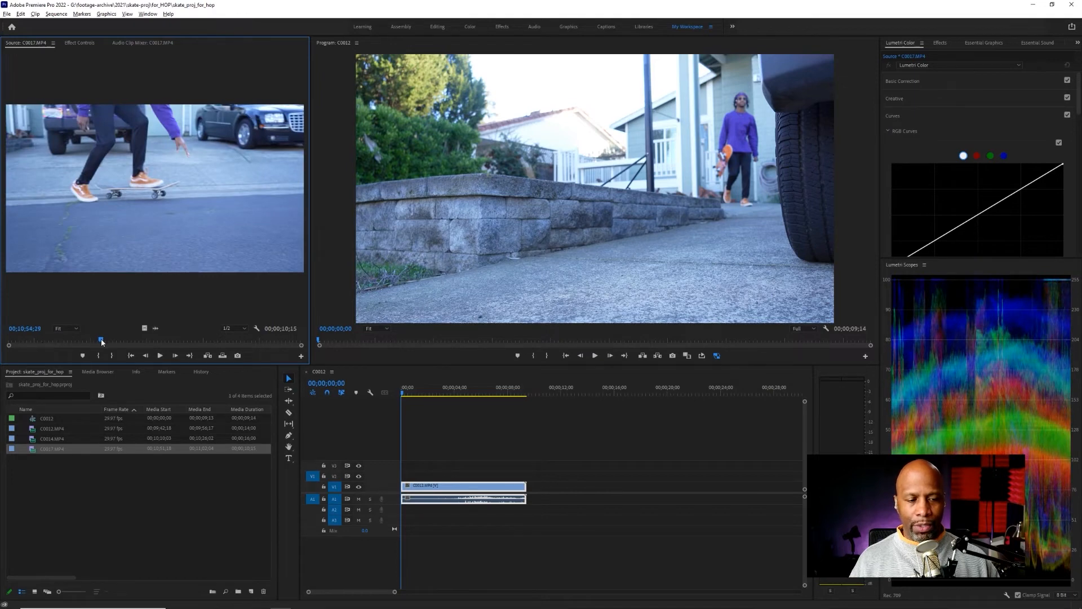
pyautogui.moveTo(100, 339); pyautogui.dragTo(75, 339)
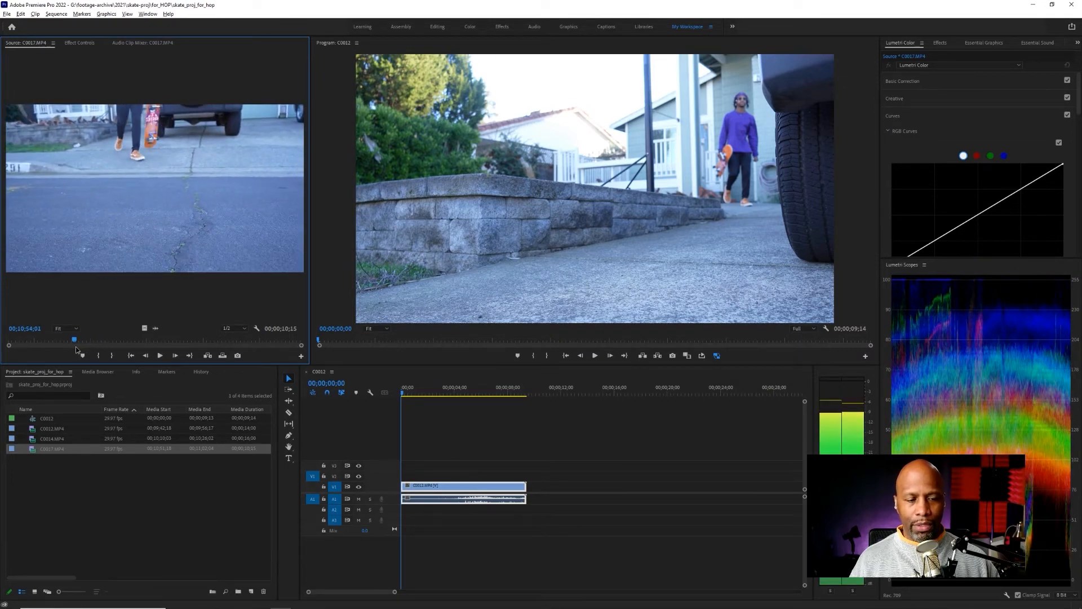
pyautogui.moveTo(74, 339); pyautogui.dragTo(88, 340)
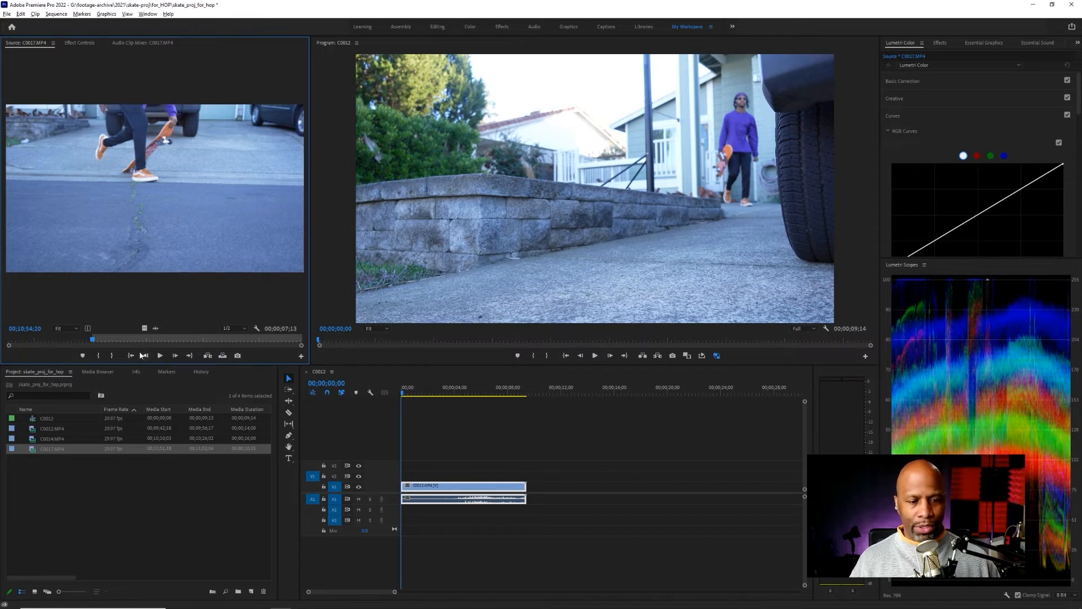
pyautogui.moveTo(172, 347)
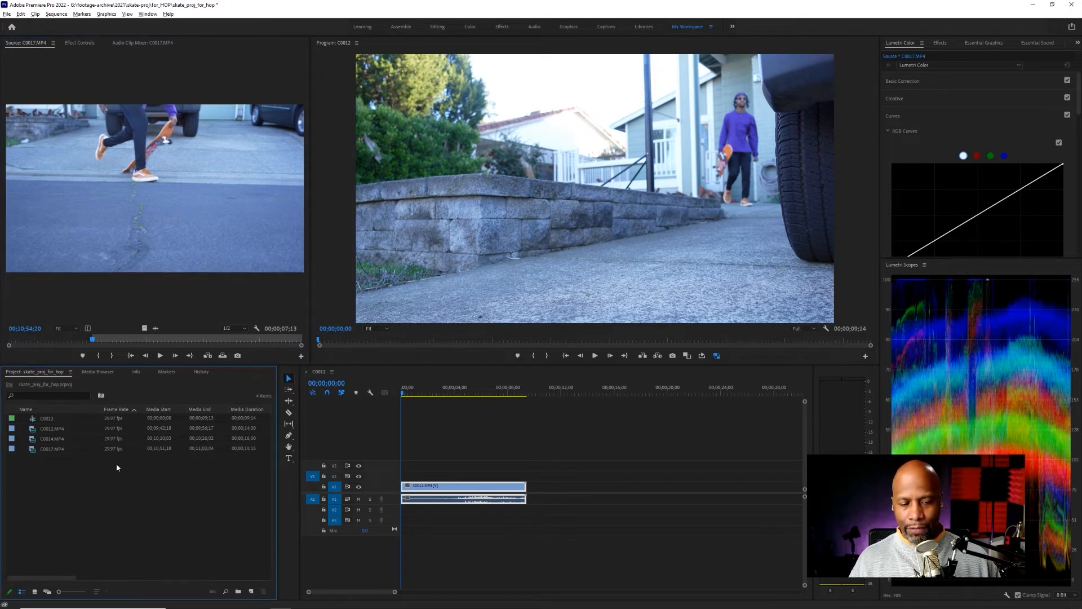
# Step: Place the marked C0017 section on V1/A1 just after C0012, leaving a small gap
pyautogui.click(51, 448)
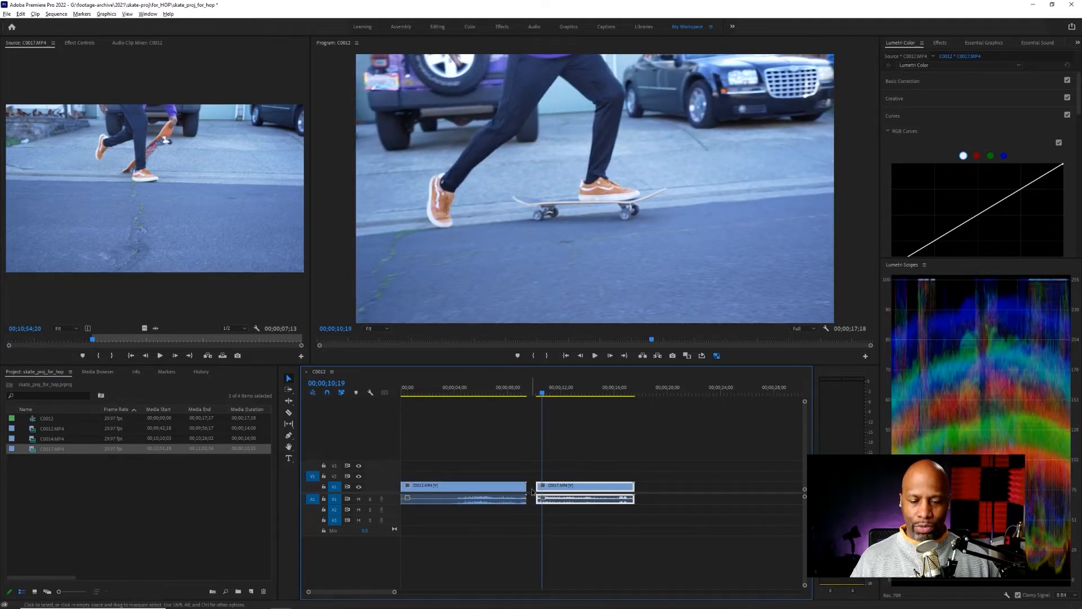
# Step: Ripple-delete the gap so C0017 follows C0012 directly
pyautogui.rightClick(533, 492)
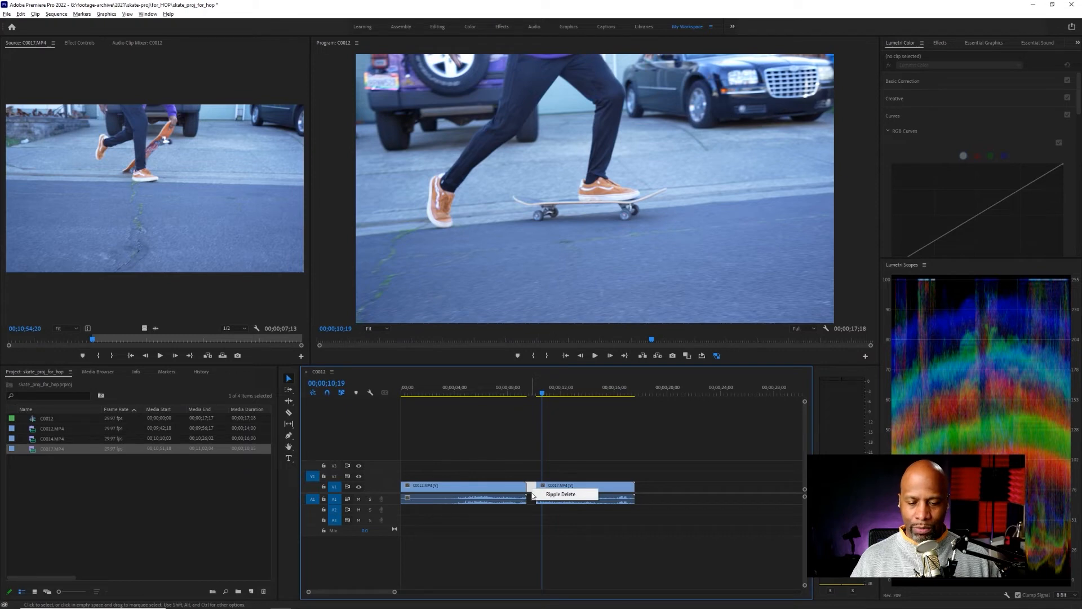
pyautogui.click(560, 494)
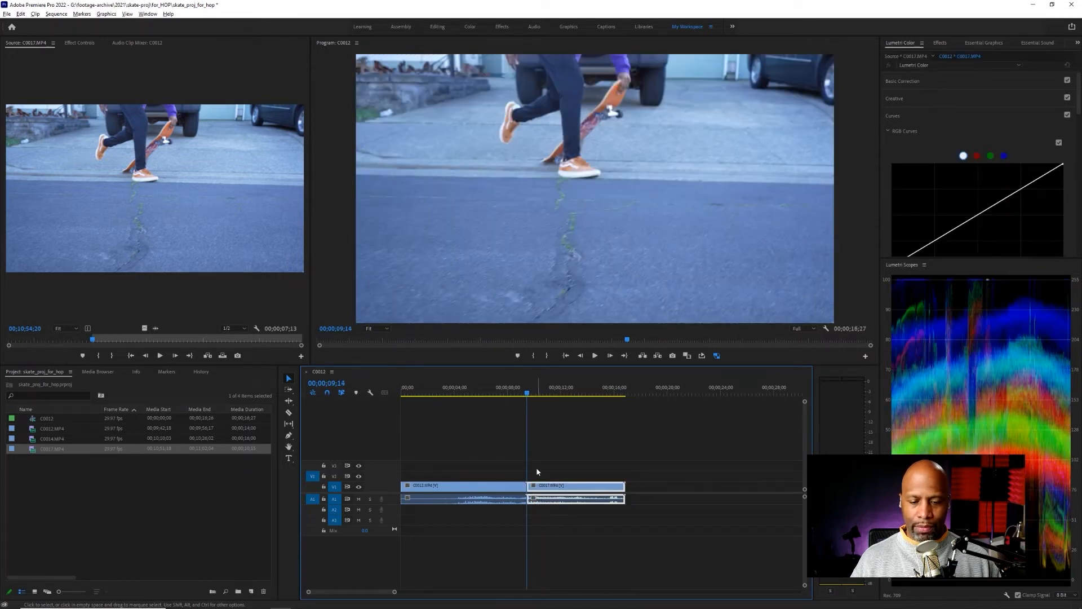
# Step: Play the two-clip sequence through the new cut to review it
pyautogui.click(509, 397)
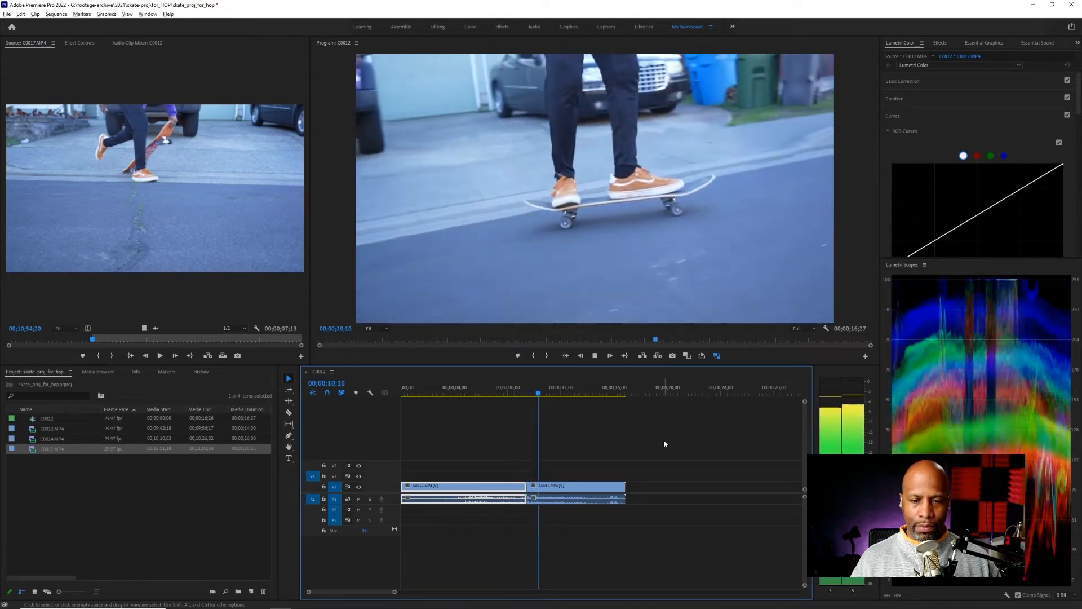
pyautogui.click(555, 394)
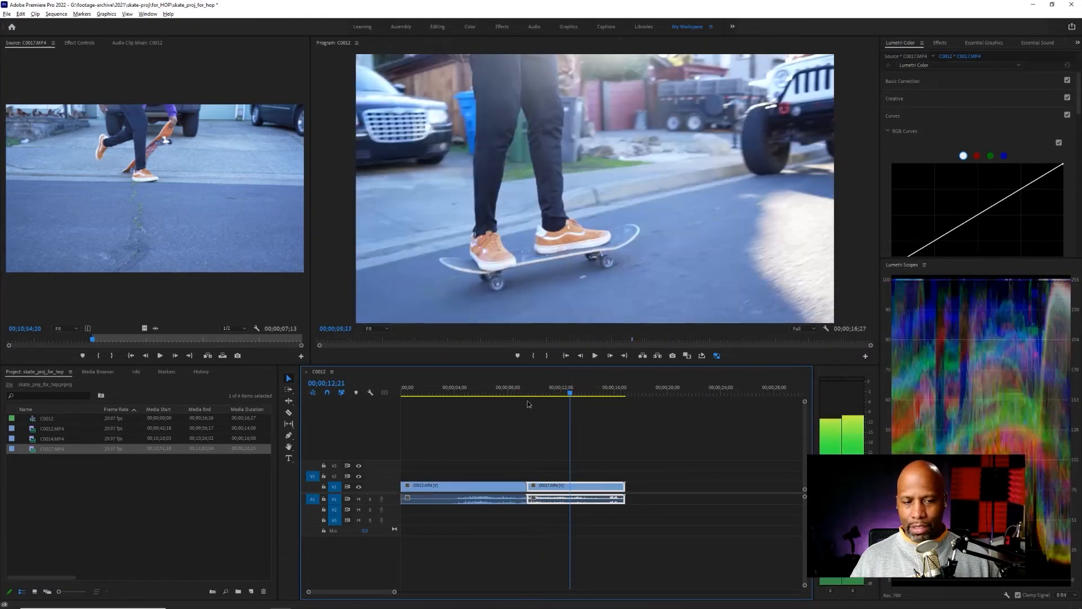
pyautogui.click(490, 396)
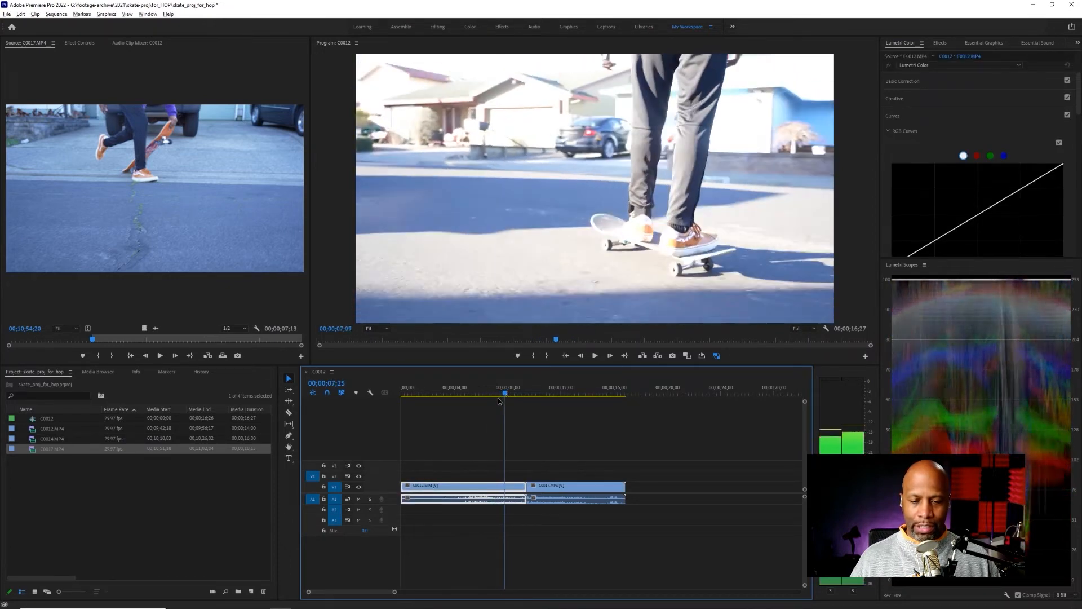
# Step: Park the playhead at 00;00;05;10 and trim C0012's out point back to it, leaving a gap
pyautogui.click(447, 397)
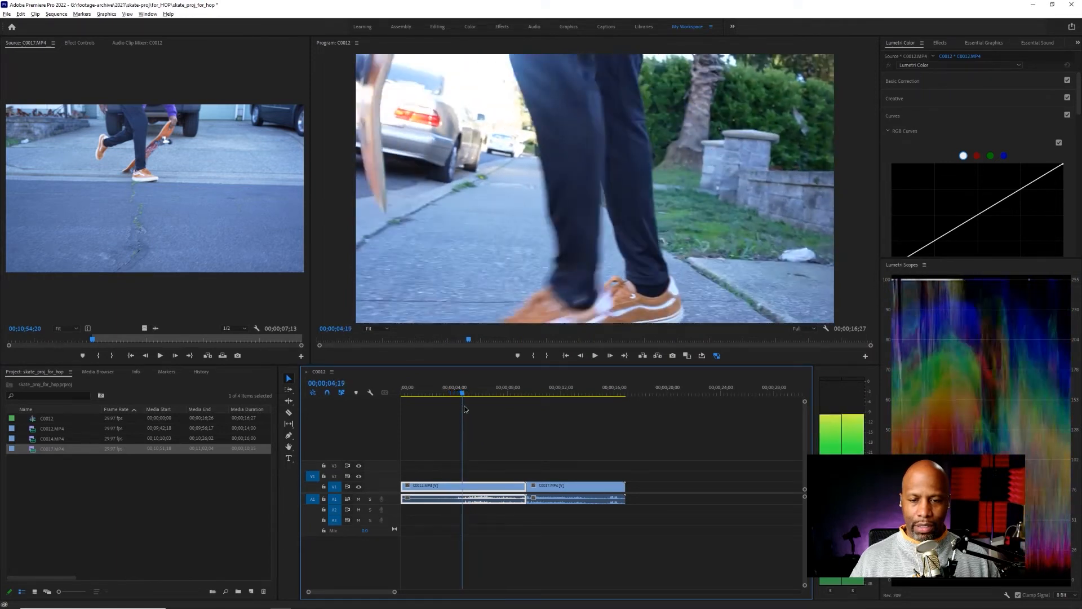
pyautogui.click(467, 396)
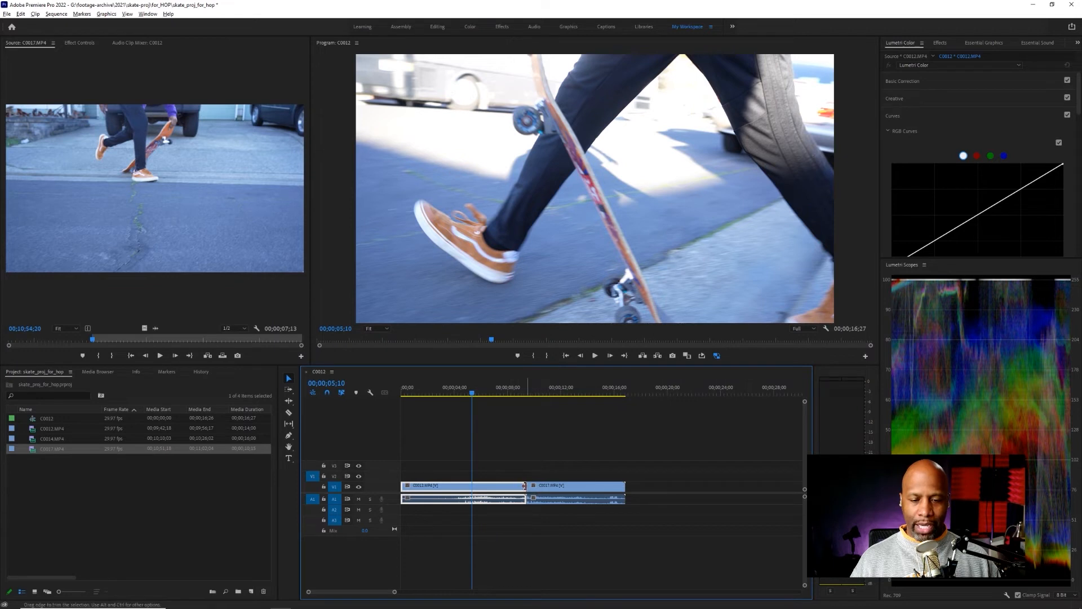
pyautogui.moveTo(523, 485)
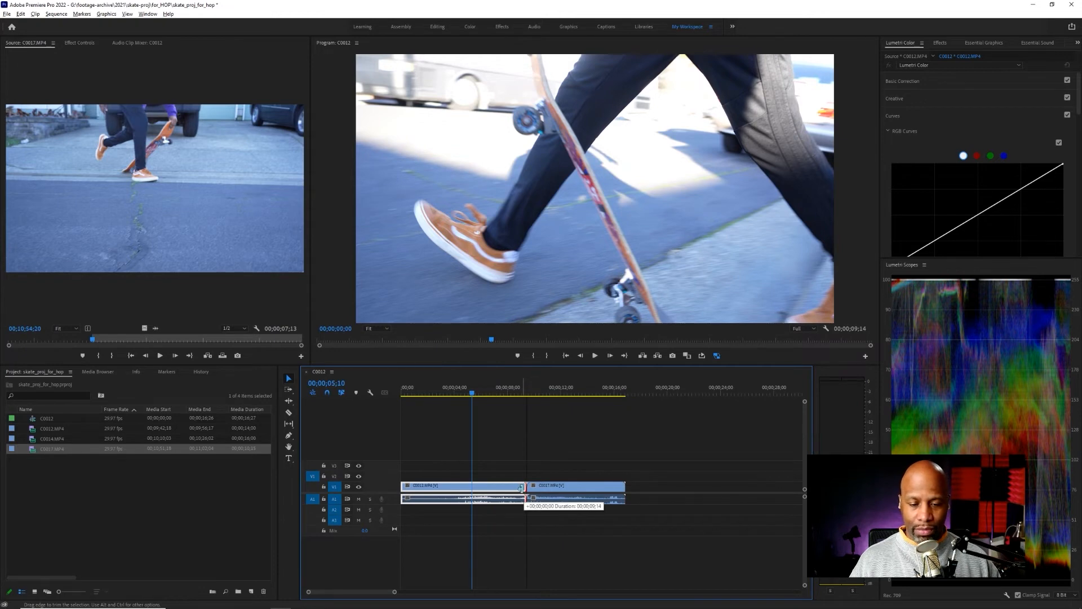
pyautogui.moveTo(524, 487); pyautogui.dragTo(494, 487)
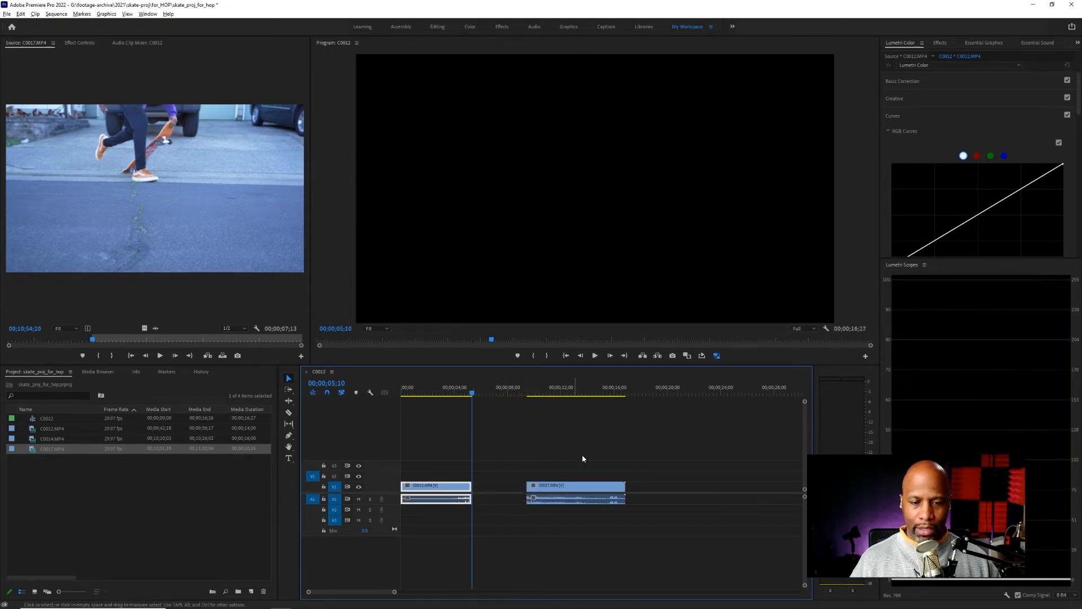
# Step: Ripple-trim C0012's out point to the playhead so C0017 follows with no gap
pyautogui.click(503, 486)
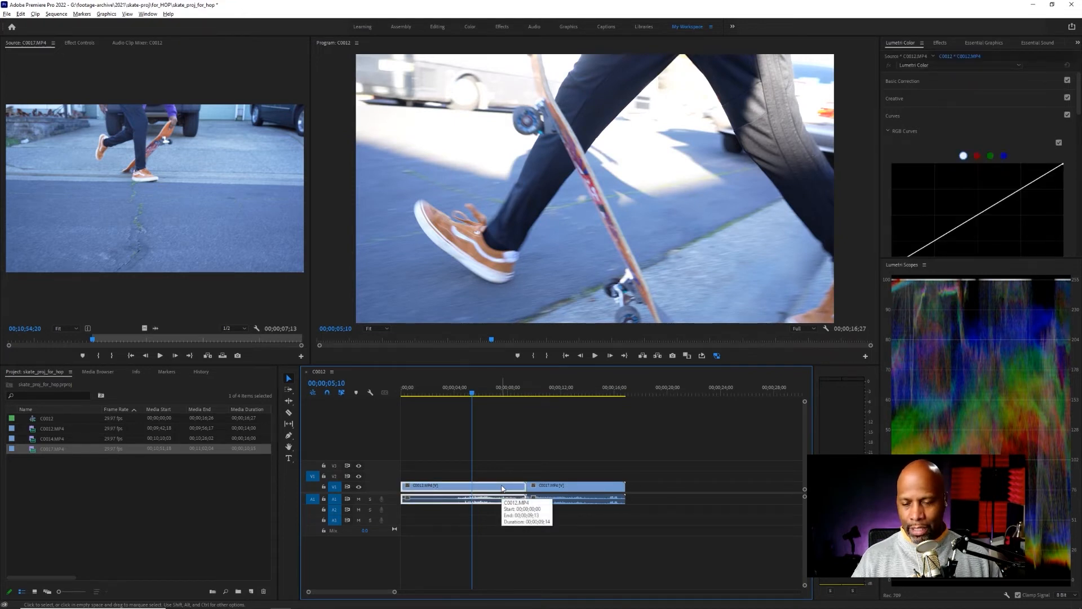
pyautogui.moveTo(420, 415)
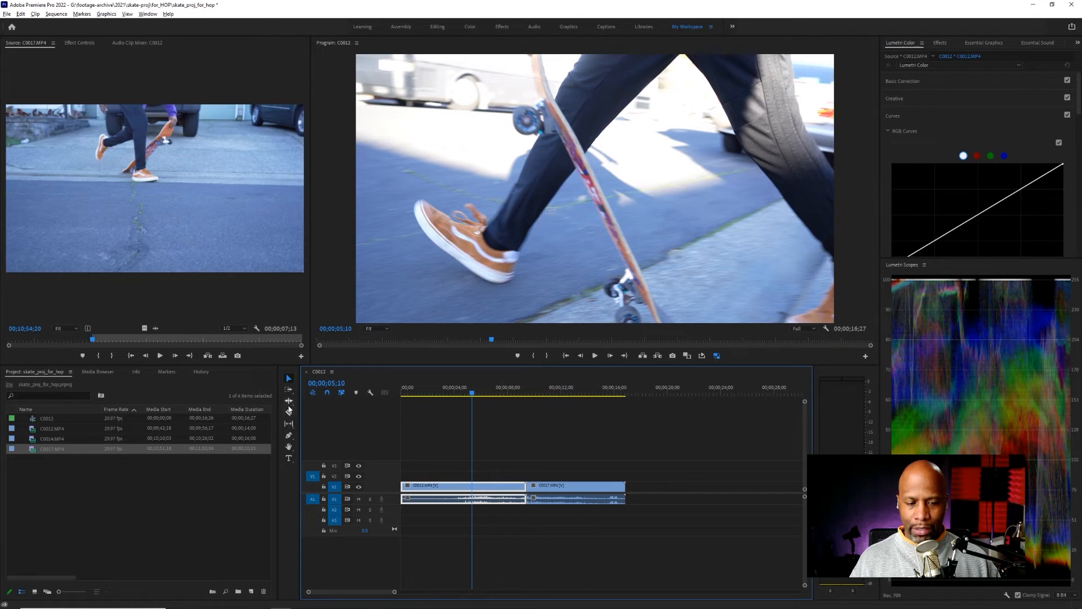
pyautogui.moveTo(288, 412)
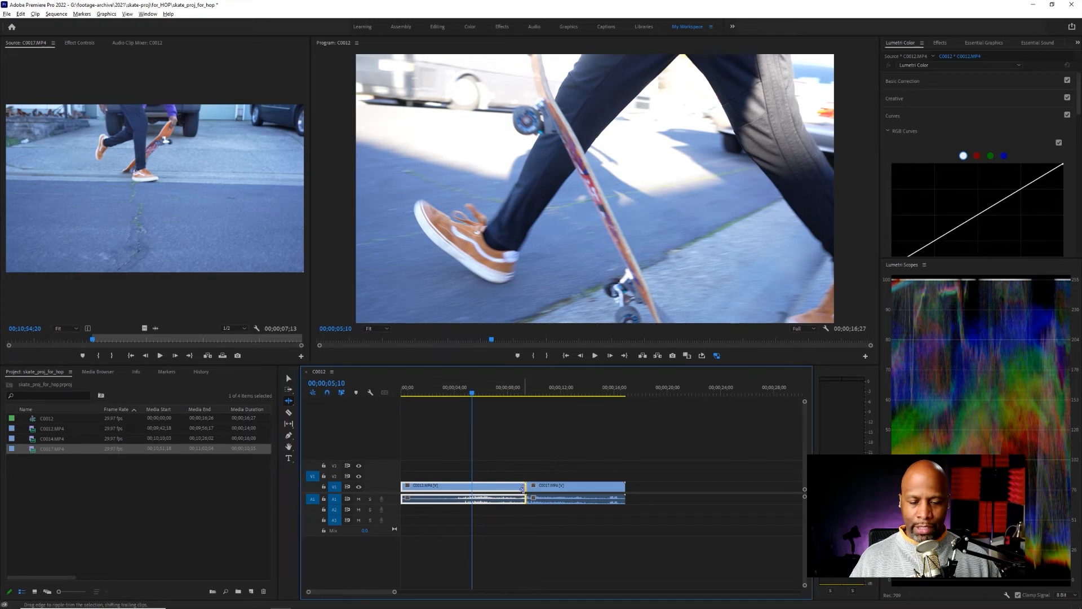
pyautogui.moveTo(522, 486); pyautogui.dragTo(473, 494)
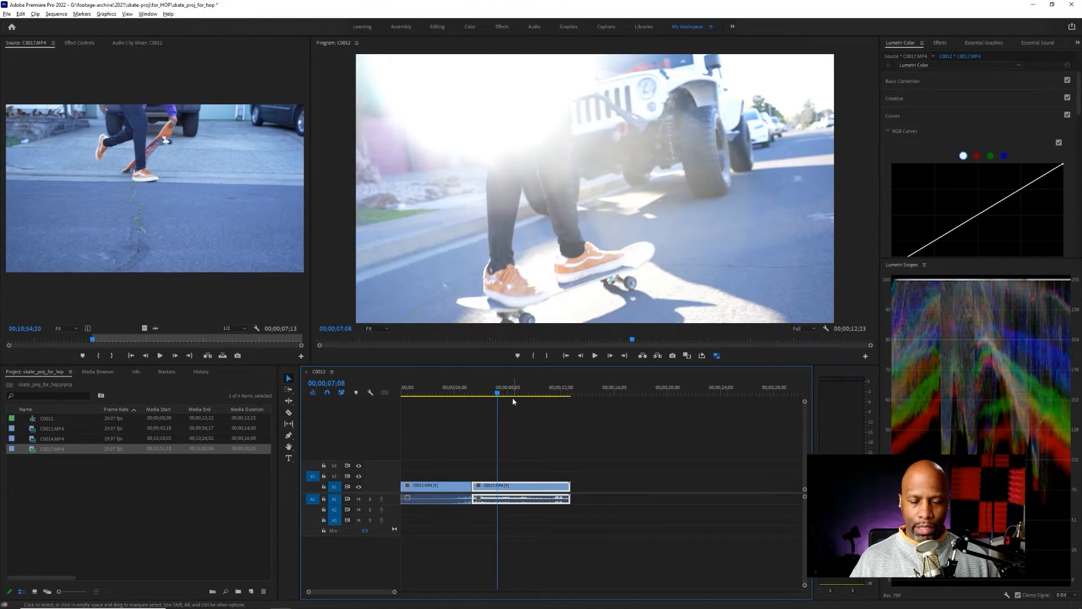
pyautogui.click(451, 394)
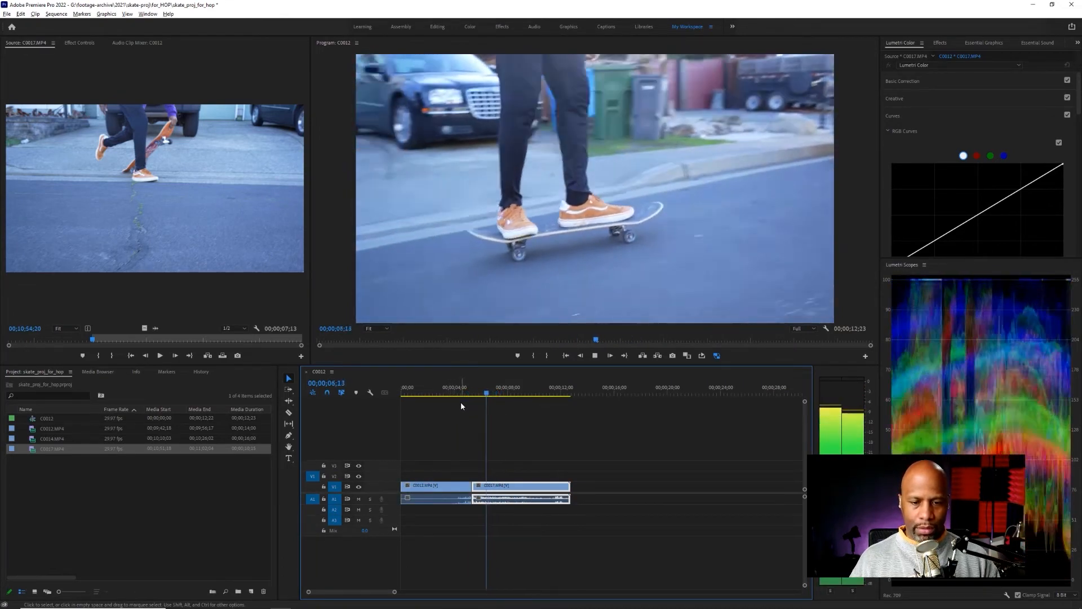
pyautogui.click(459, 396)
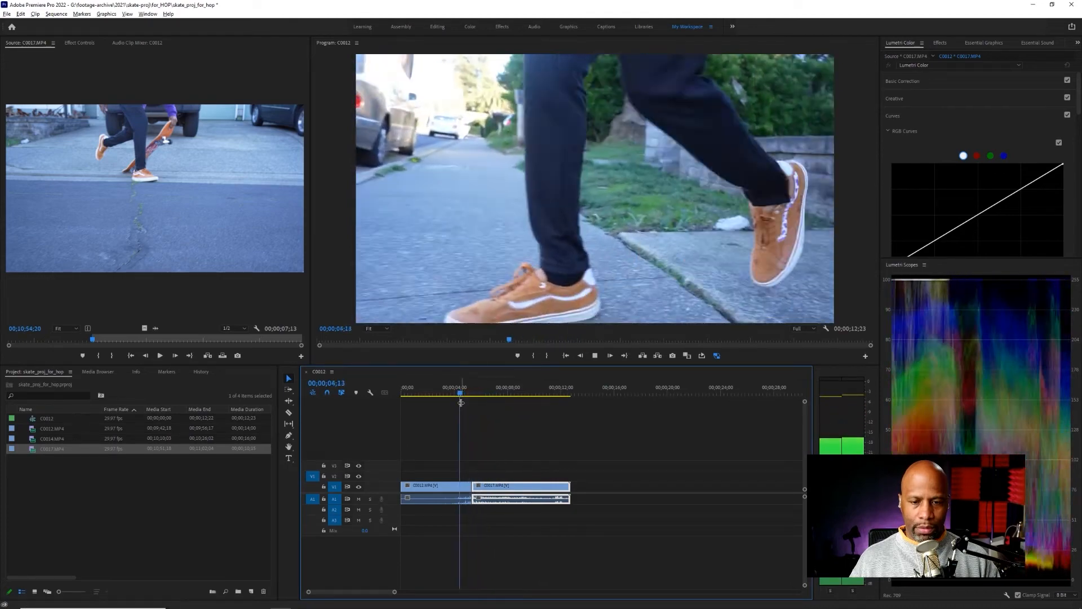
pyautogui.click(439, 396)
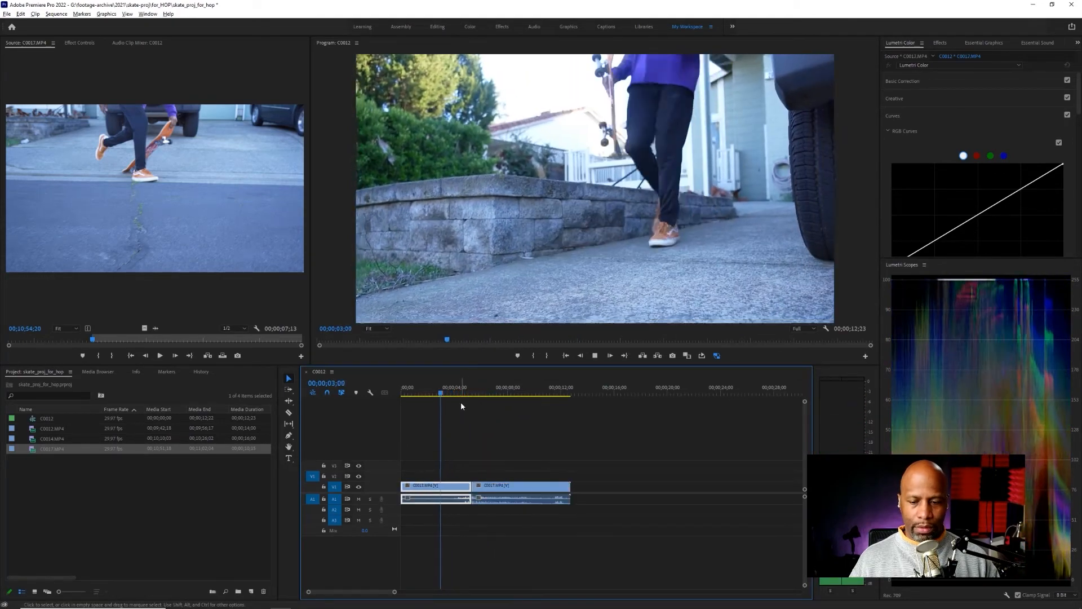
pyautogui.click(463, 393)
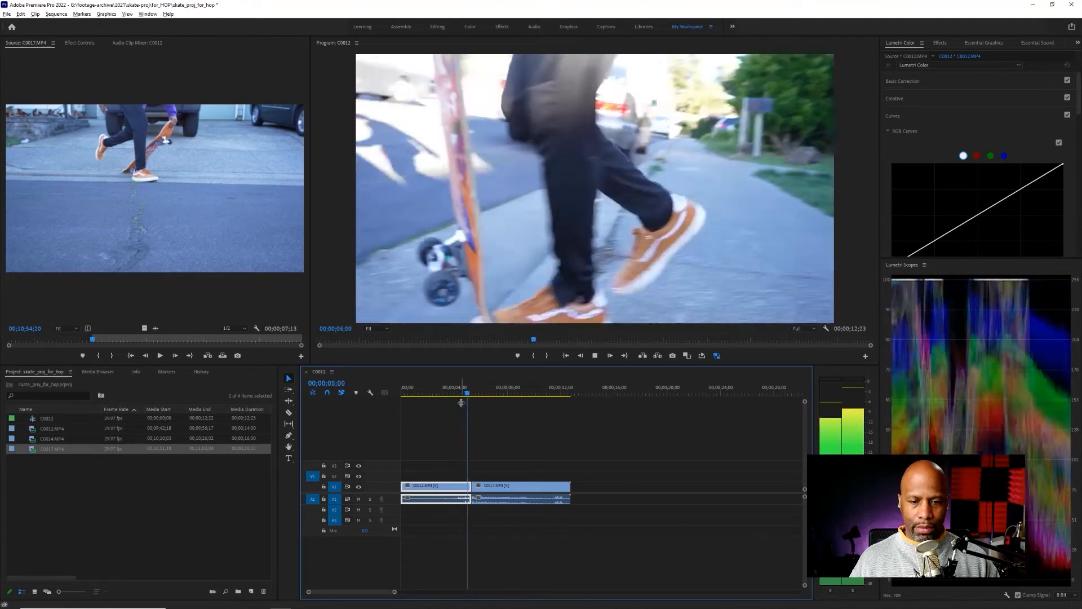
pyautogui.click(487, 402)
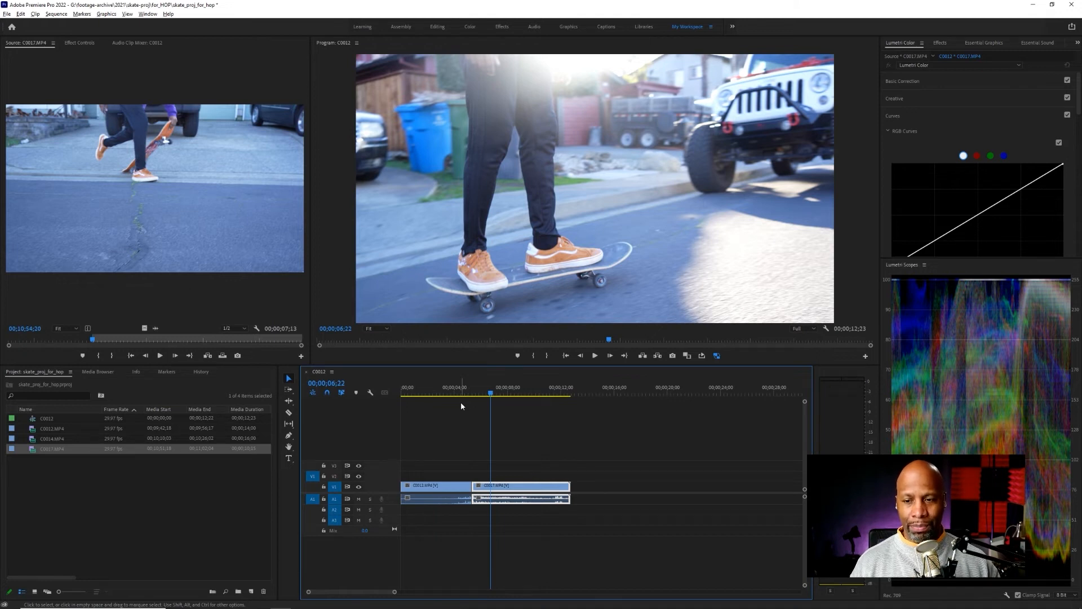
pyautogui.moveTo(594, 447)
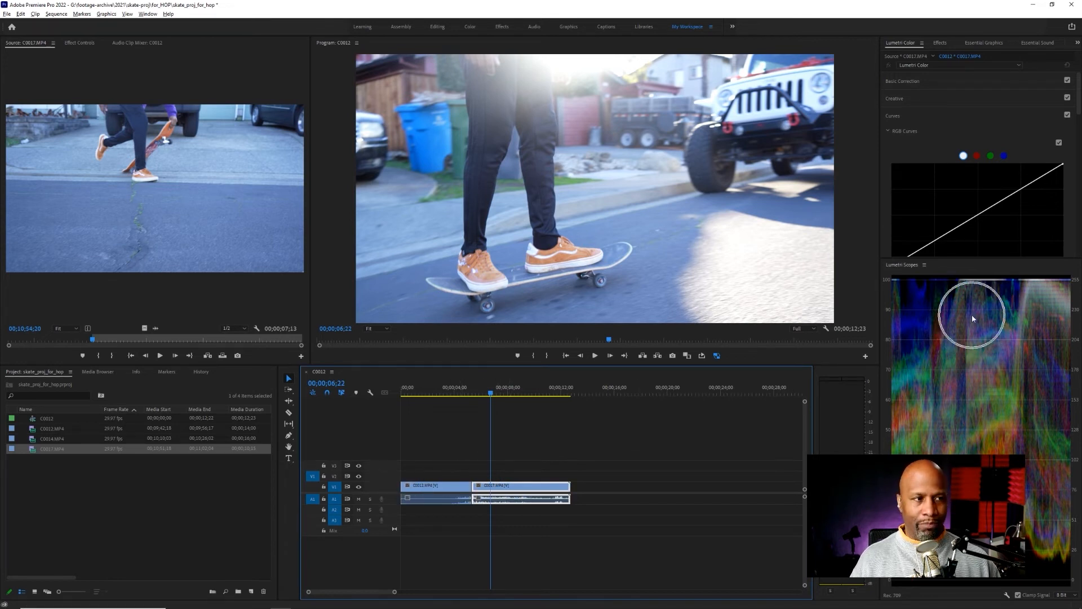
pyautogui.moveTo(985, 378)
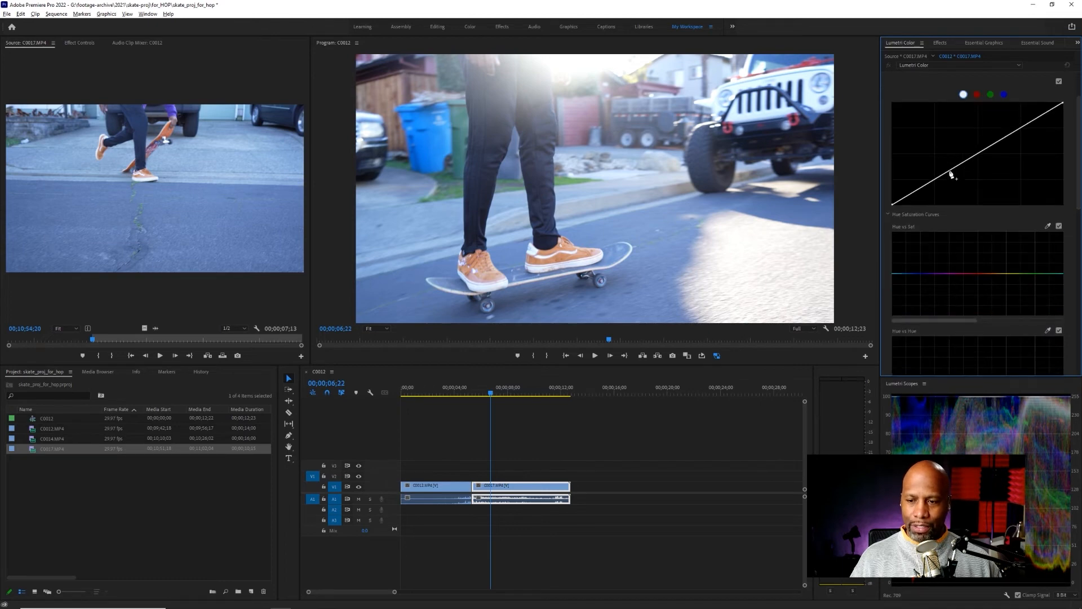
# Step: Enlarge the Lumetri Color panel to reveal the RGB and Hue Saturation curves
pyautogui.moveTo(956, 174); pyautogui.dragTo(956, 178)
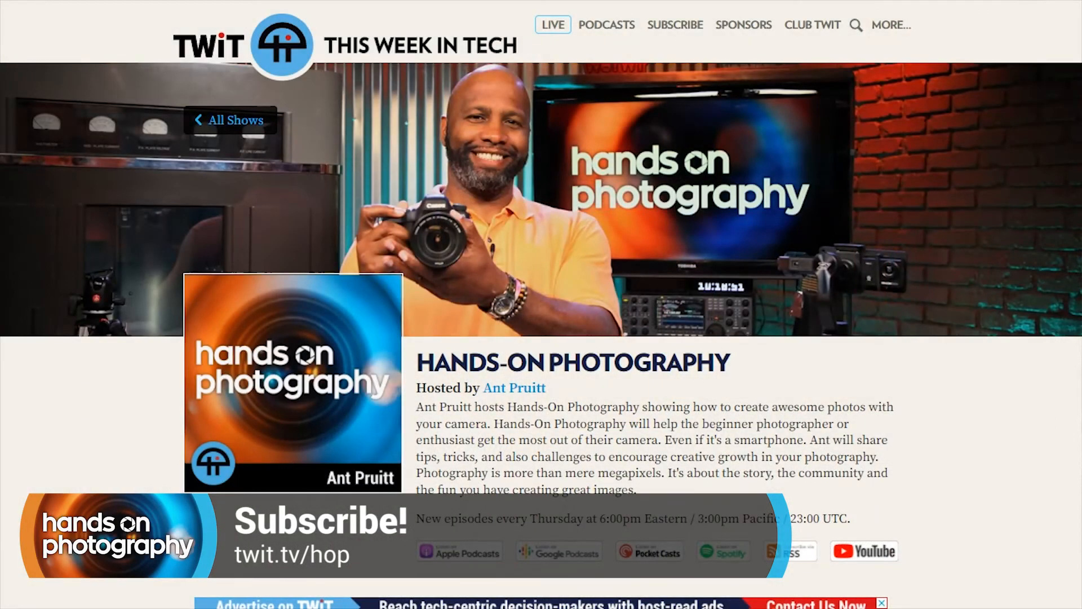
# Step: Scroll the twit.tv/hop page down to the episode list and Subscribe buttons
pyautogui.scroll(-3)
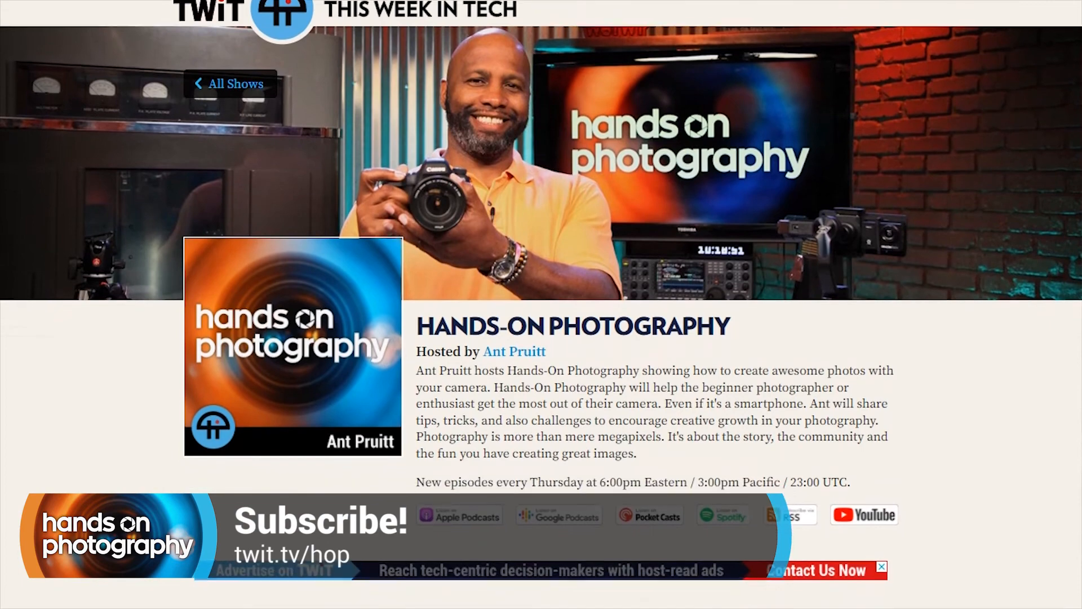
pyautogui.scroll(-3)
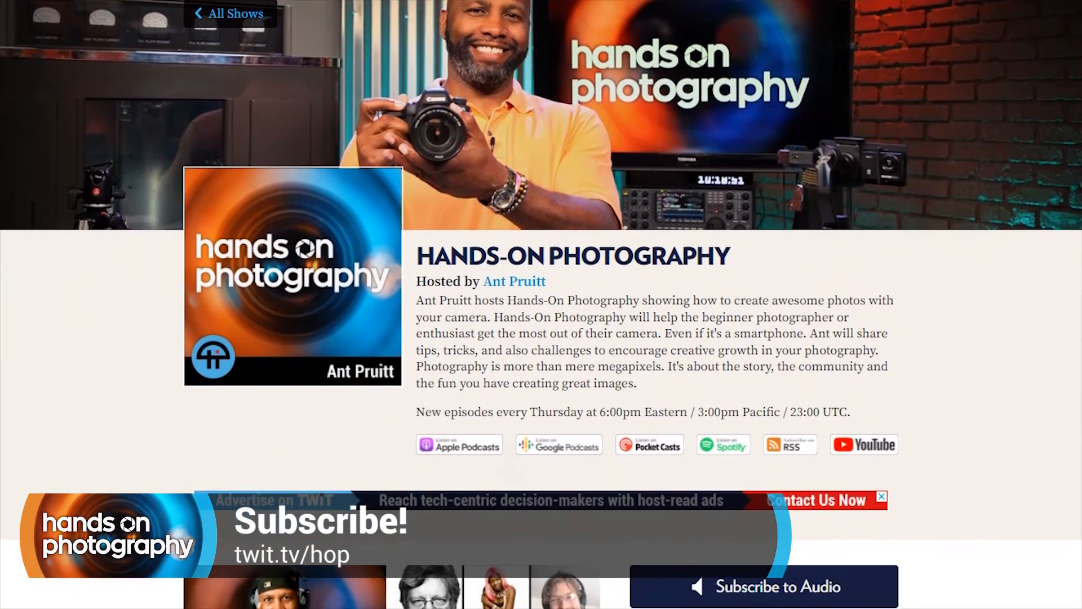
pyautogui.scroll(-3)
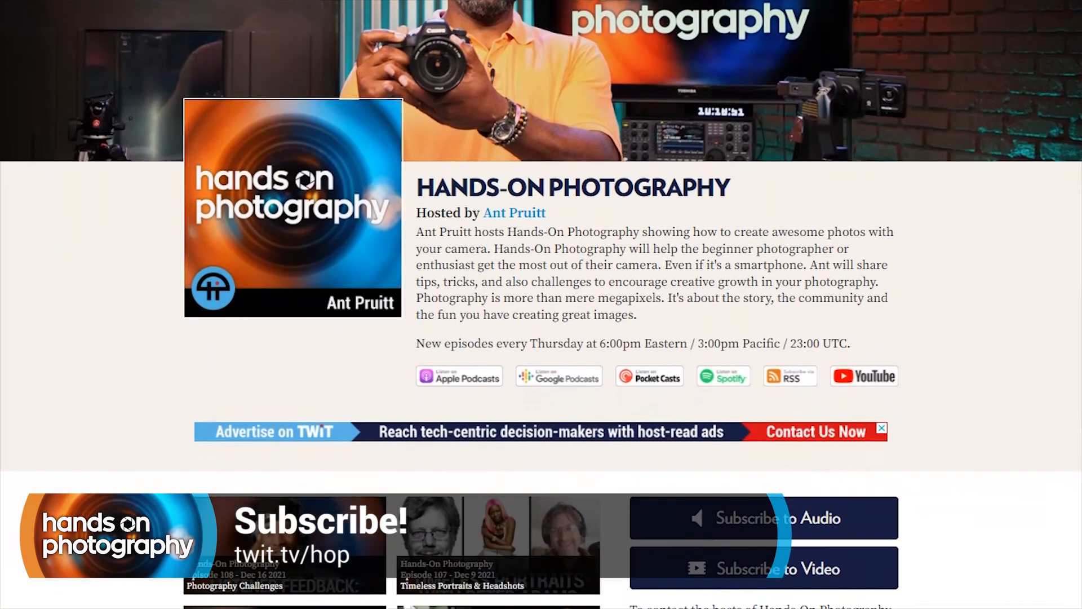
pyautogui.scroll(-3)
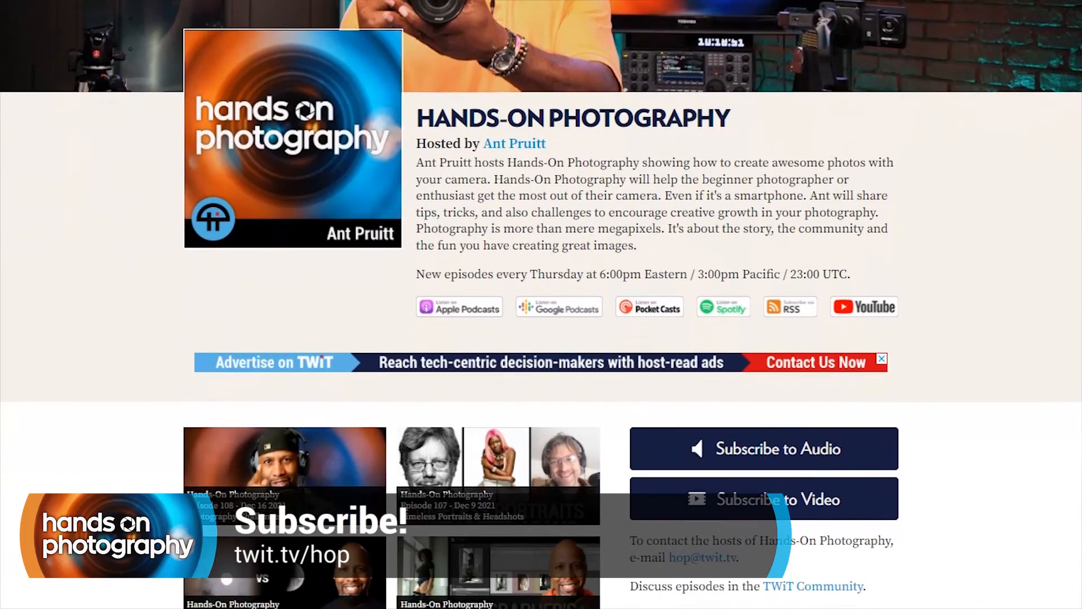
pyautogui.scroll(-3)
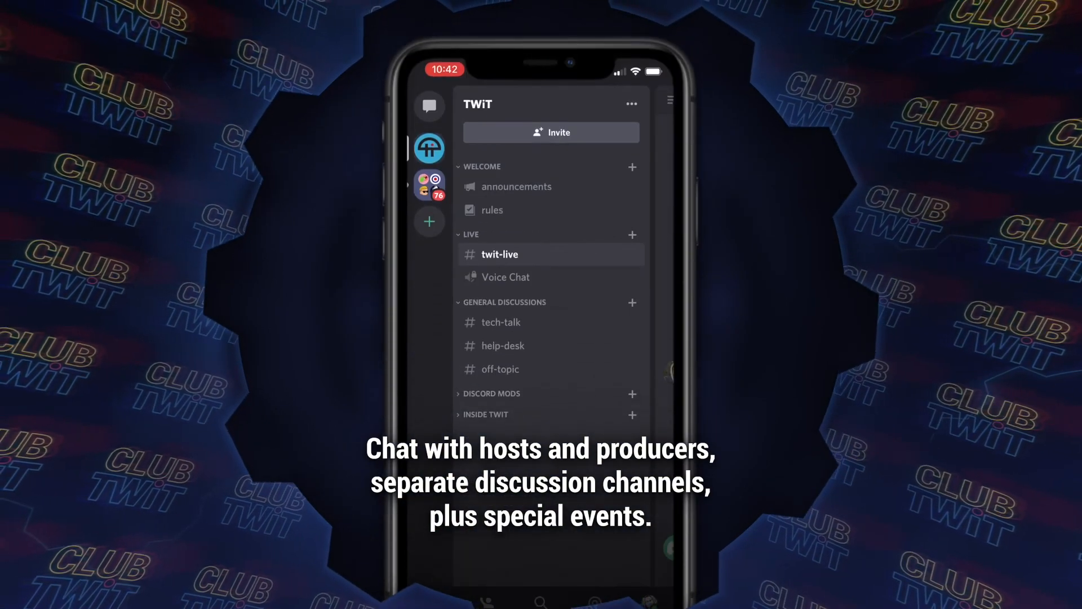
# Step: Switch to the #twit-live channel in the TWiT Discord server
pyautogui.click(500, 255)
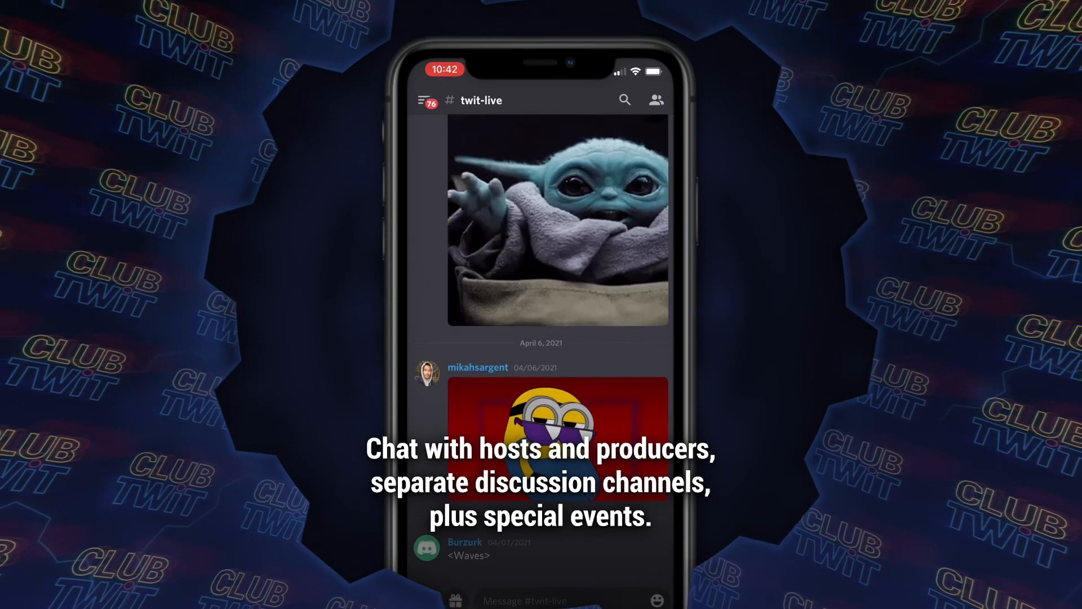